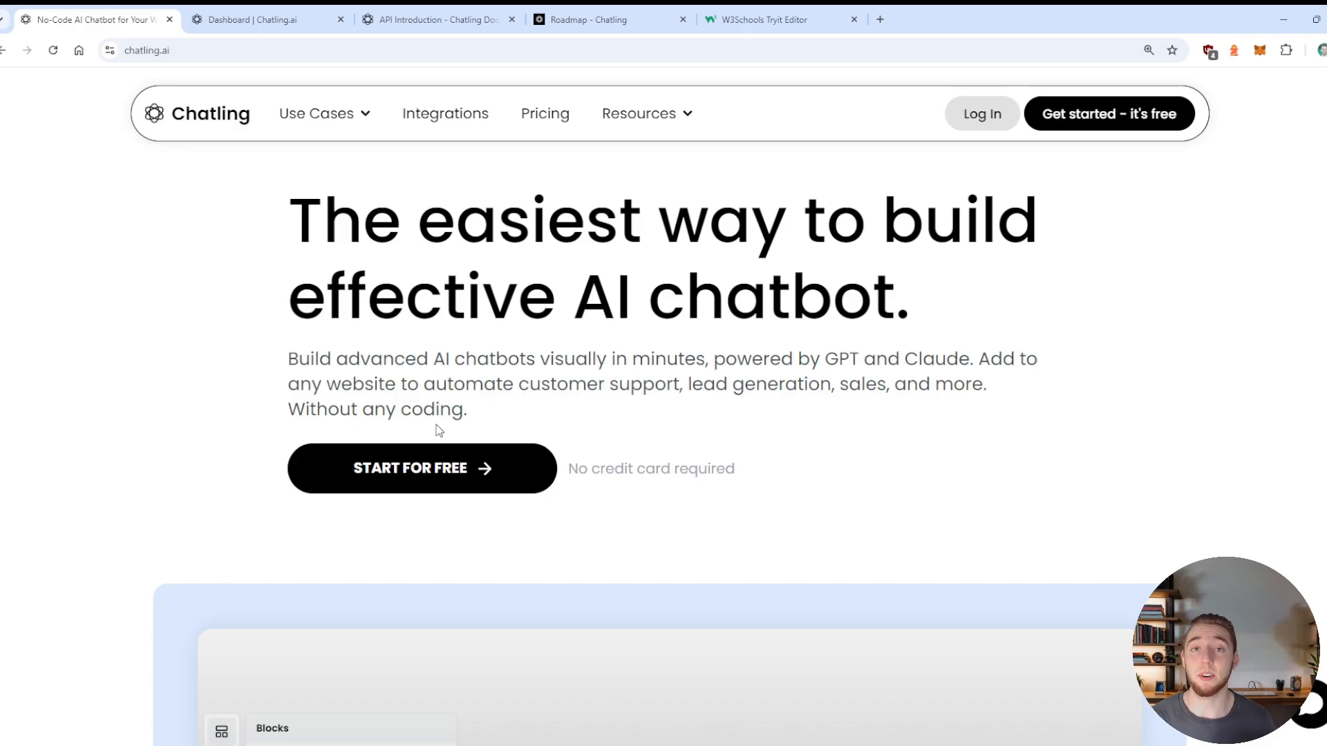
mouse_move(473, 465)
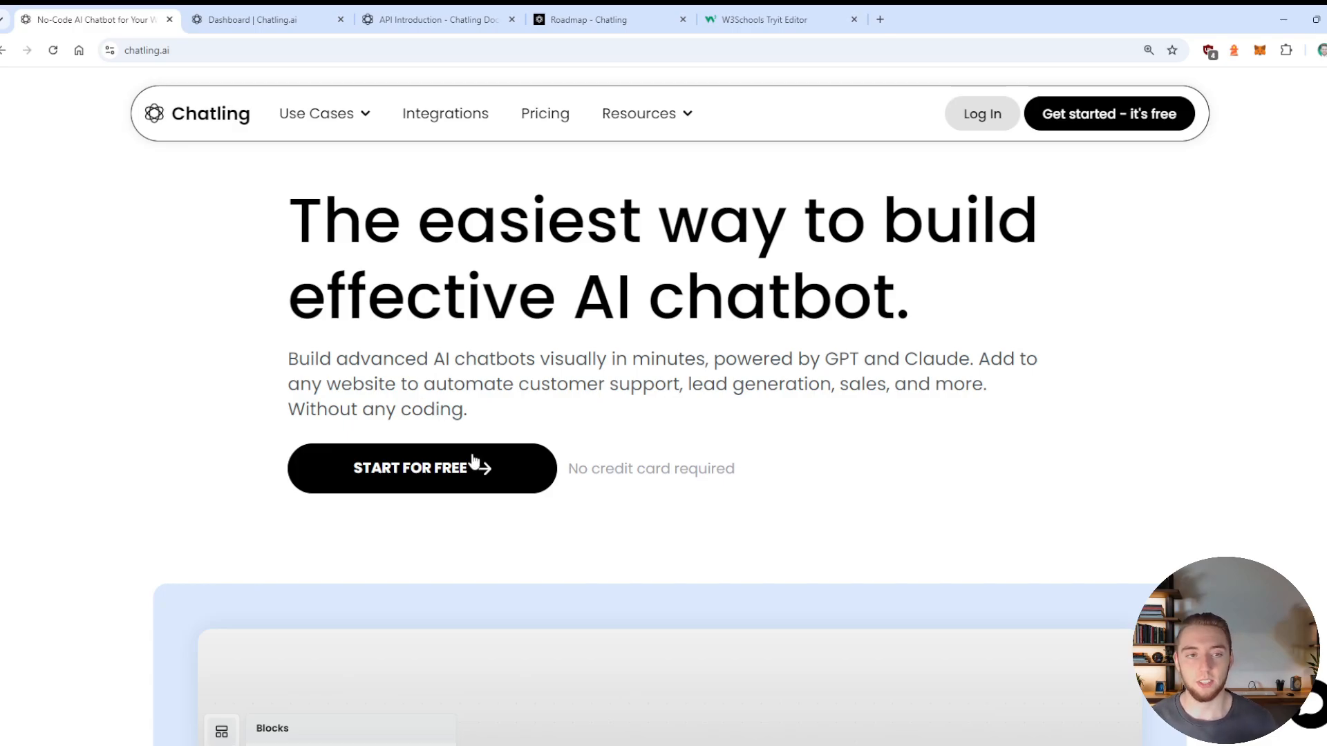
- Switch to the Chatling Dashboard tab listing My Chatbots, including Lead Gen Chatbot
click(267, 19)
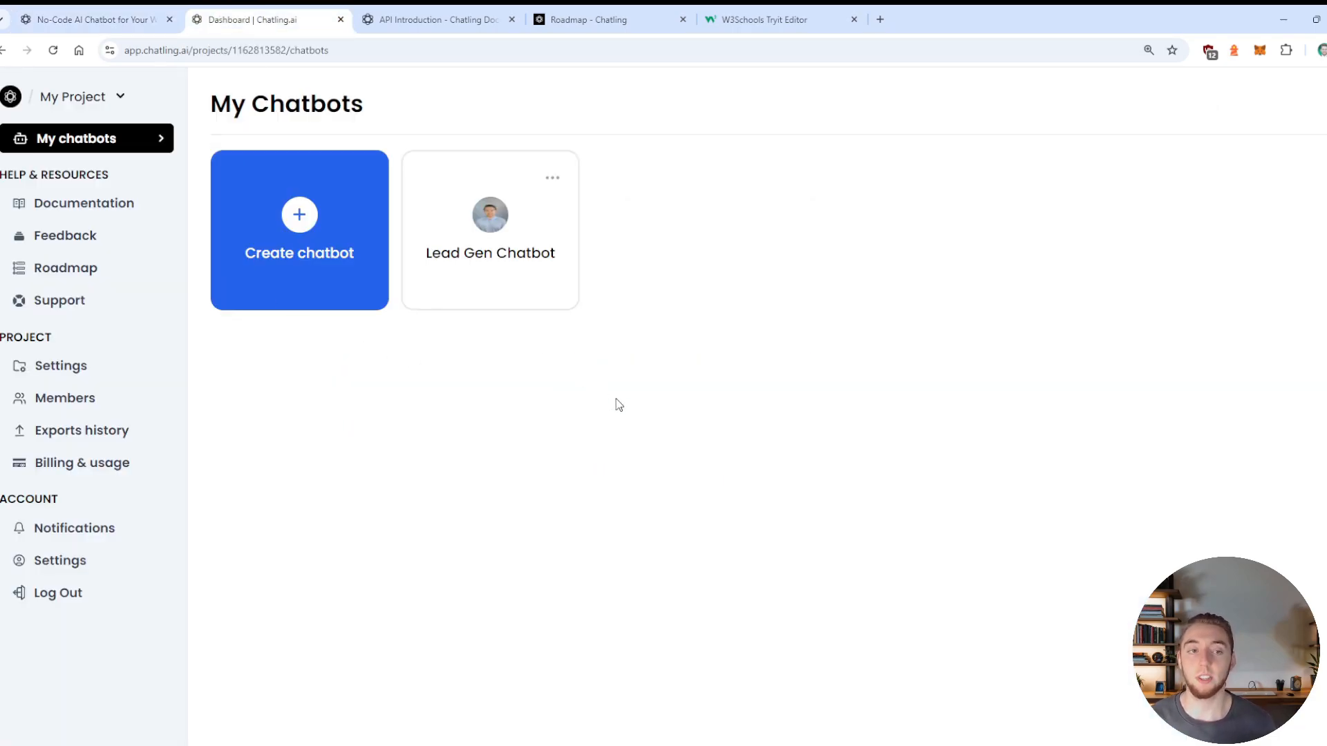
mouse_move(115, 206)
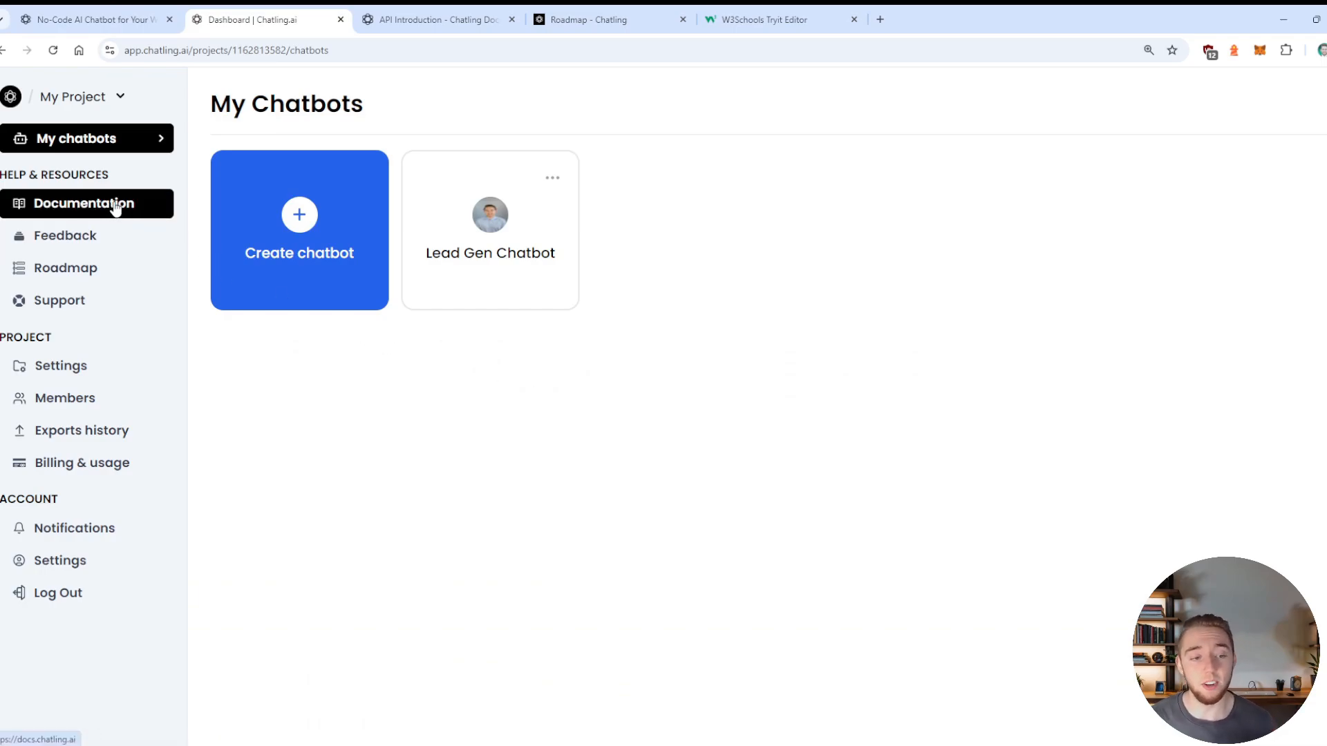
mouse_move(377, 513)
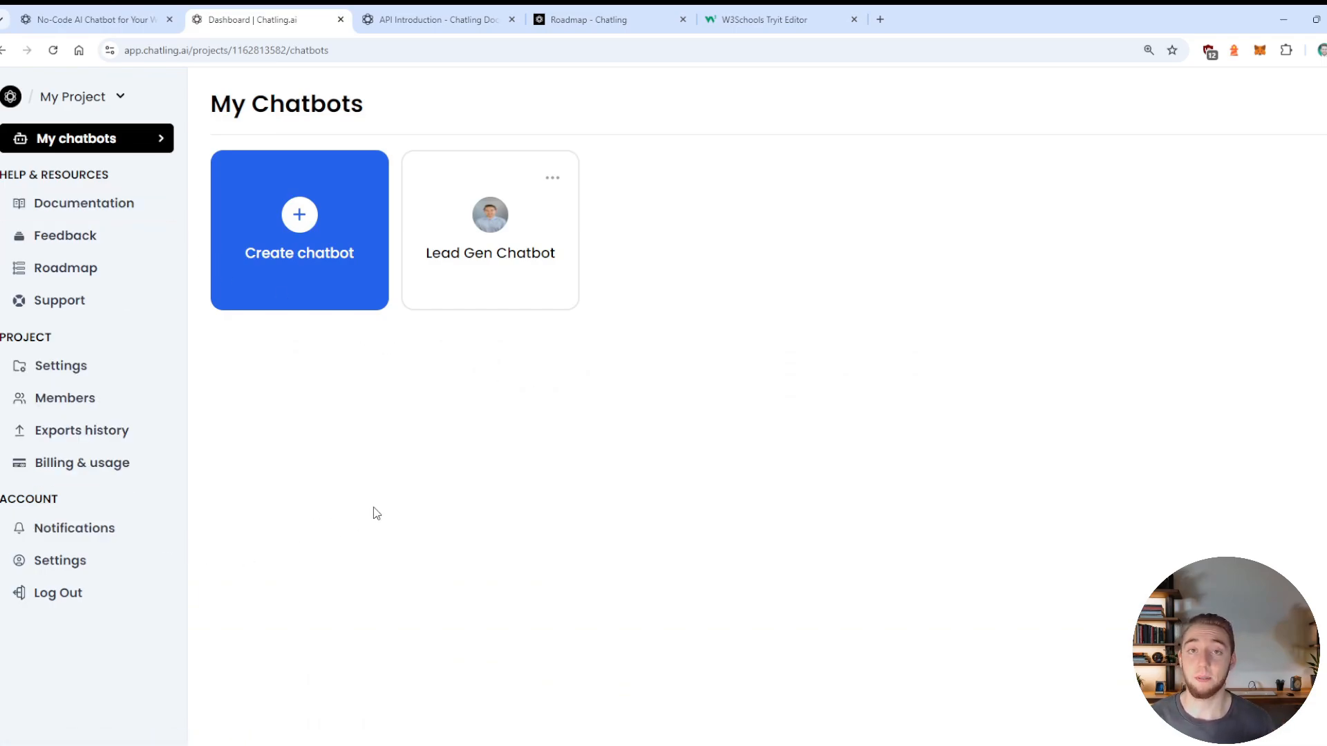
mouse_move(449, 298)
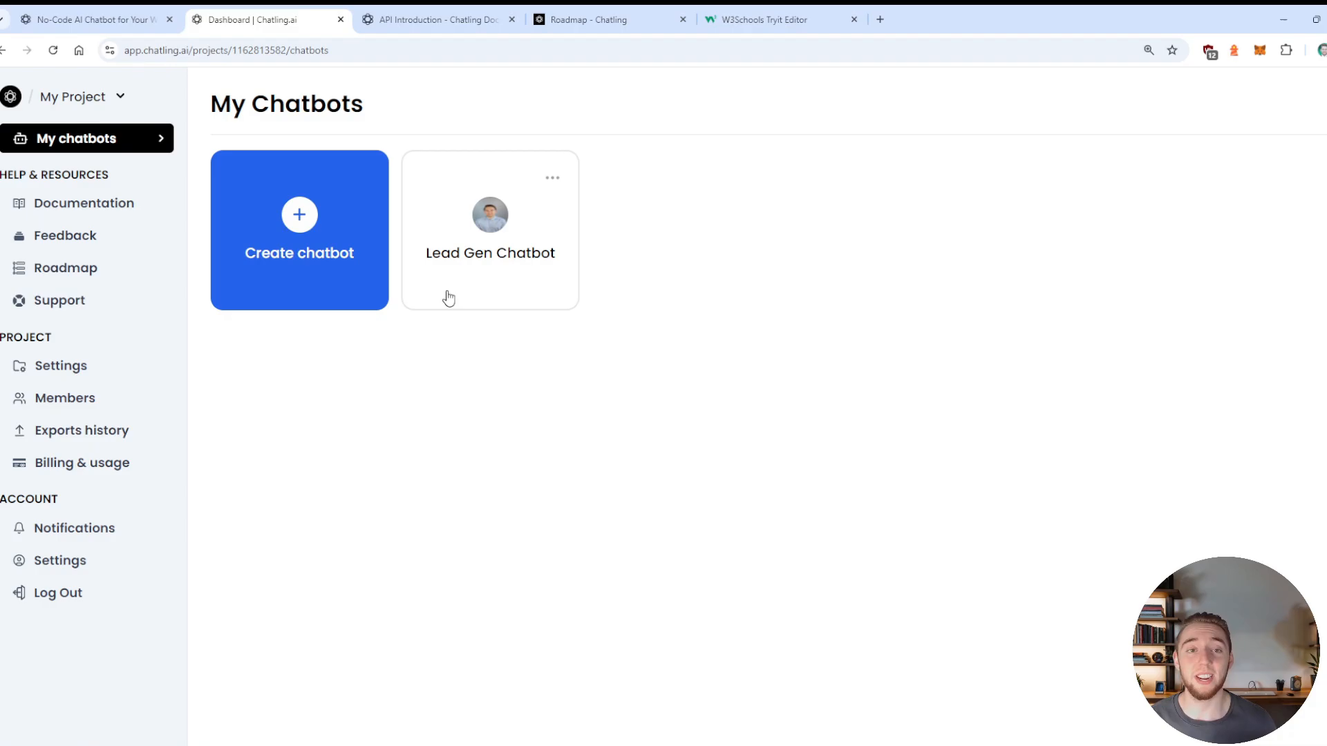
- Skim the API Introduction docs sidebar, then view the Roadmap - Chatling page
click(436, 20)
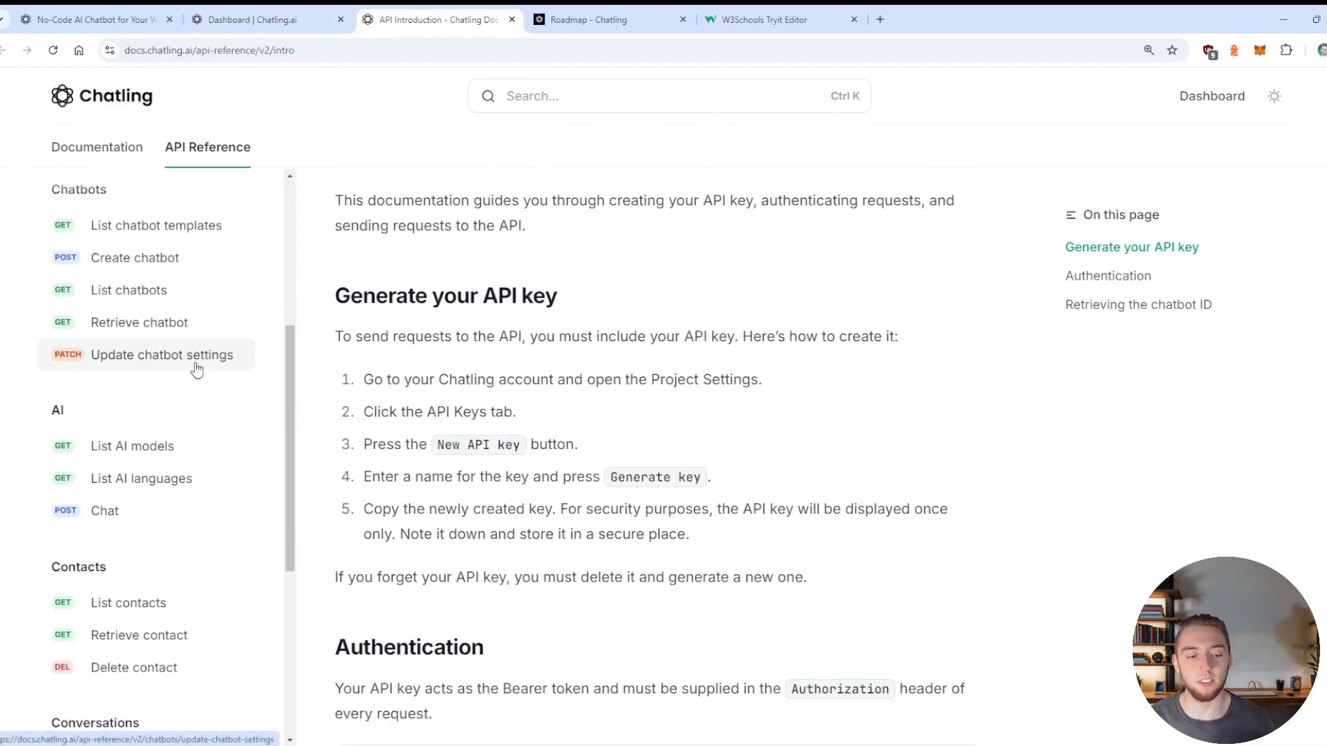
scroll(down, 3)
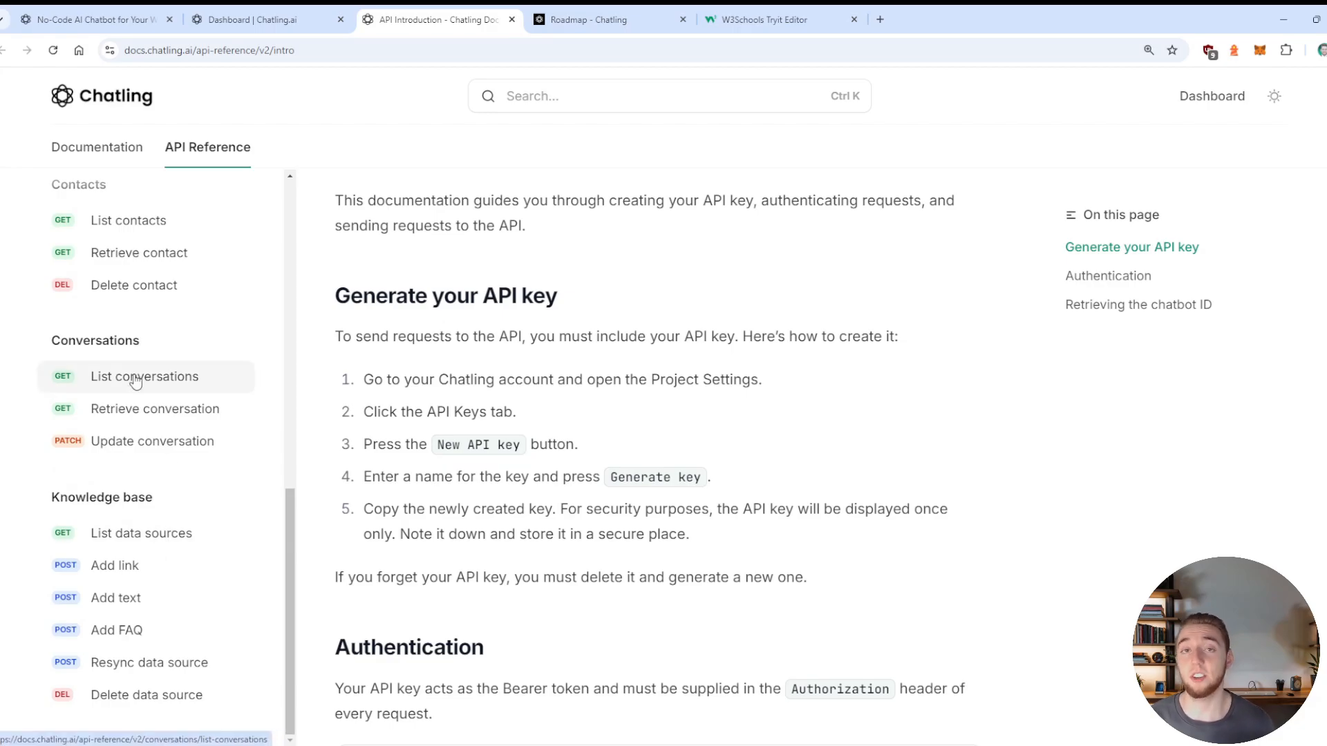
click(608, 18)
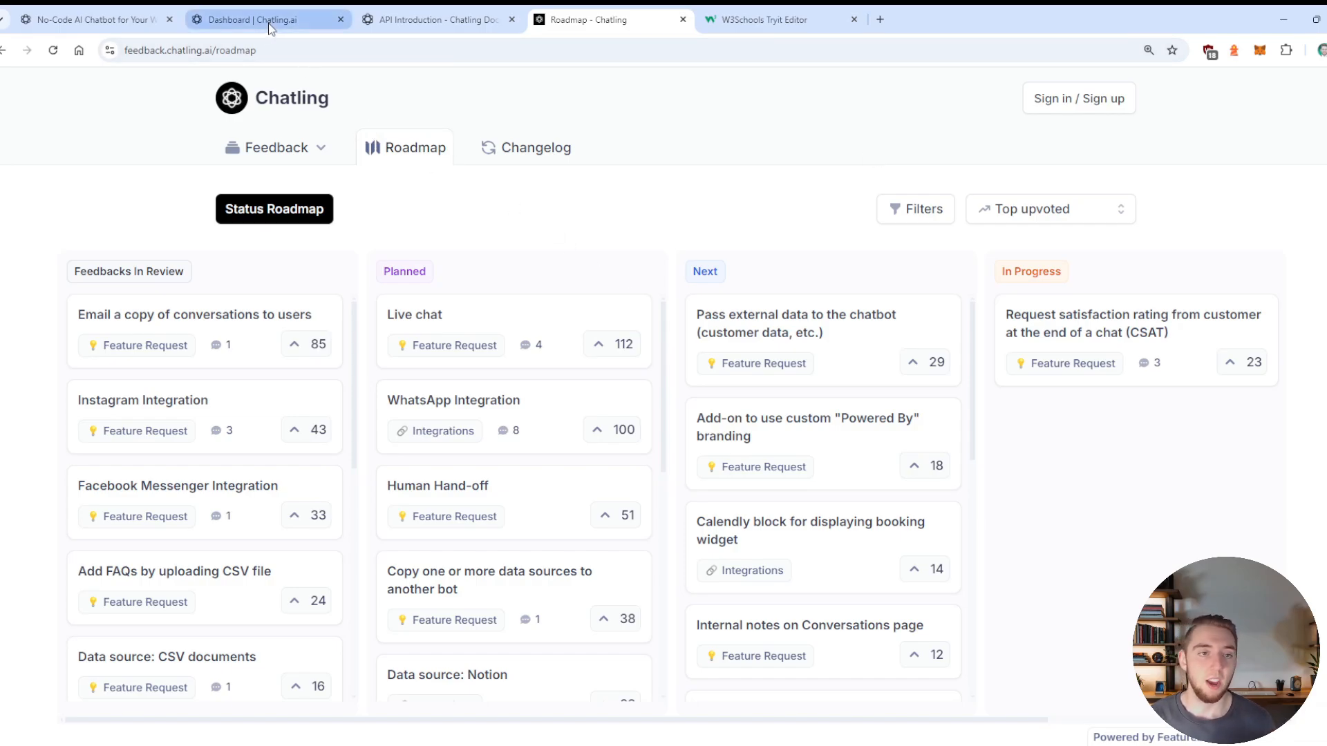
- From My Chatbots, view the Create chatbot templates, including Basic Lead Generation
click(267, 19)
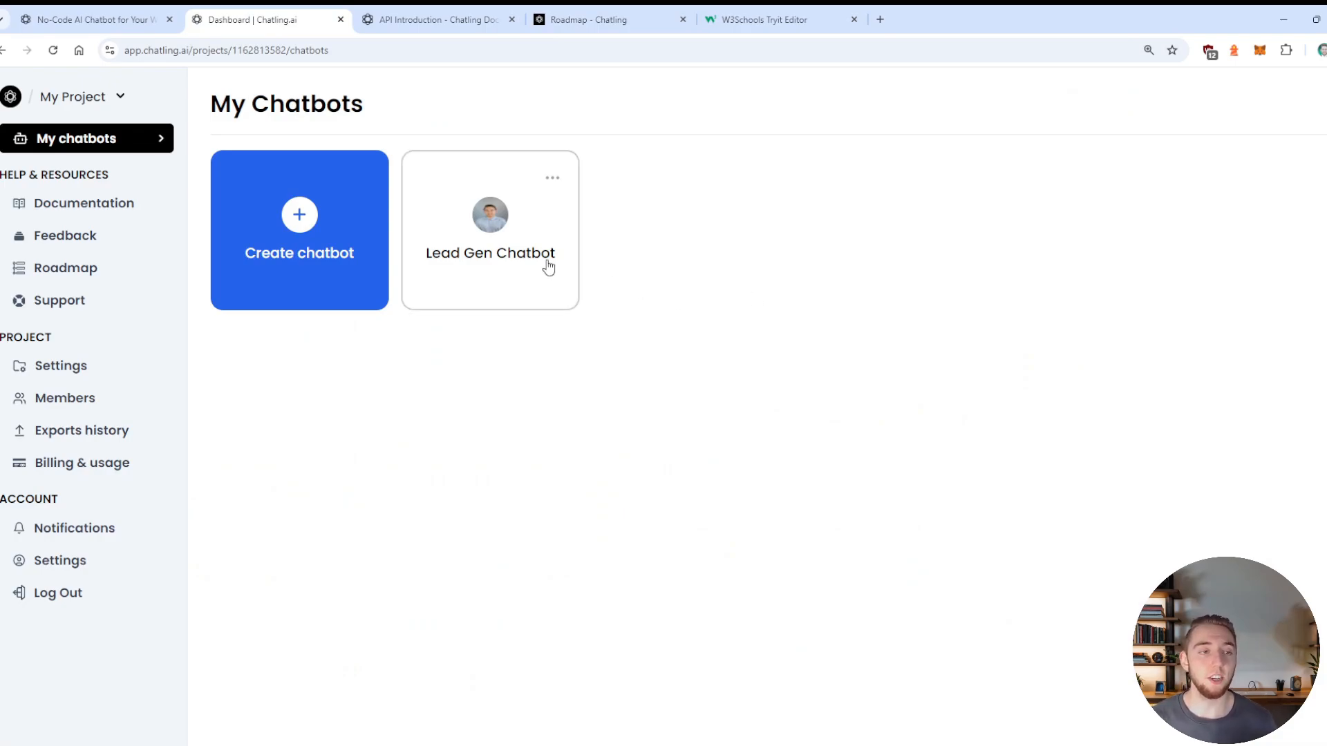
mouse_move(76, 139)
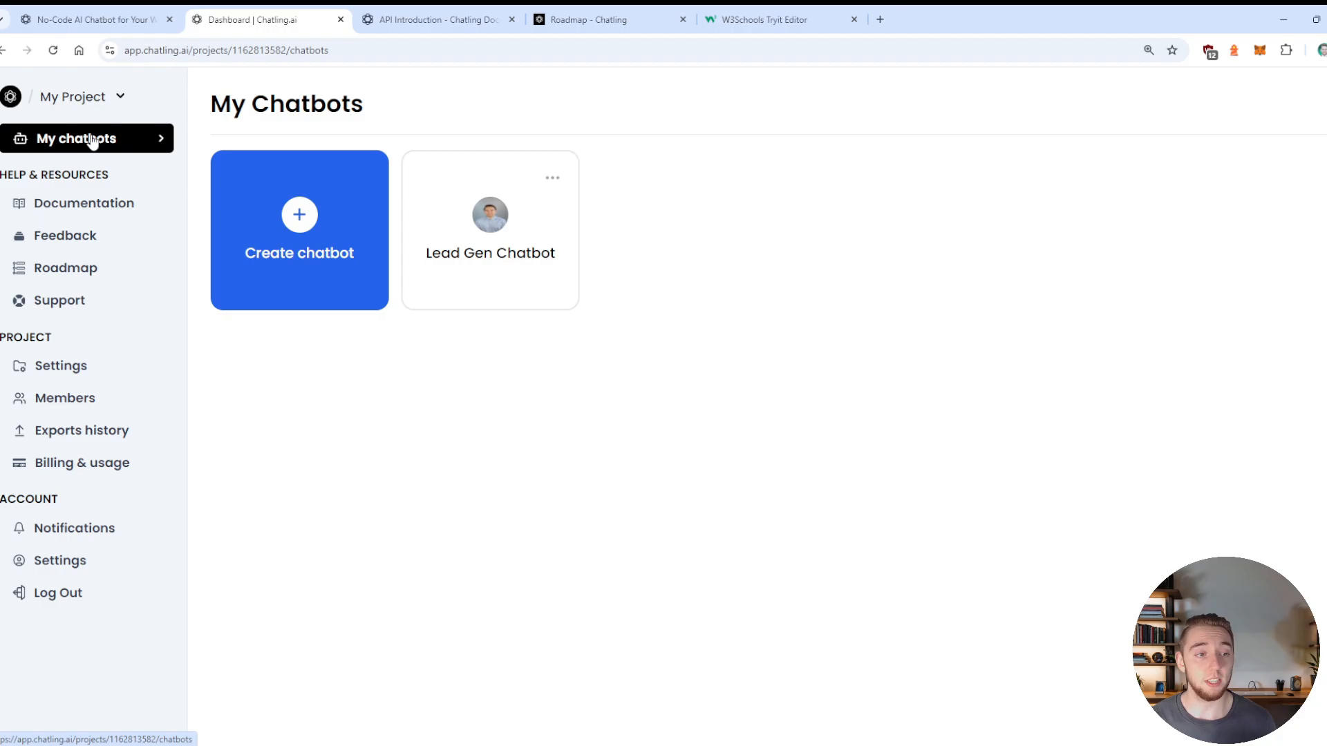
click(299, 229)
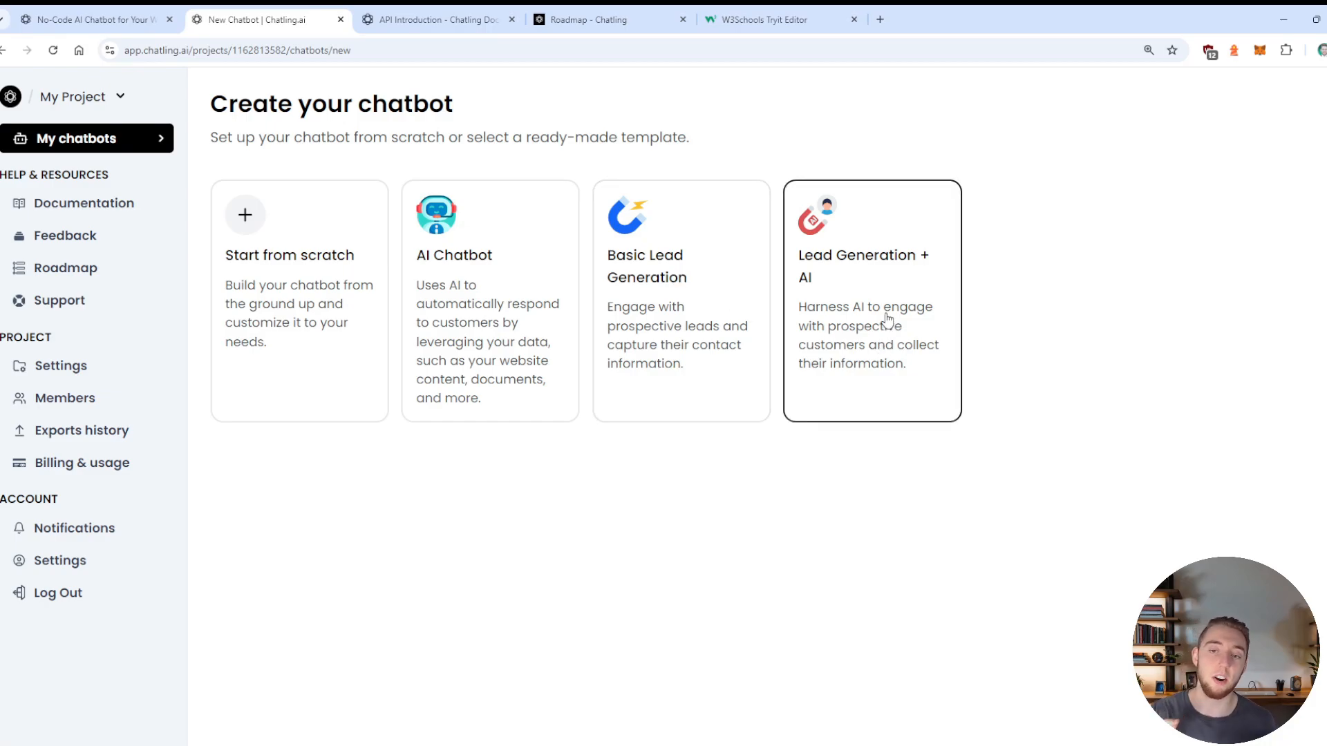
mouse_move(896, 324)
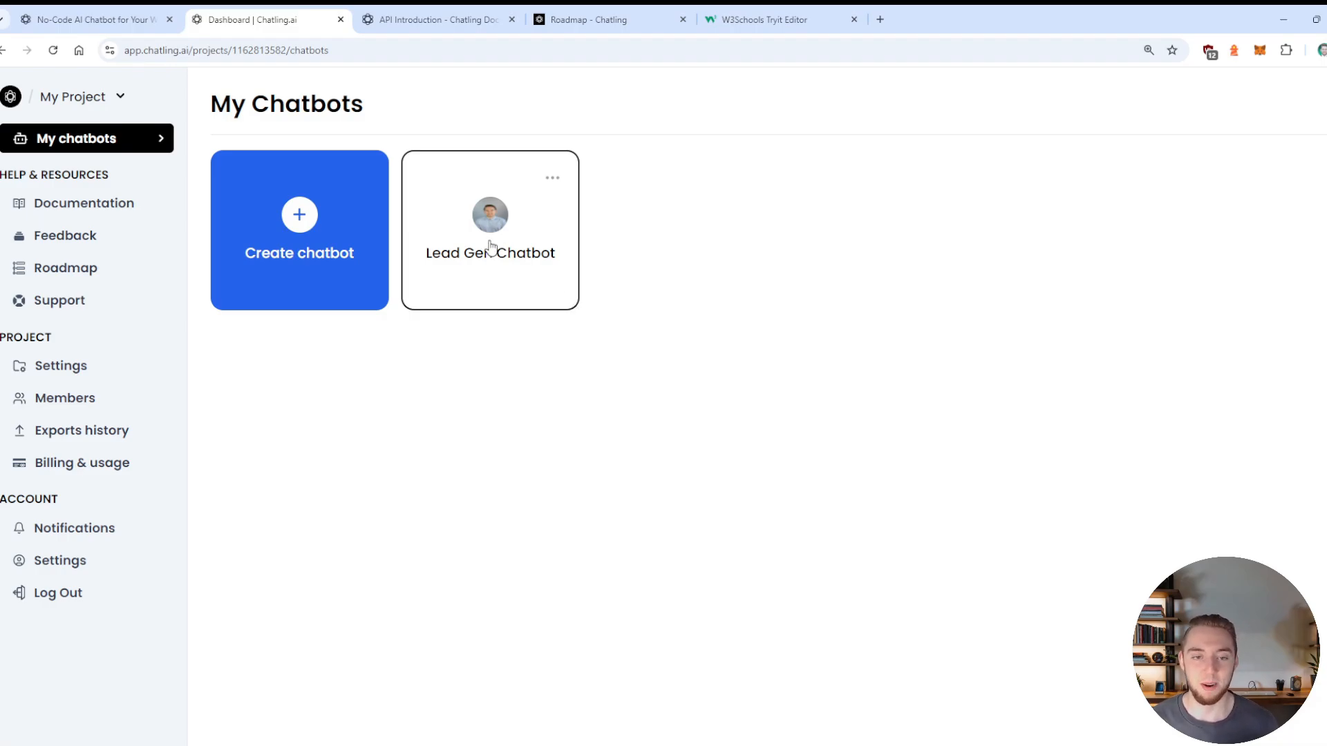
mouse_move(551, 253)
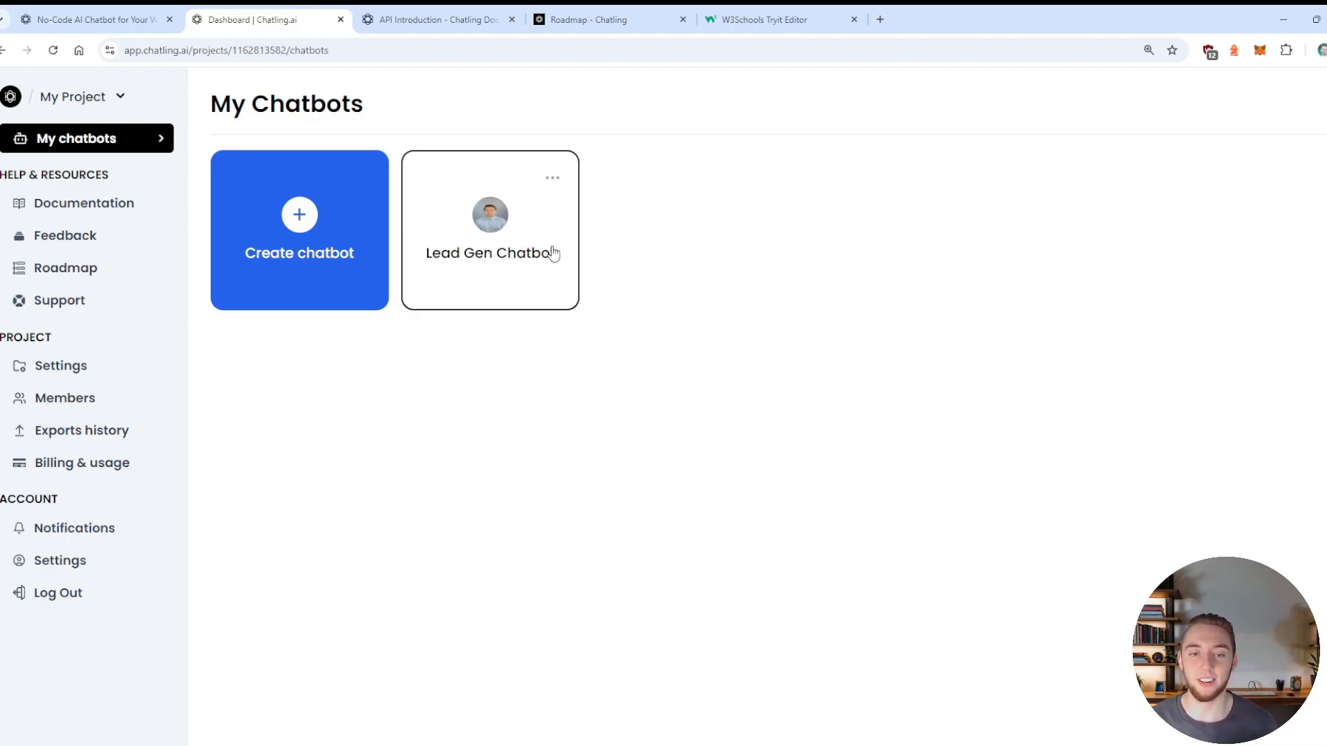
- Open Lead Gen Chatbot's Builder showing Greeting, Services and Additional Information steps
click(490, 229)
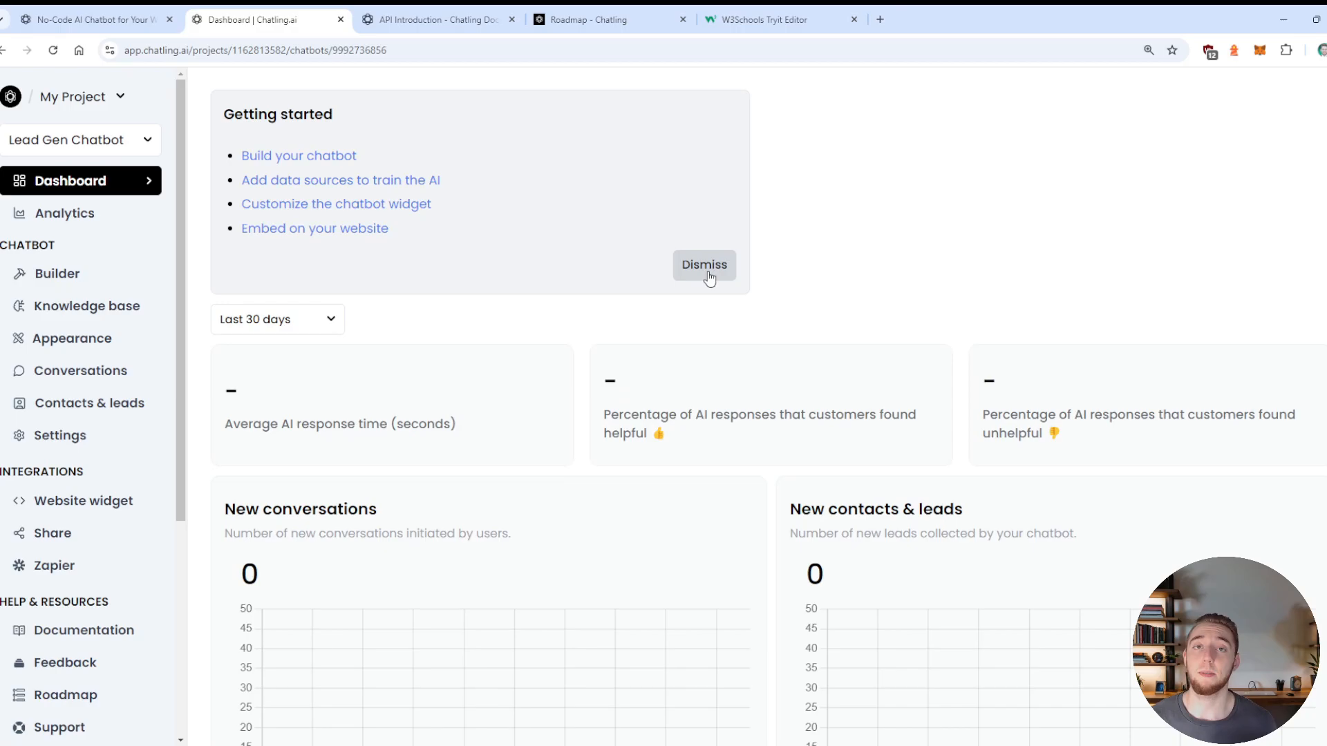
mouse_move(181, 291)
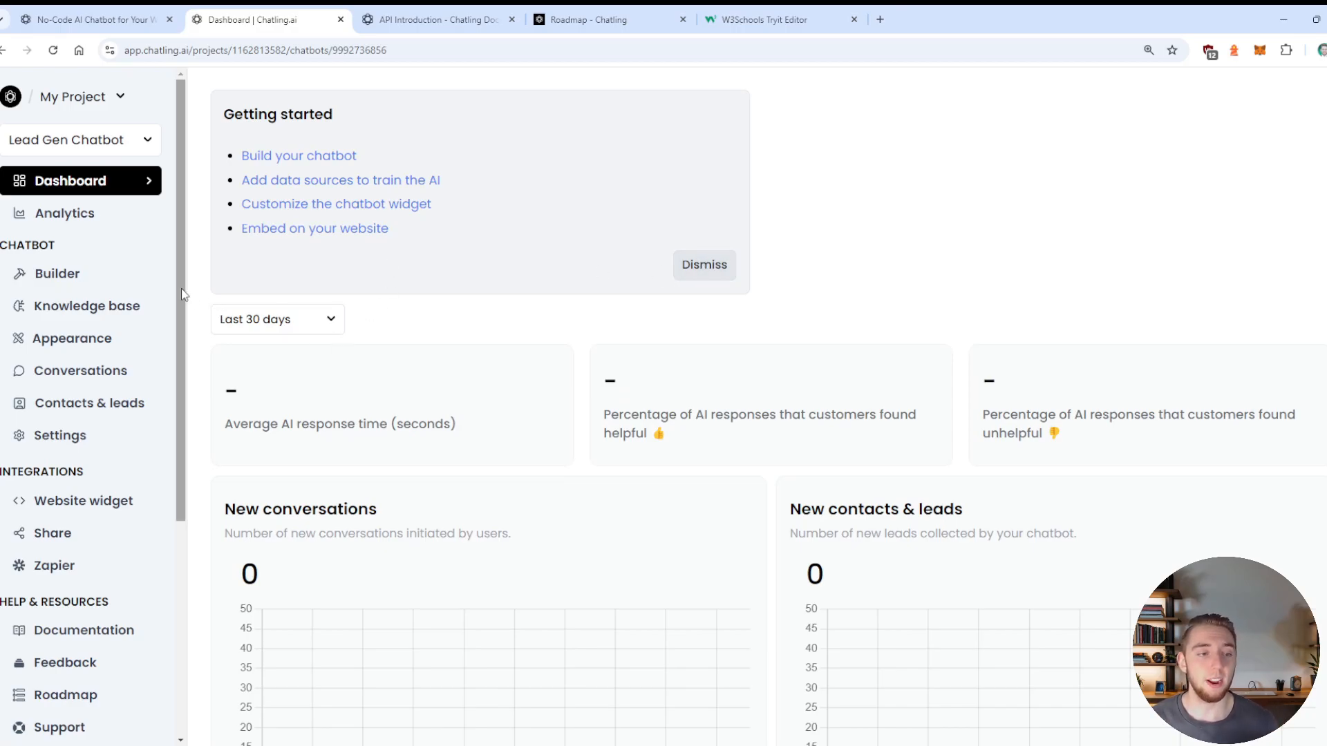
click(56, 273)
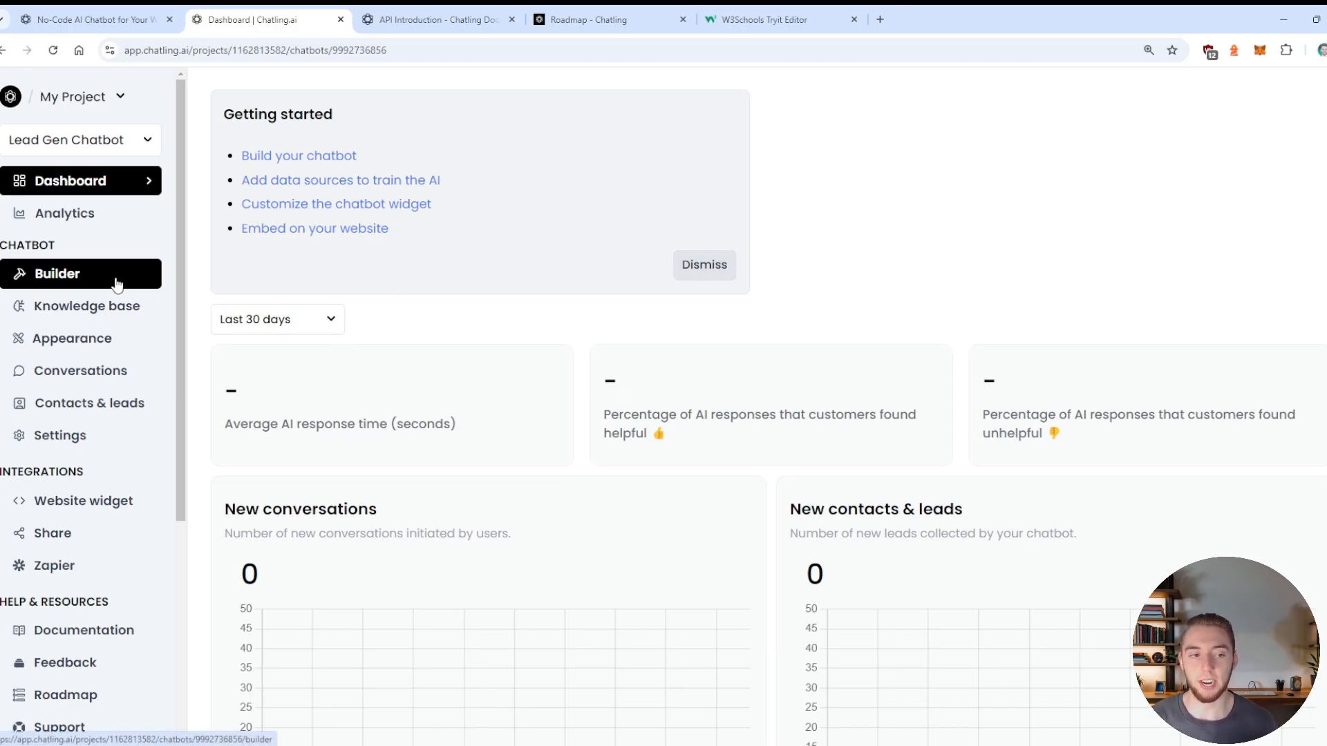
click(57, 274)
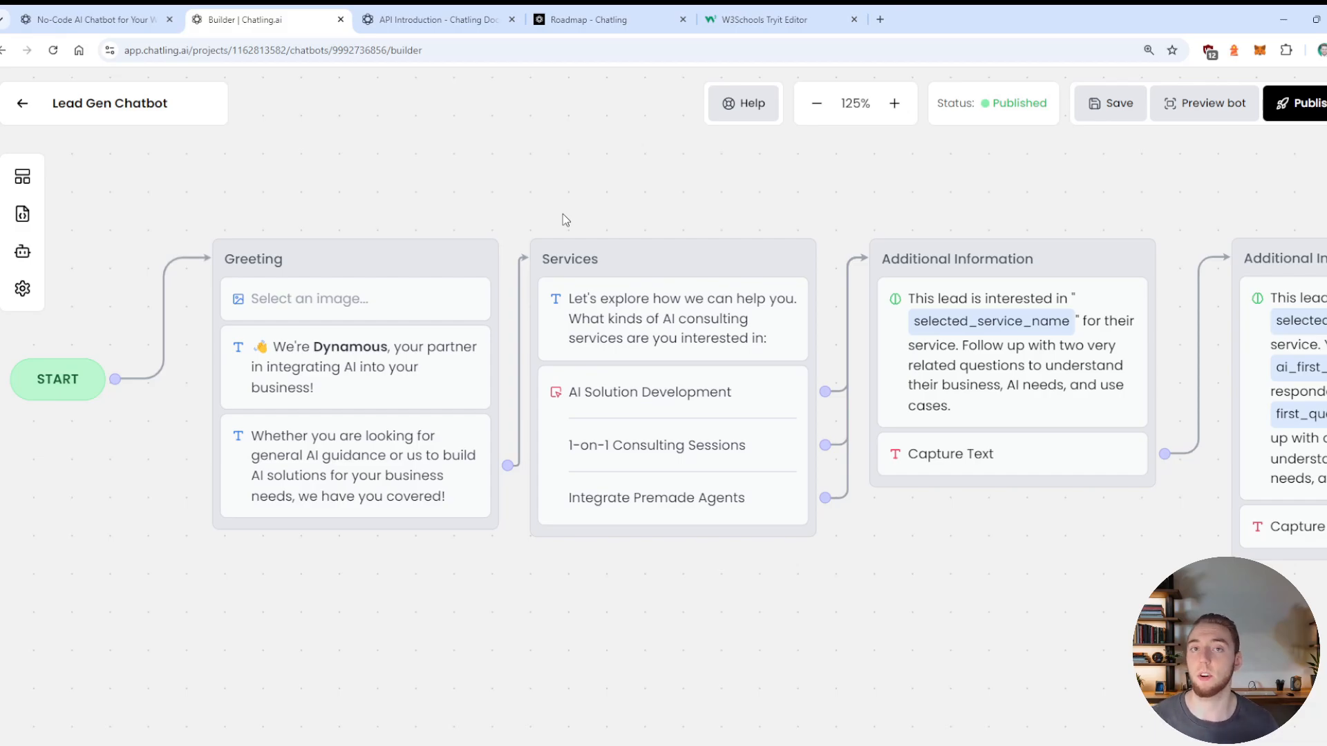
mouse_move(147, 541)
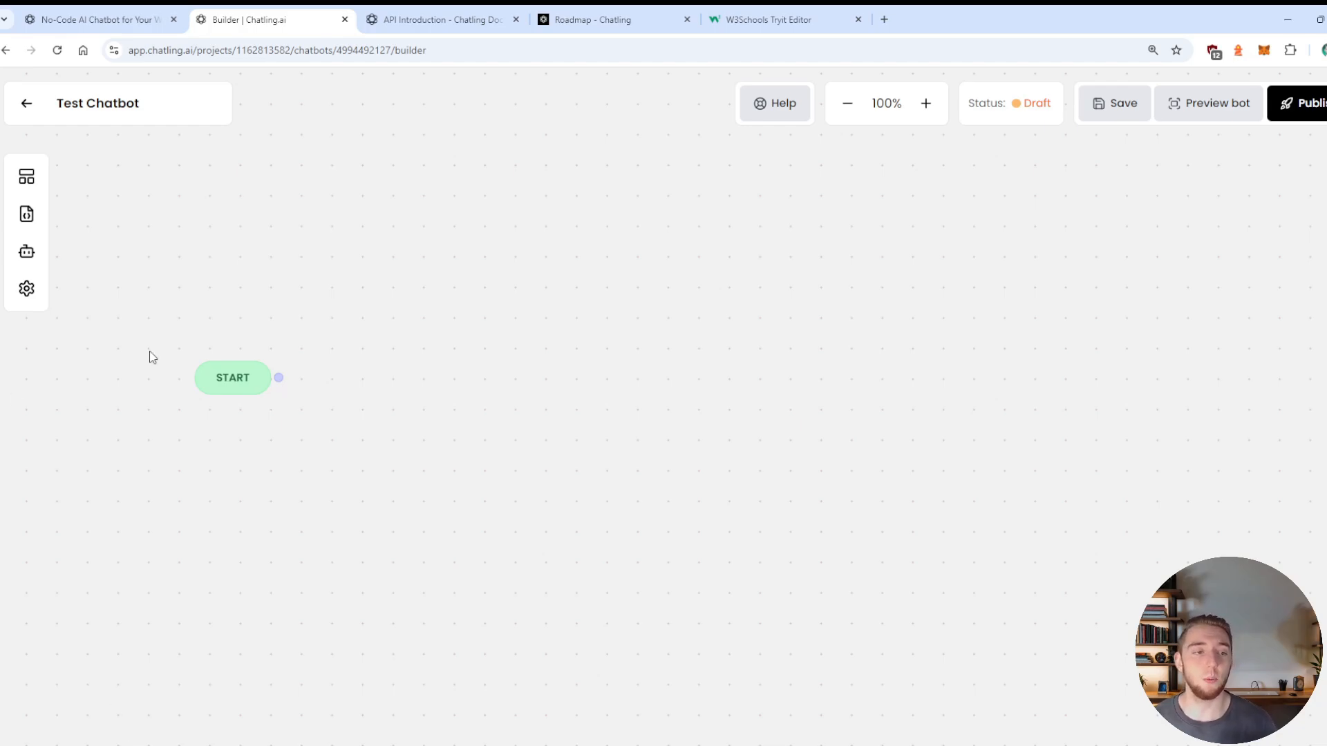
mouse_move(53, 214)
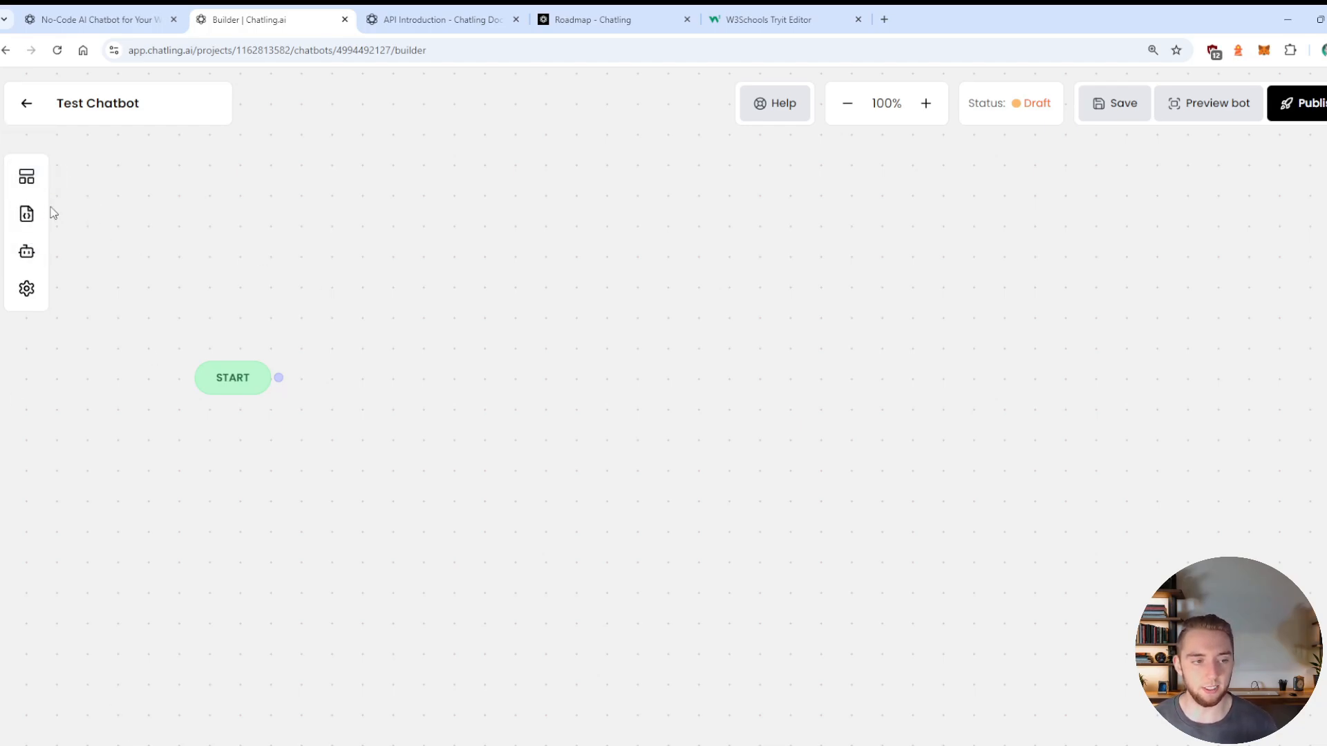
- Add a Text block Group #1 saying 'Hi', connected from START
click(26, 176)
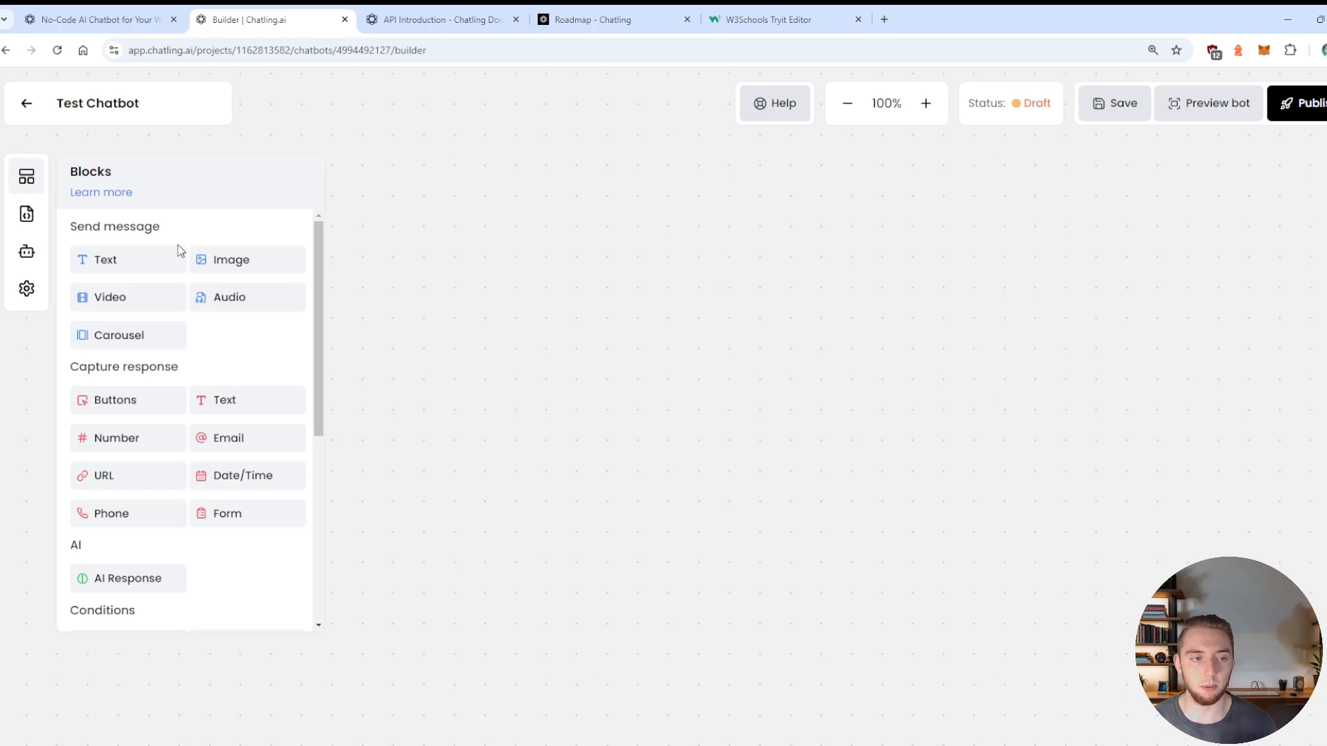
mouse_move(208, 207)
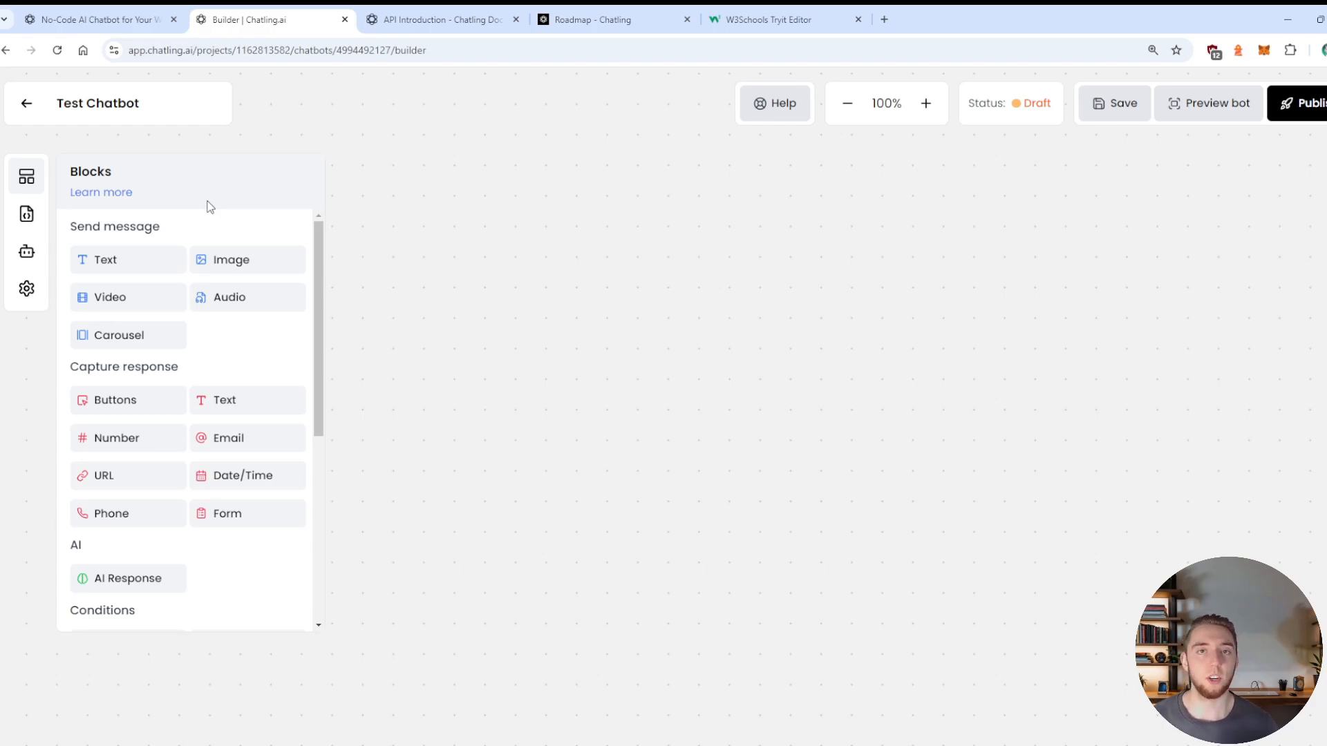
mouse_move(203, 219)
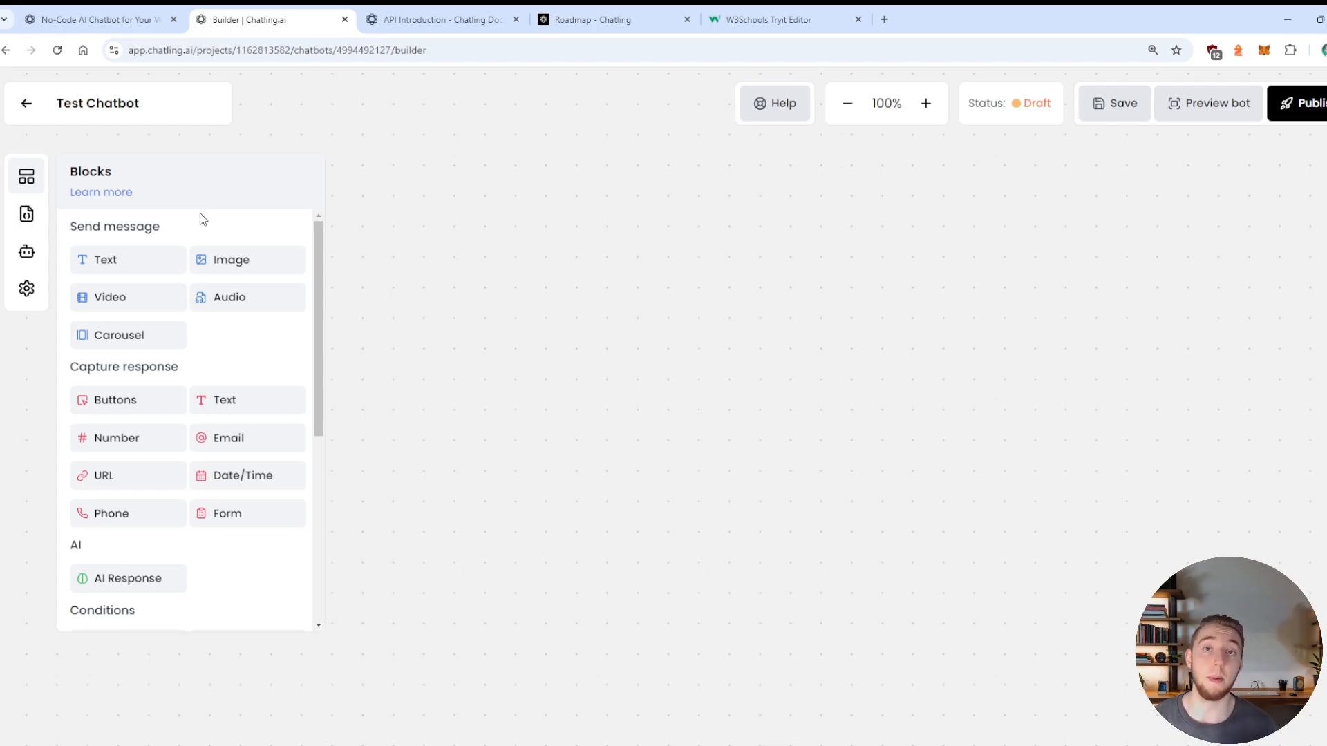
mouse_move(120, 269)
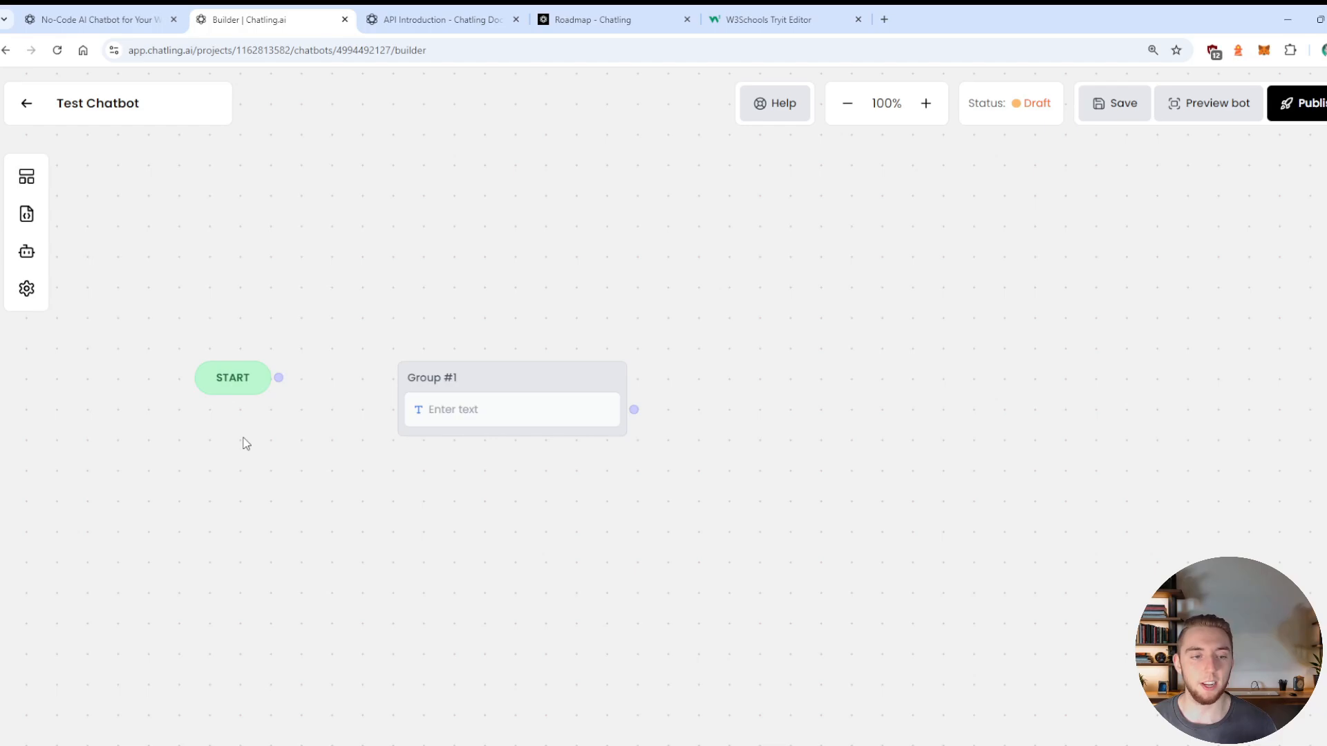
drag(279, 377, 402, 398)
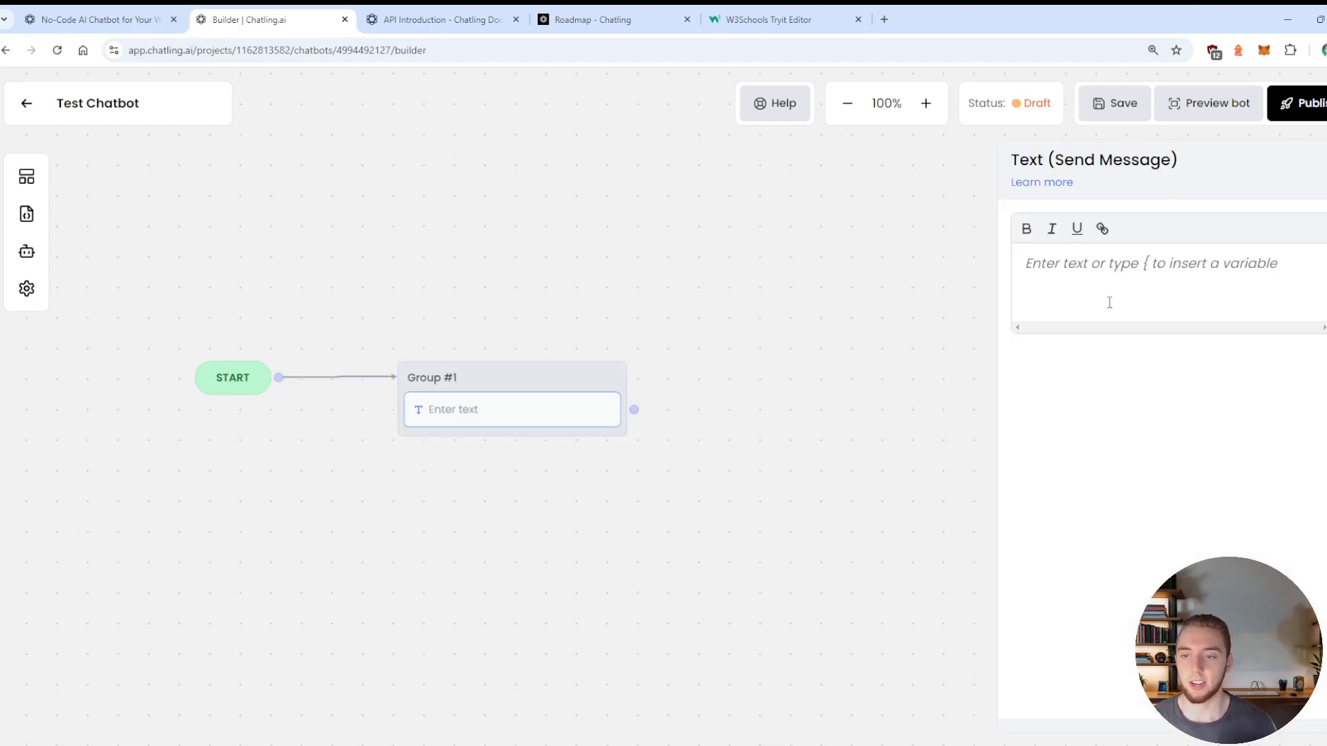
text(Hi)
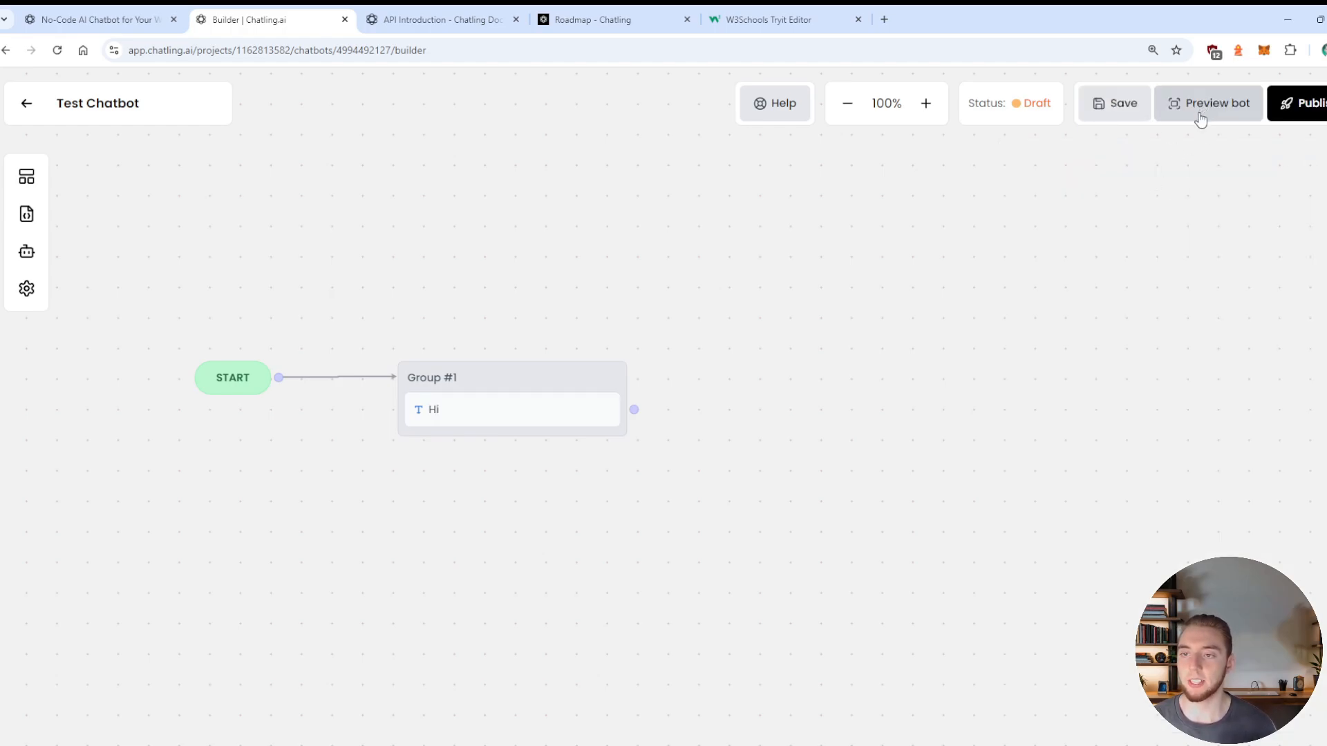
click(1210, 103)
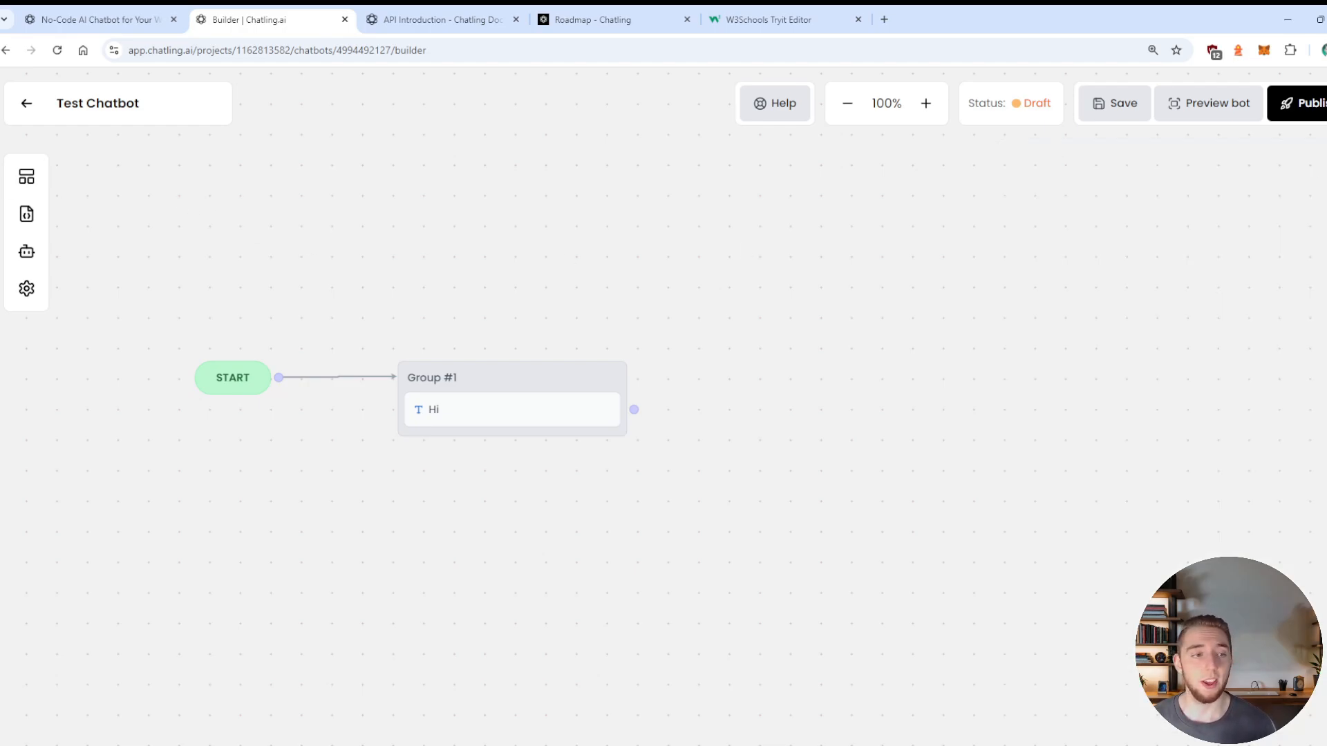
- Add a Text capture step to Group #1 storing the answer in user_response
click(26, 177)
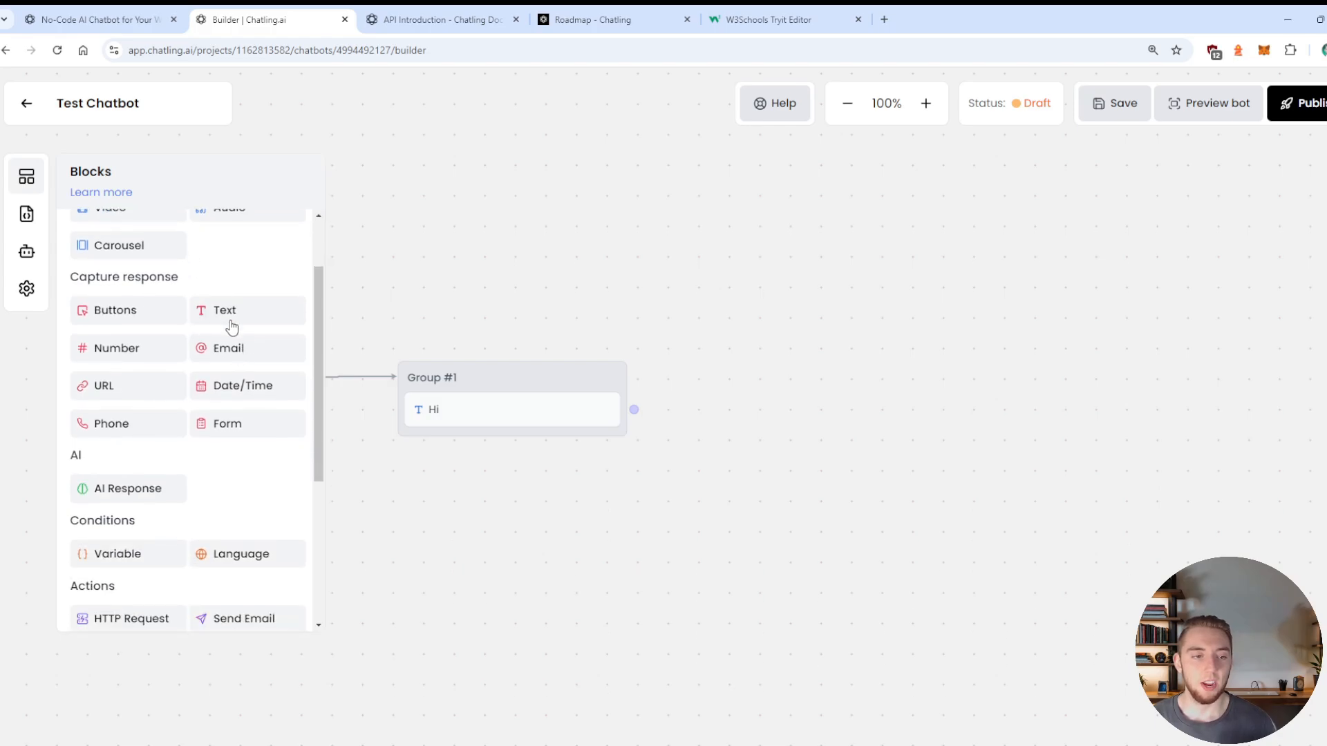
drag(225, 309, 461, 448)
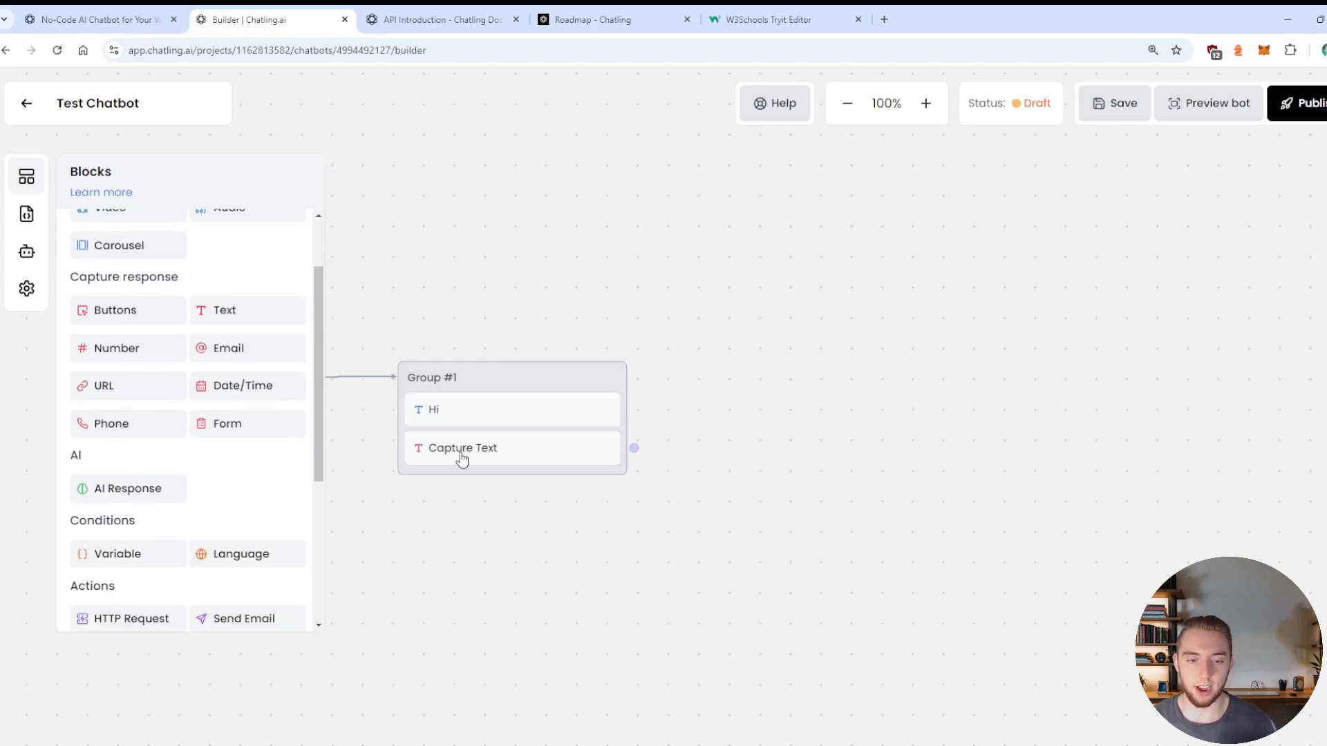
mouse_move(494, 418)
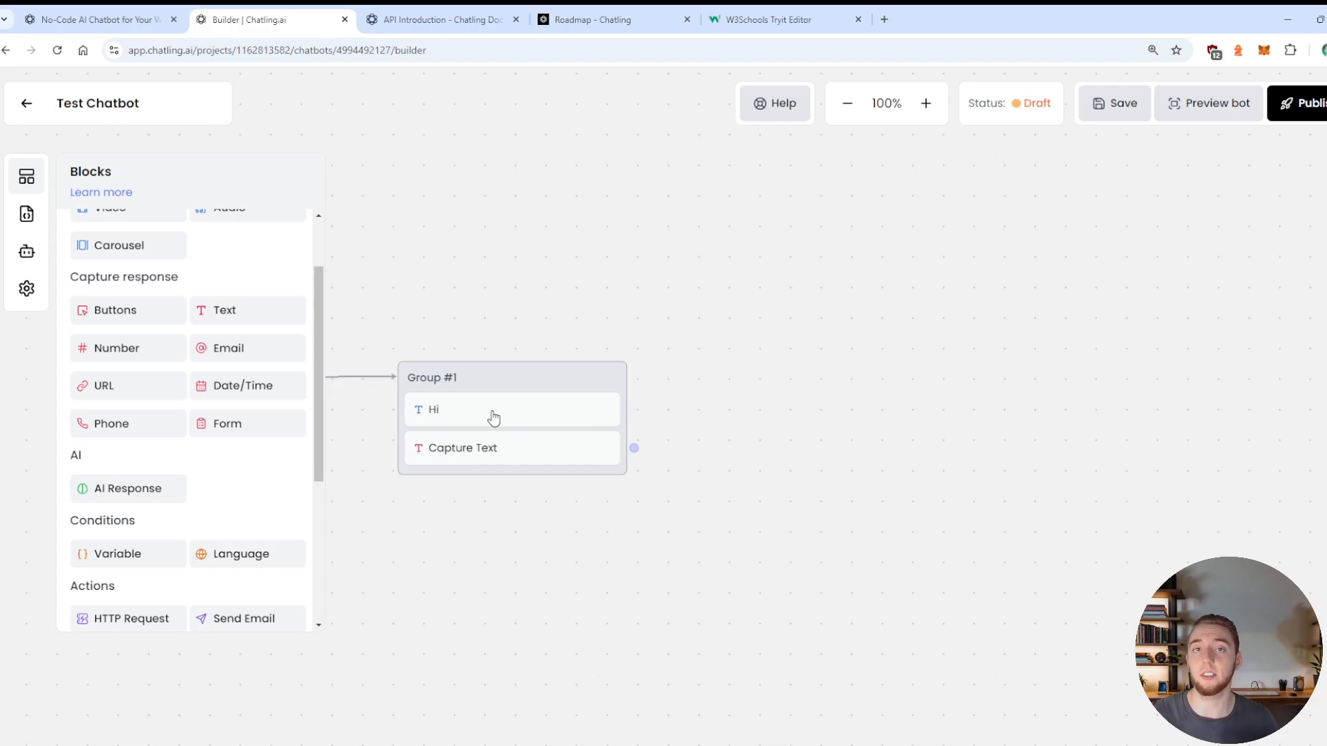
mouse_move(501, 456)
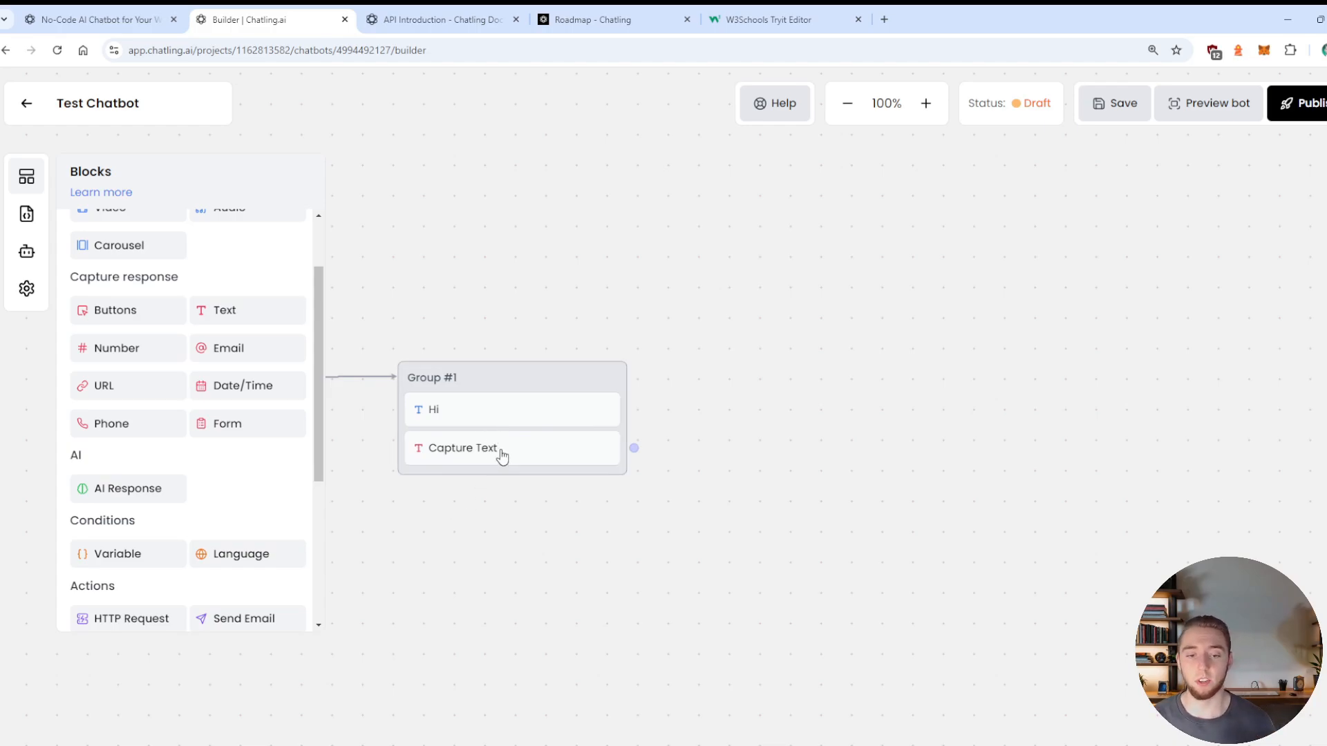
click(463, 448)
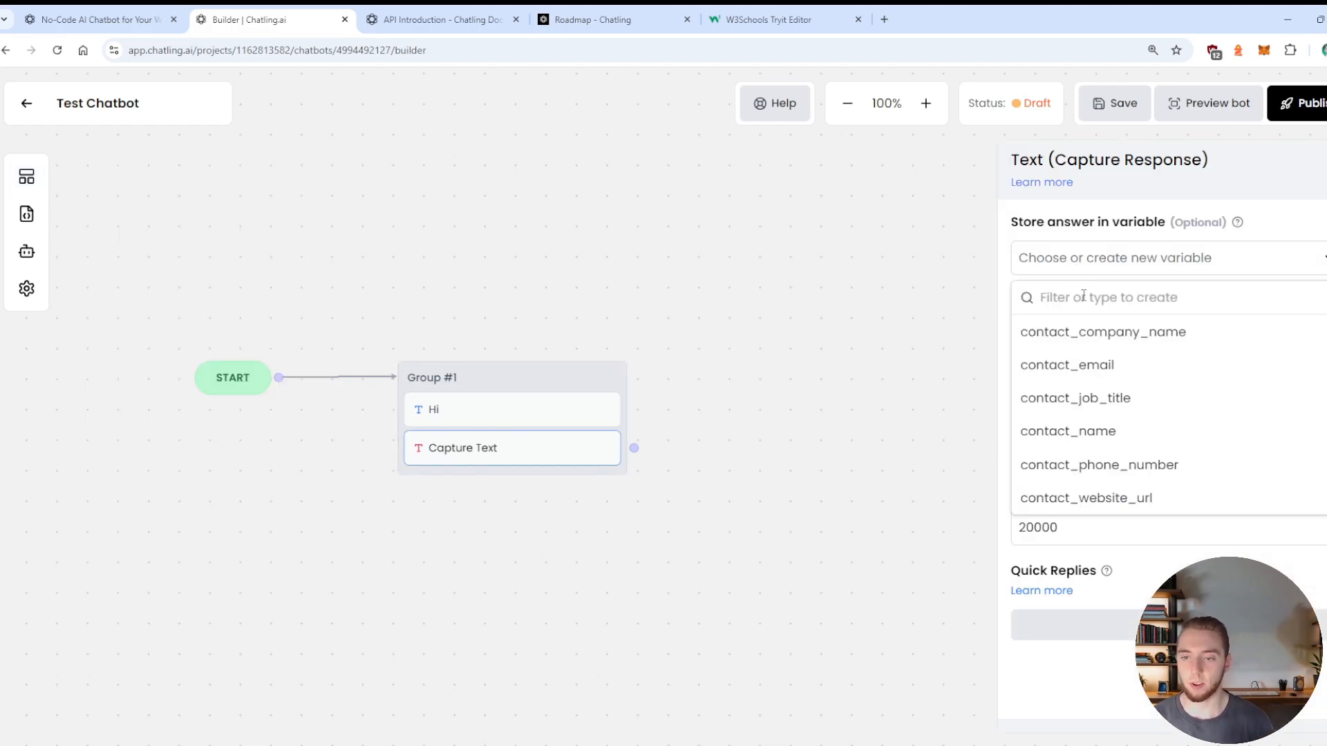
text(user_)
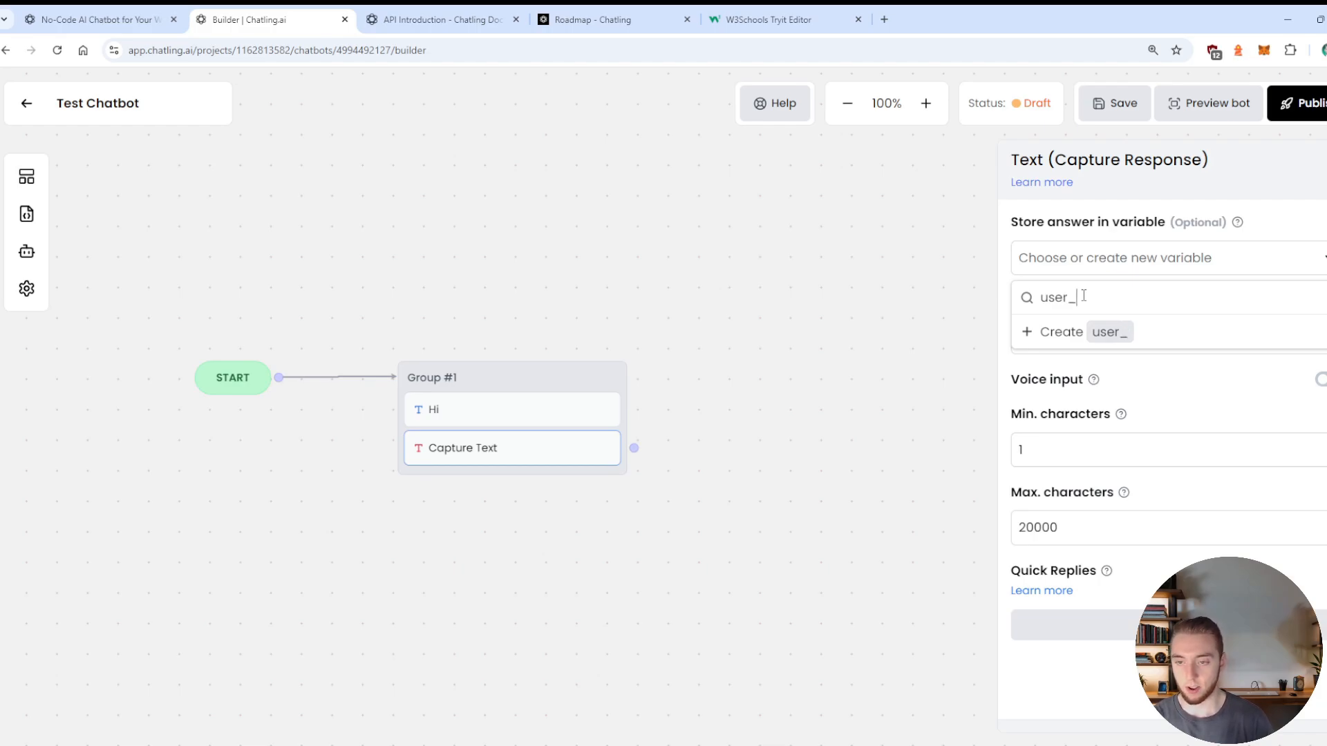
click(1074, 331)
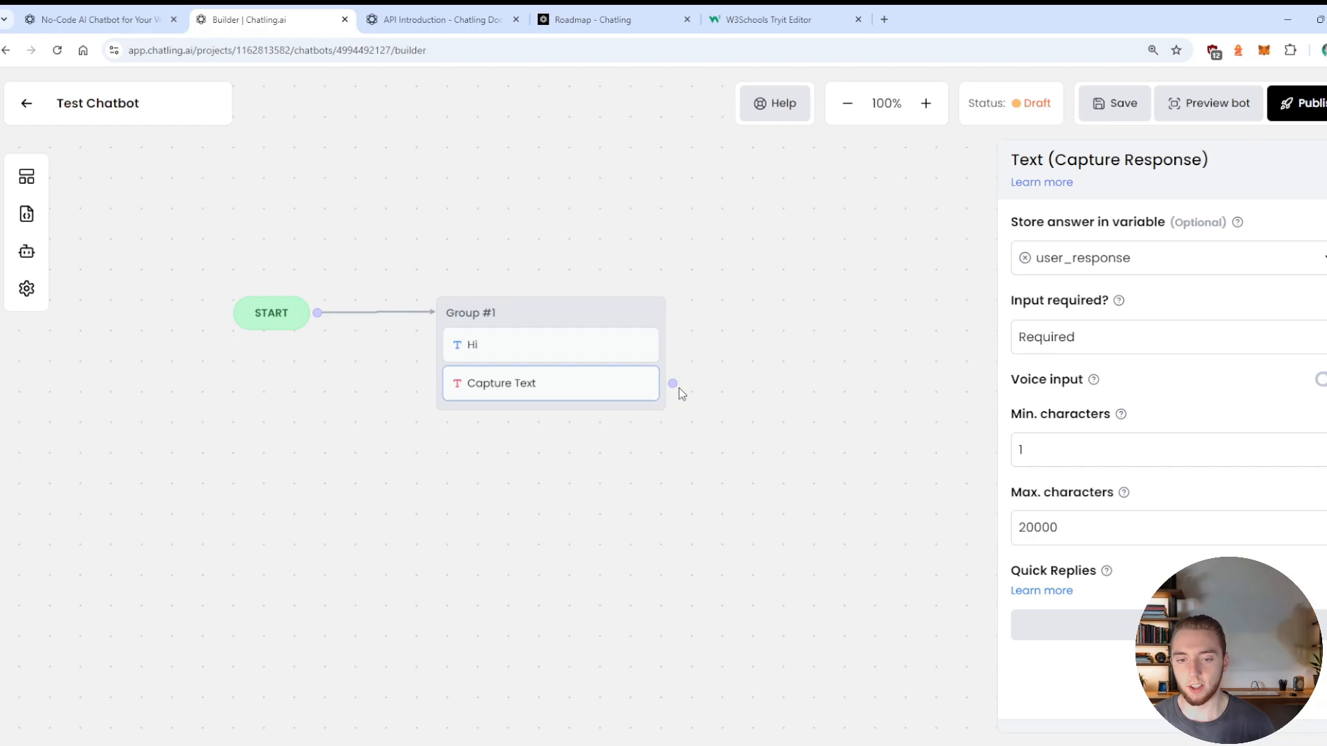
click(27, 176)
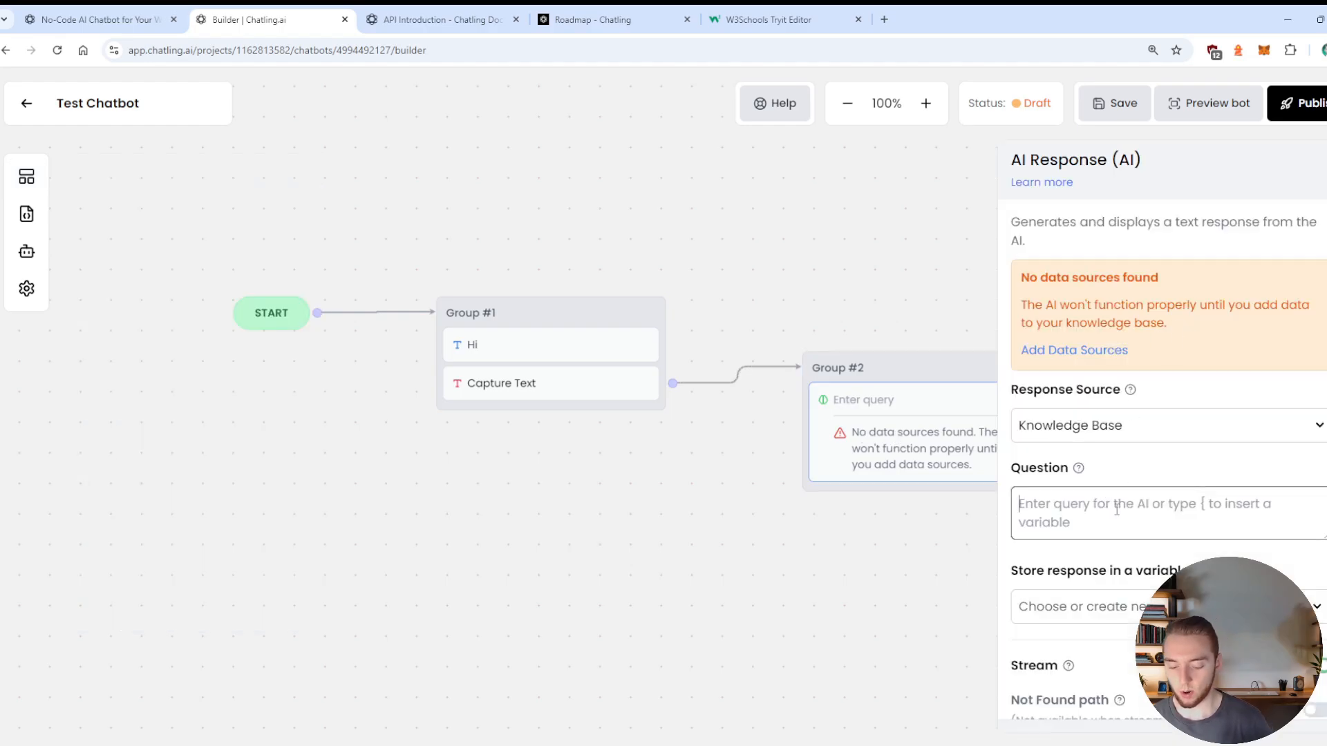
- Enter 'User asked {user_response}' as the AI Response question
text({)
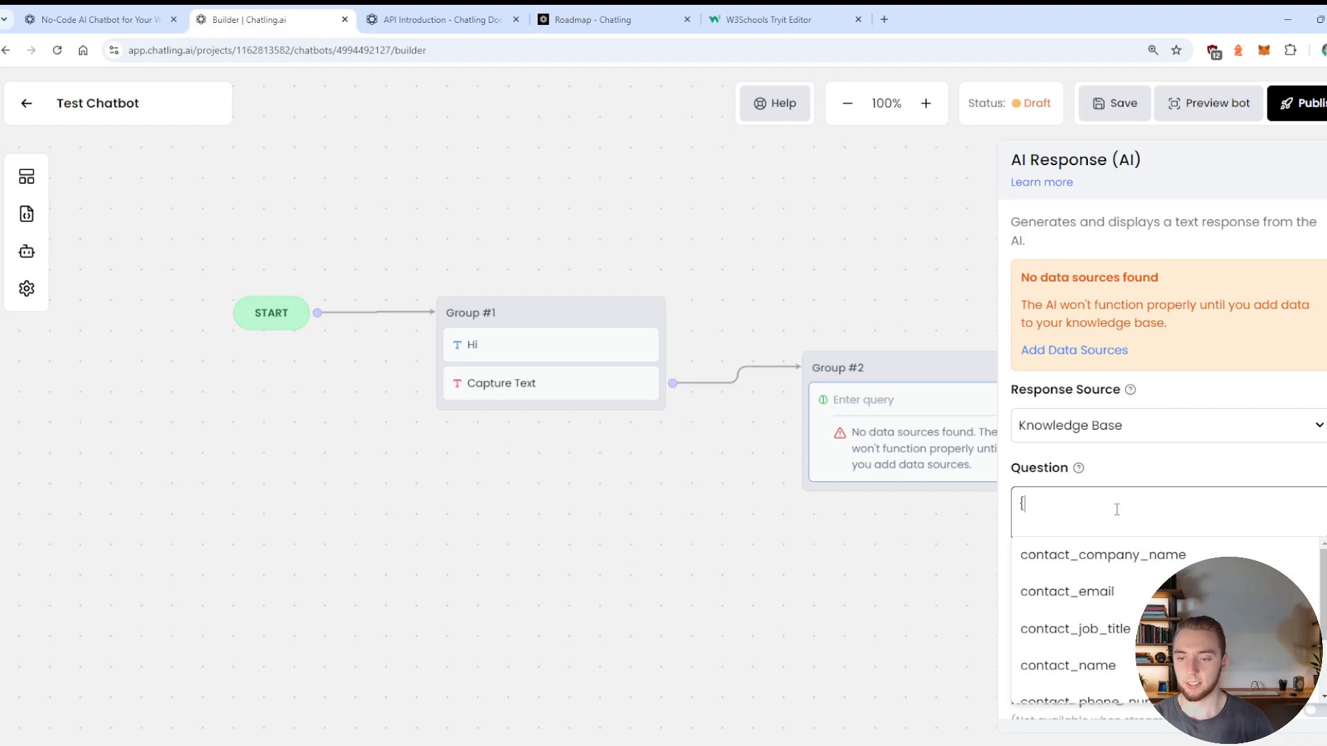
text(User asked {u)
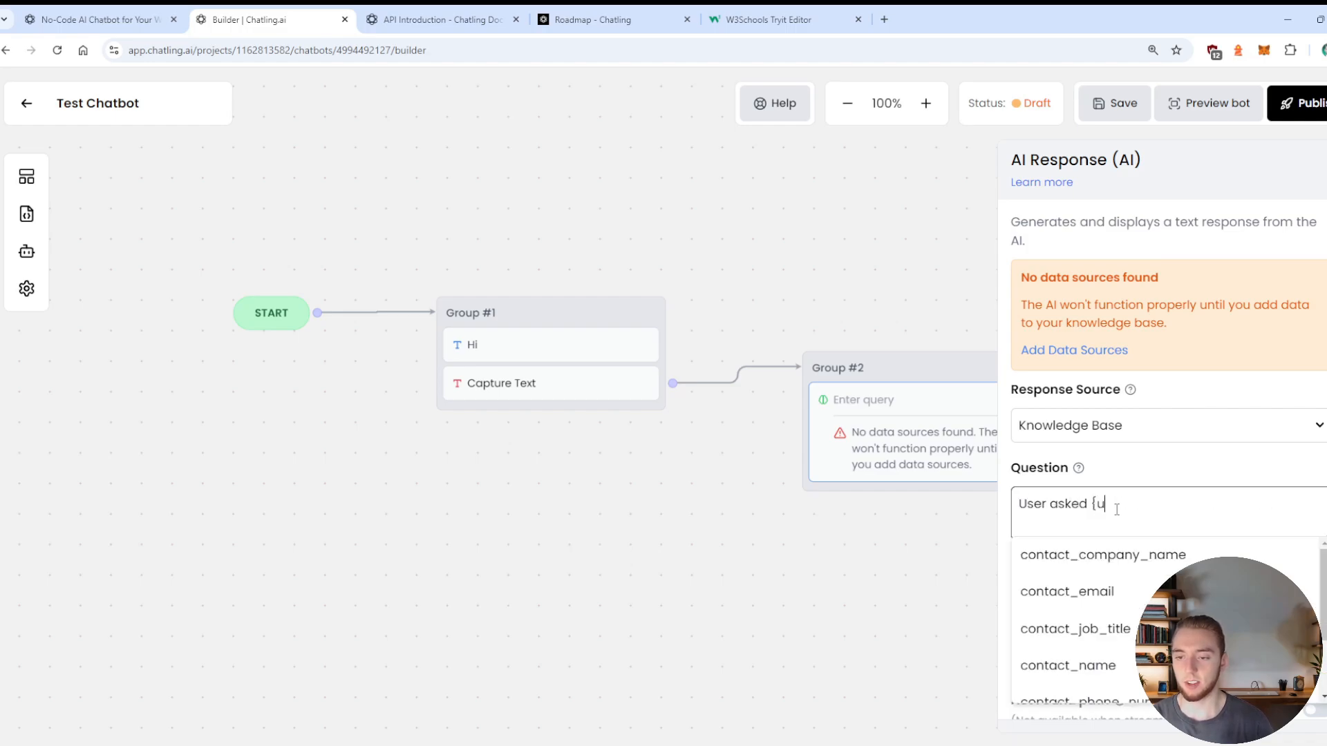
text(ser)
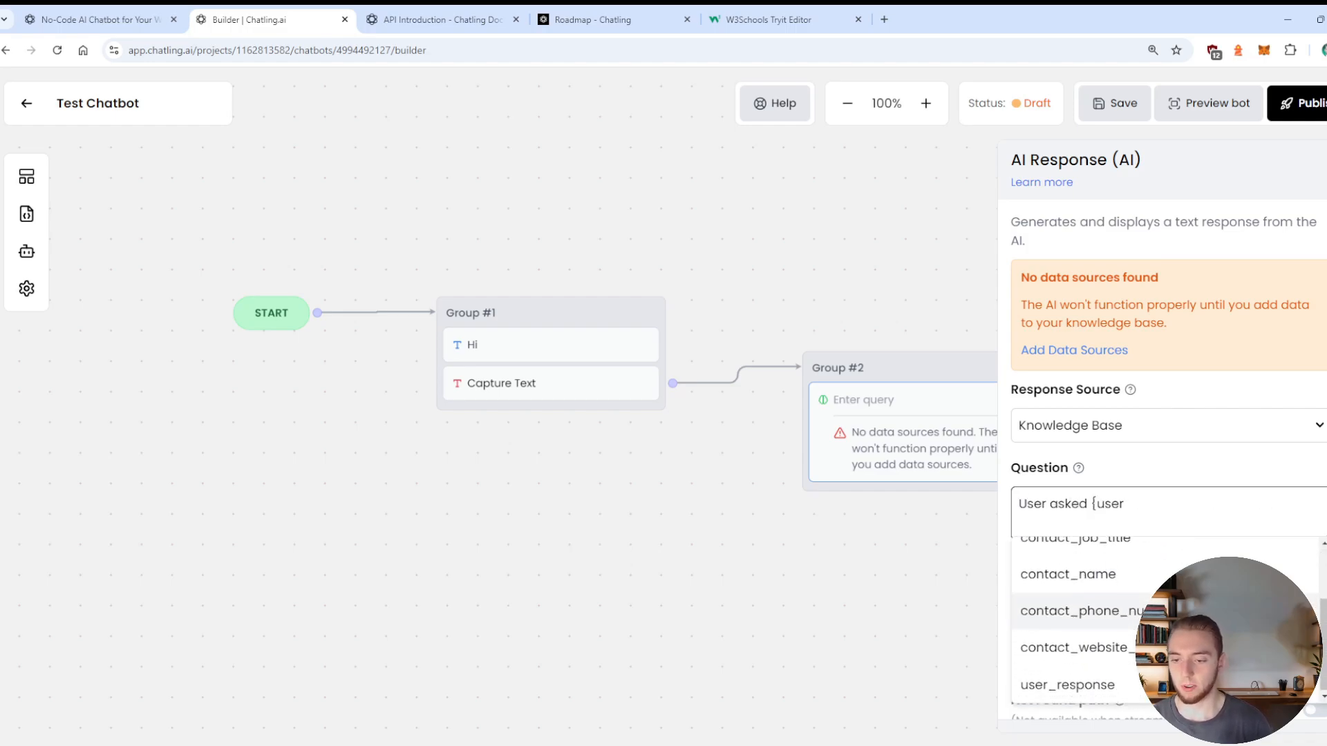
click(1068, 685)
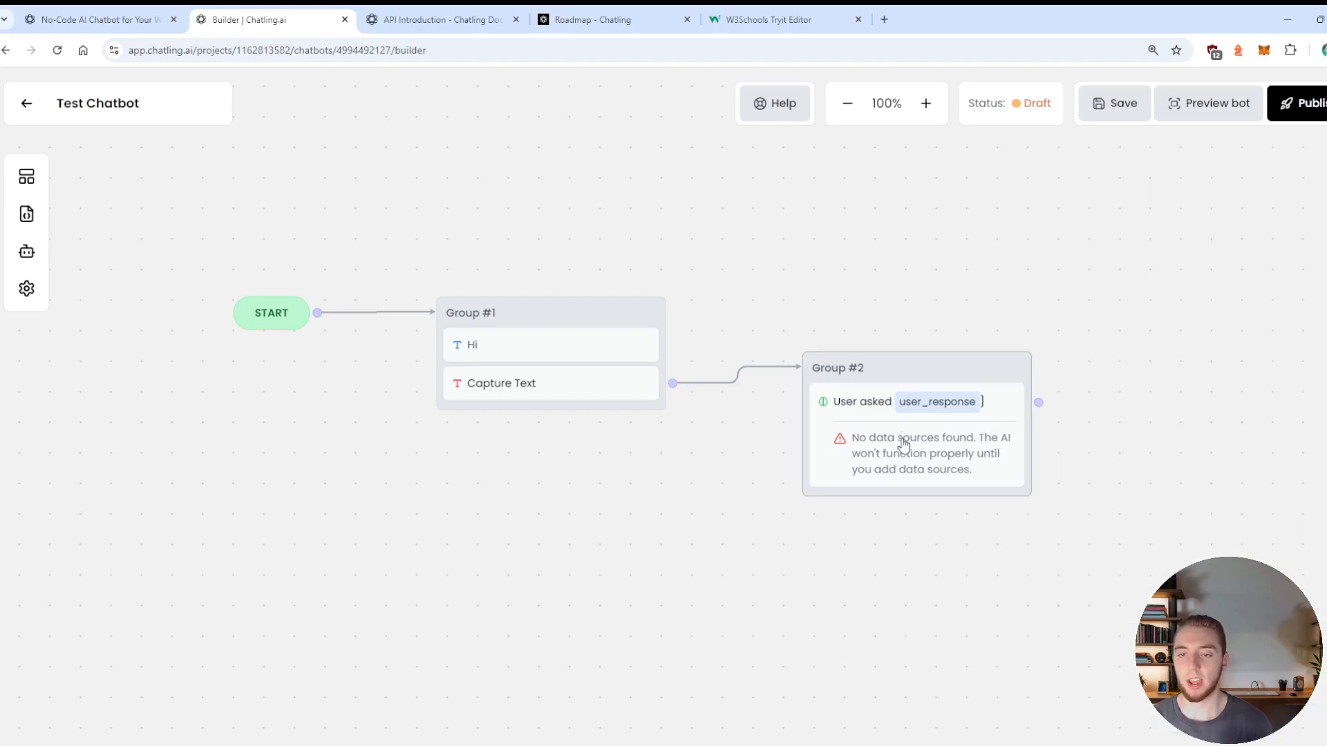
mouse_move(977, 427)
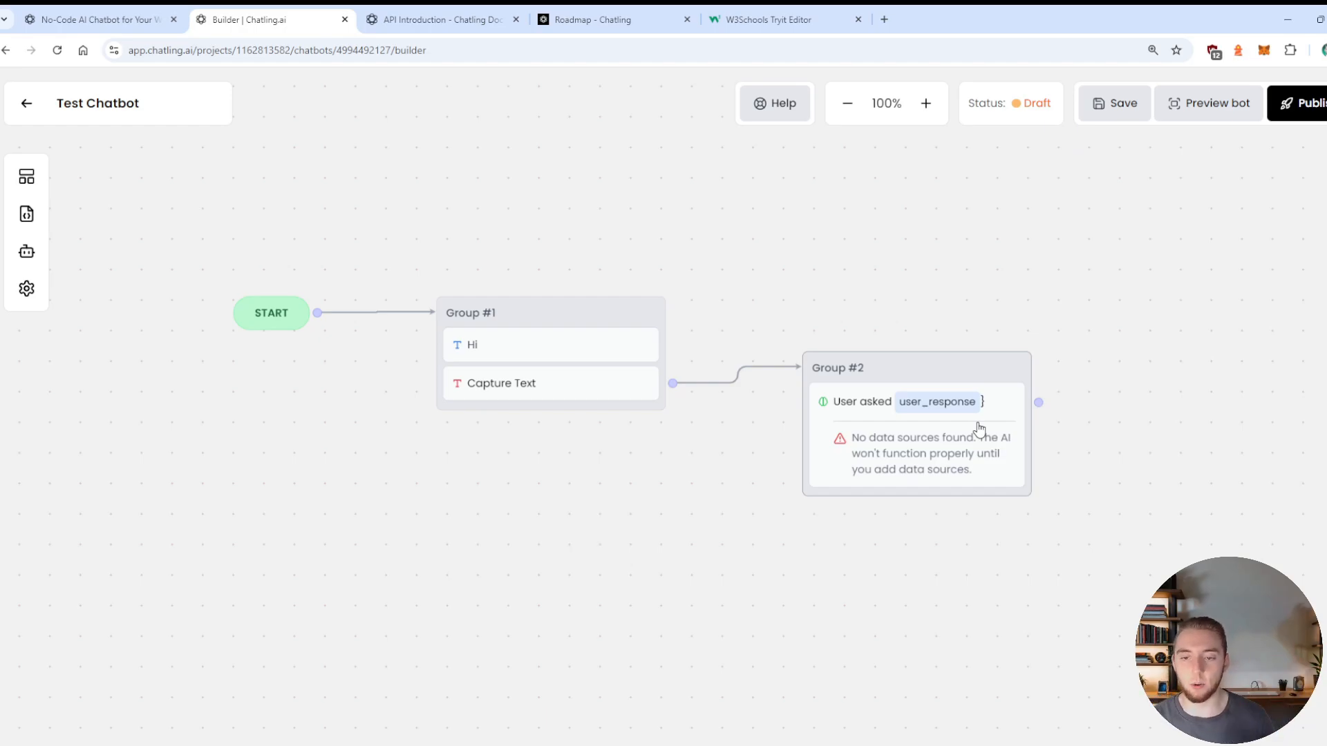
mouse_move(26, 176)
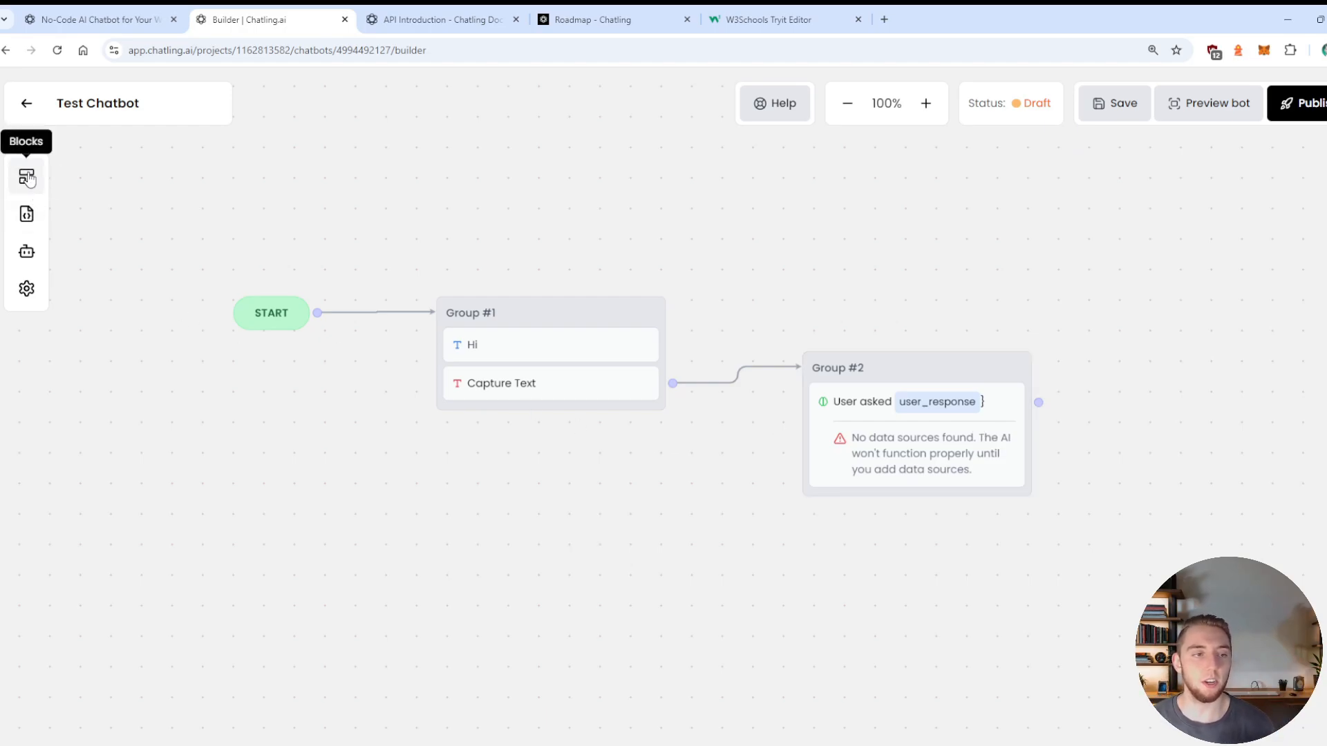
- Drag a Buttons block from the Blocks panel to create Group #3
click(26, 176)
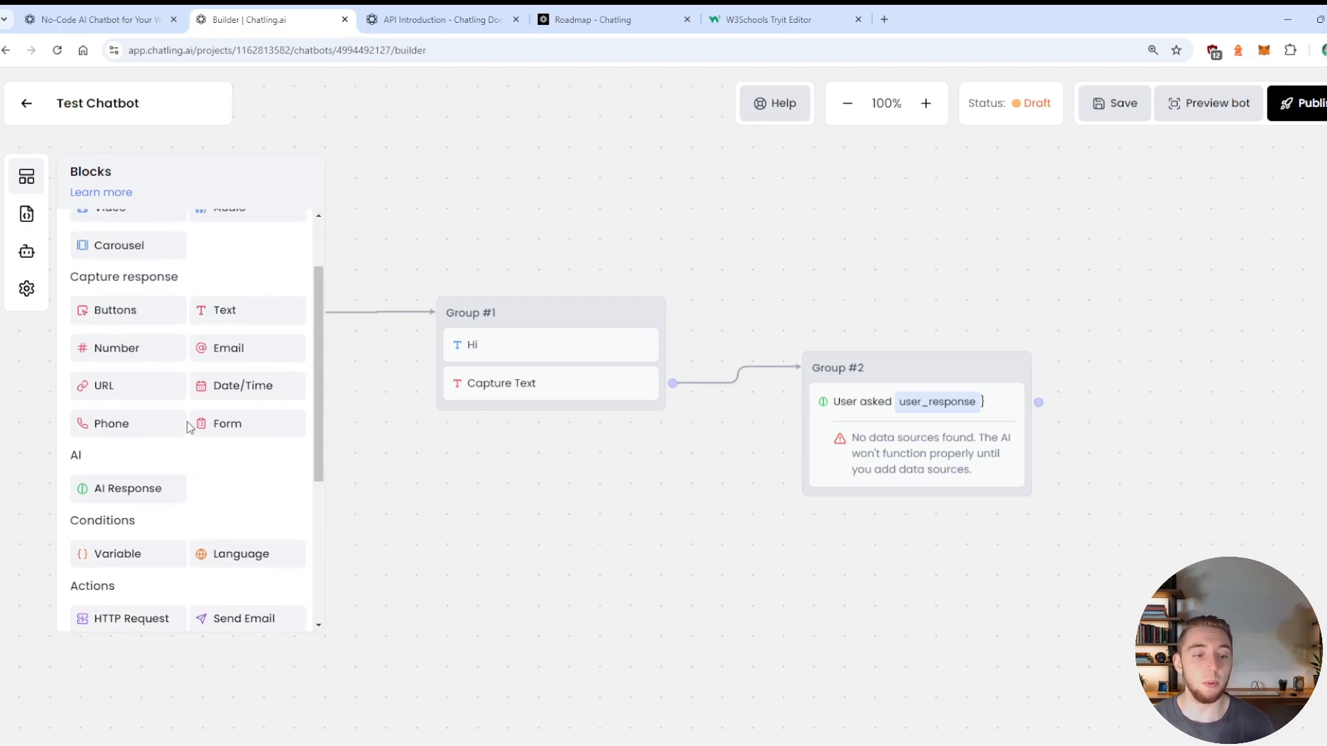
scroll(down, 3)
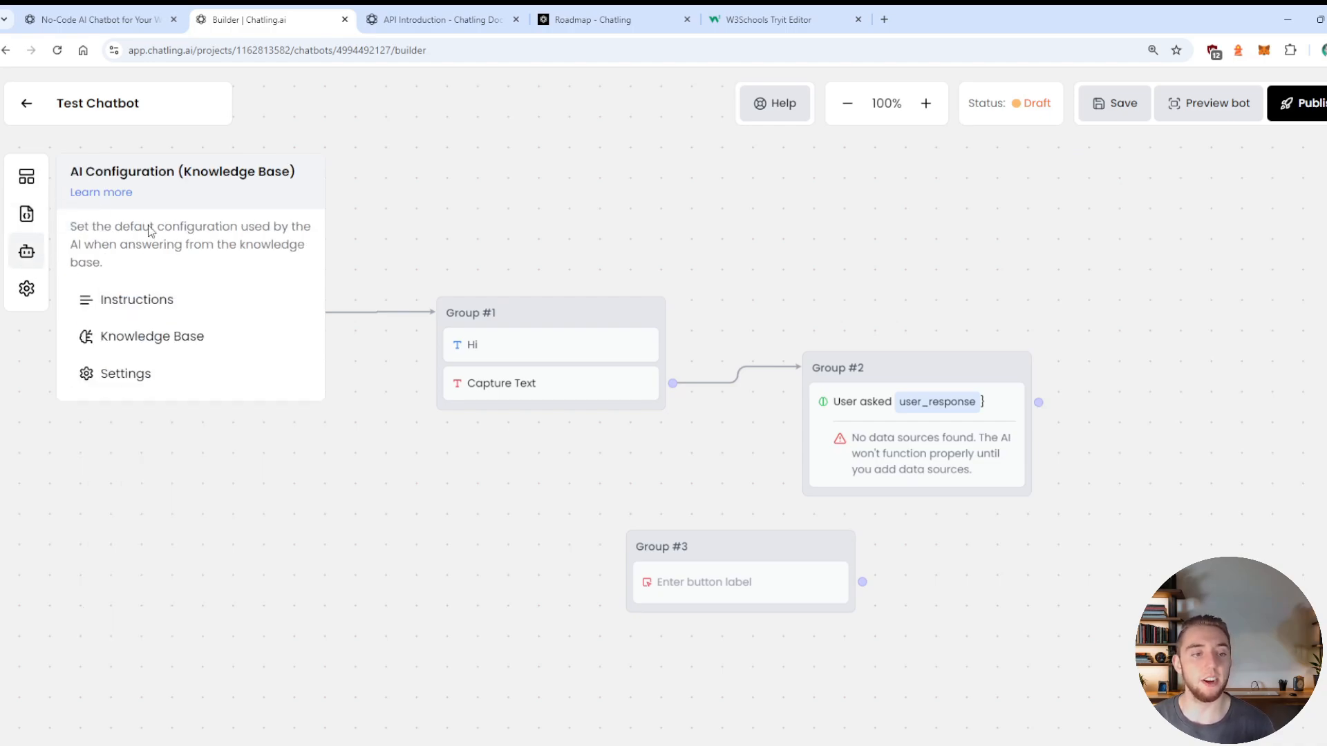
click(125, 373)
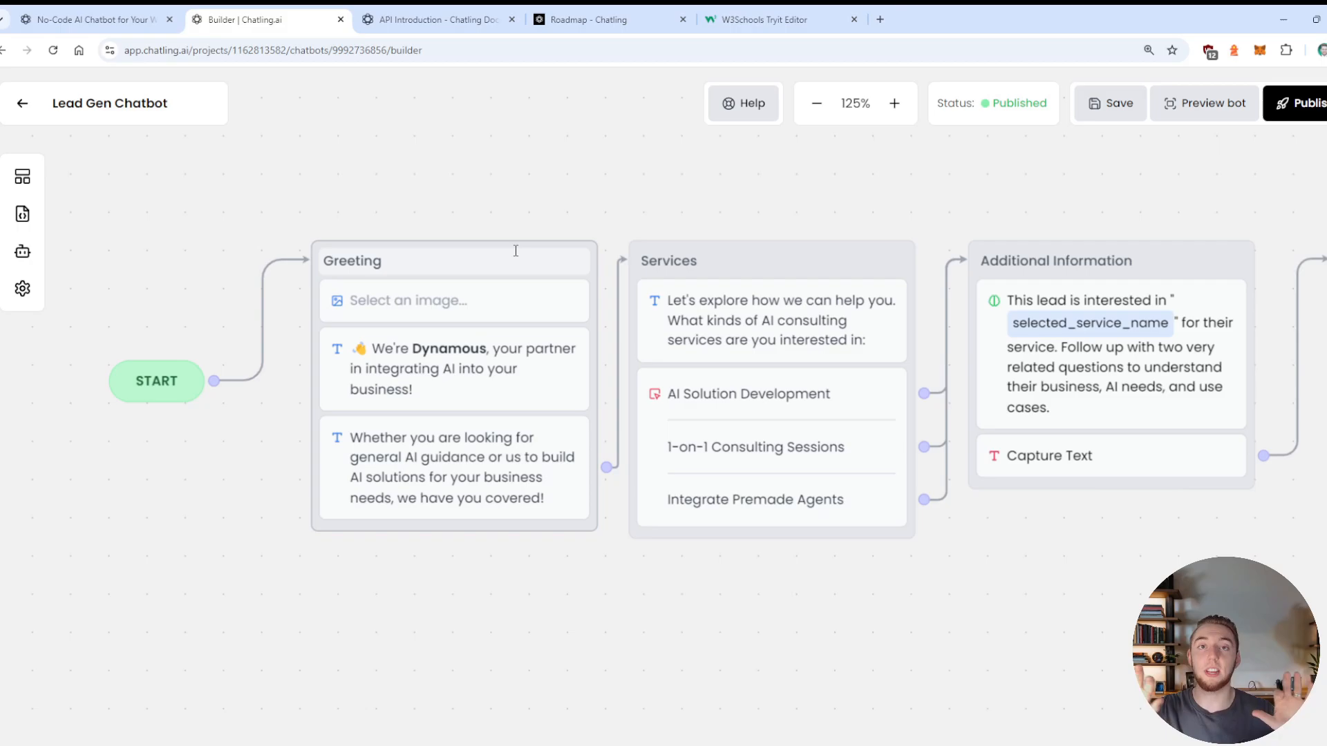
mouse_move(523, 255)
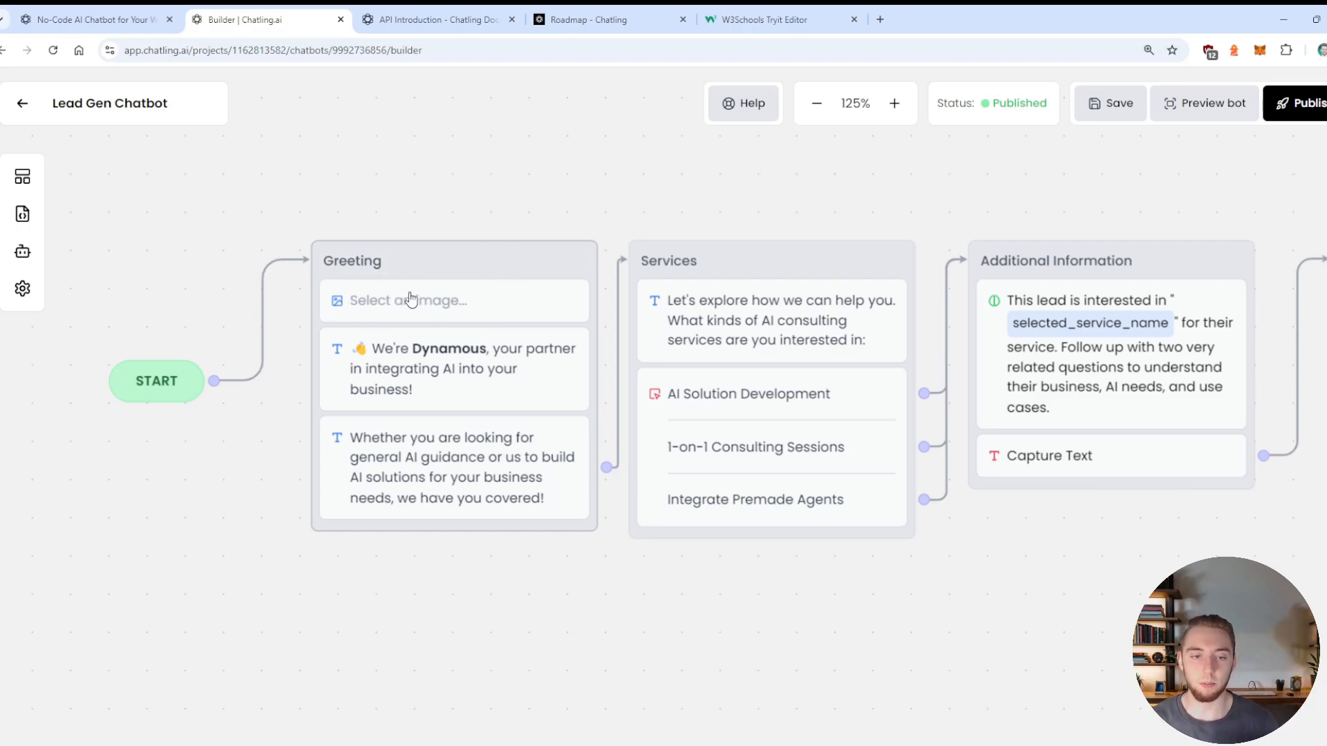
mouse_move(434, 459)
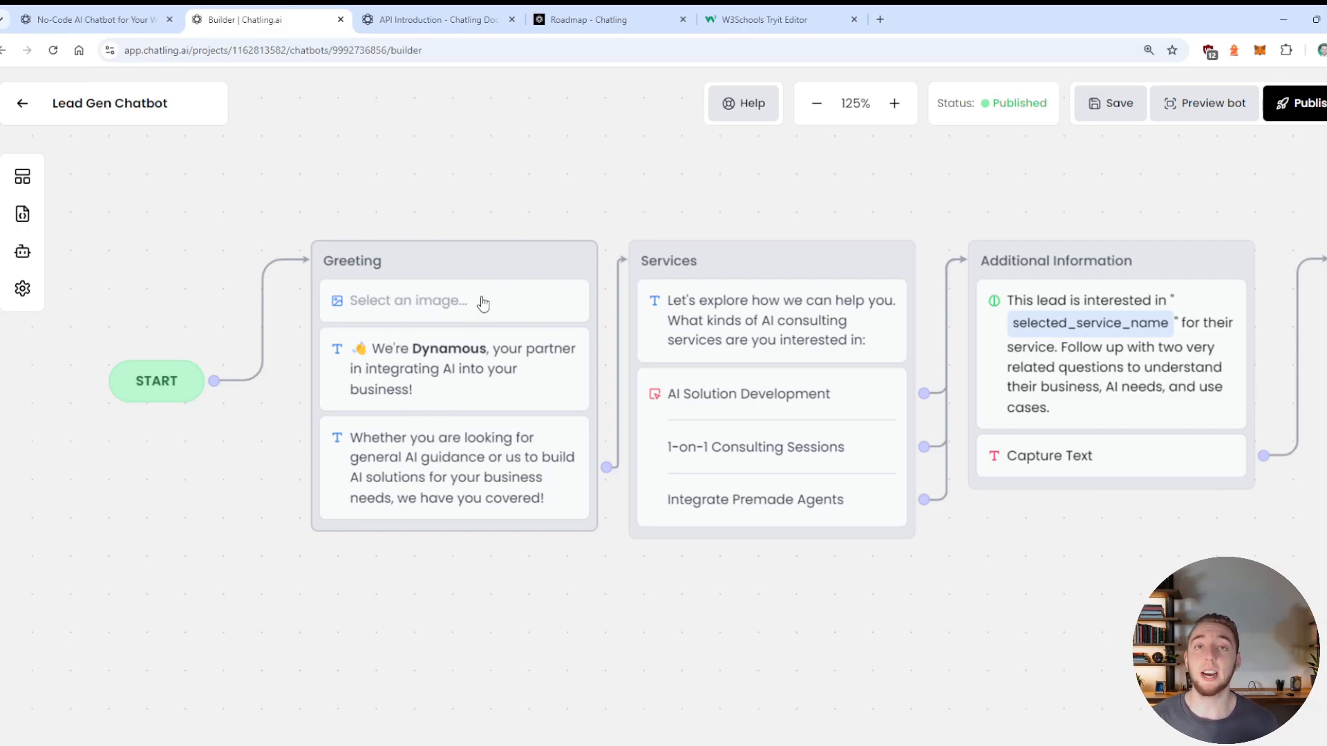
mouse_move(497, 253)
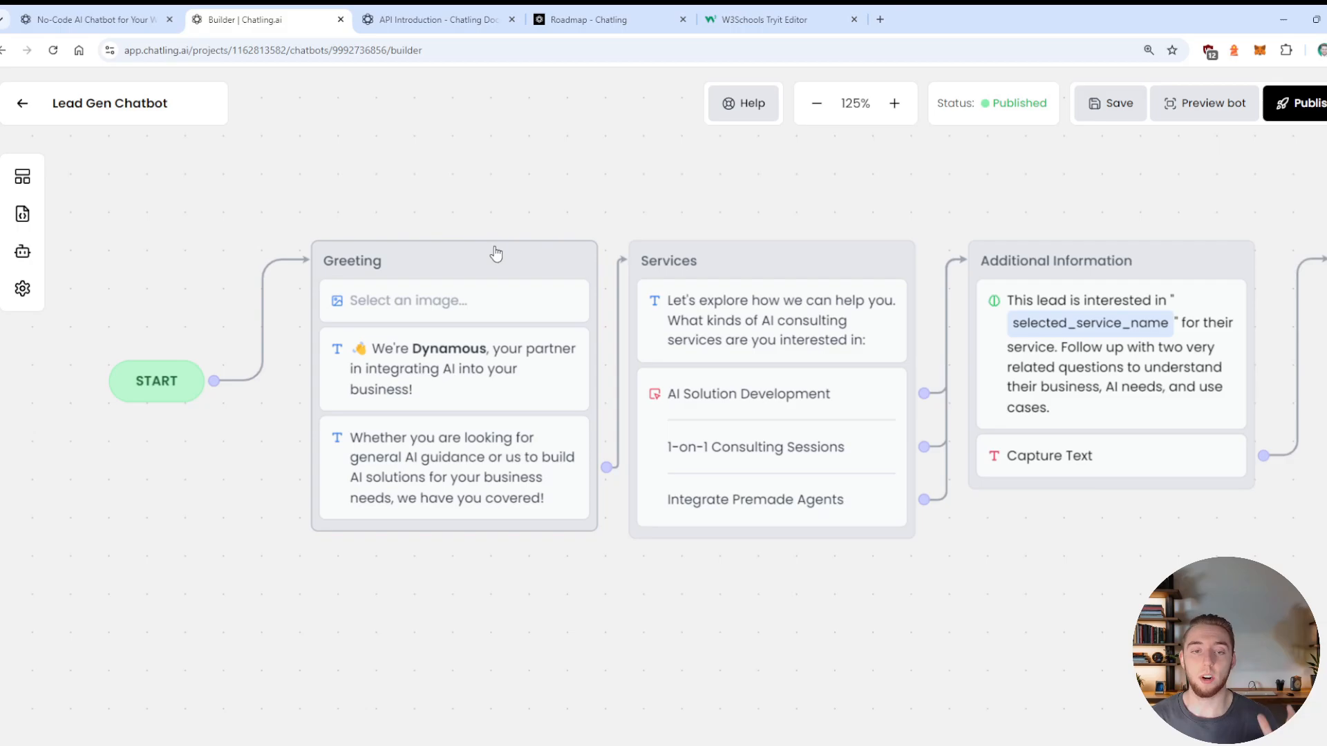
mouse_move(540, 150)
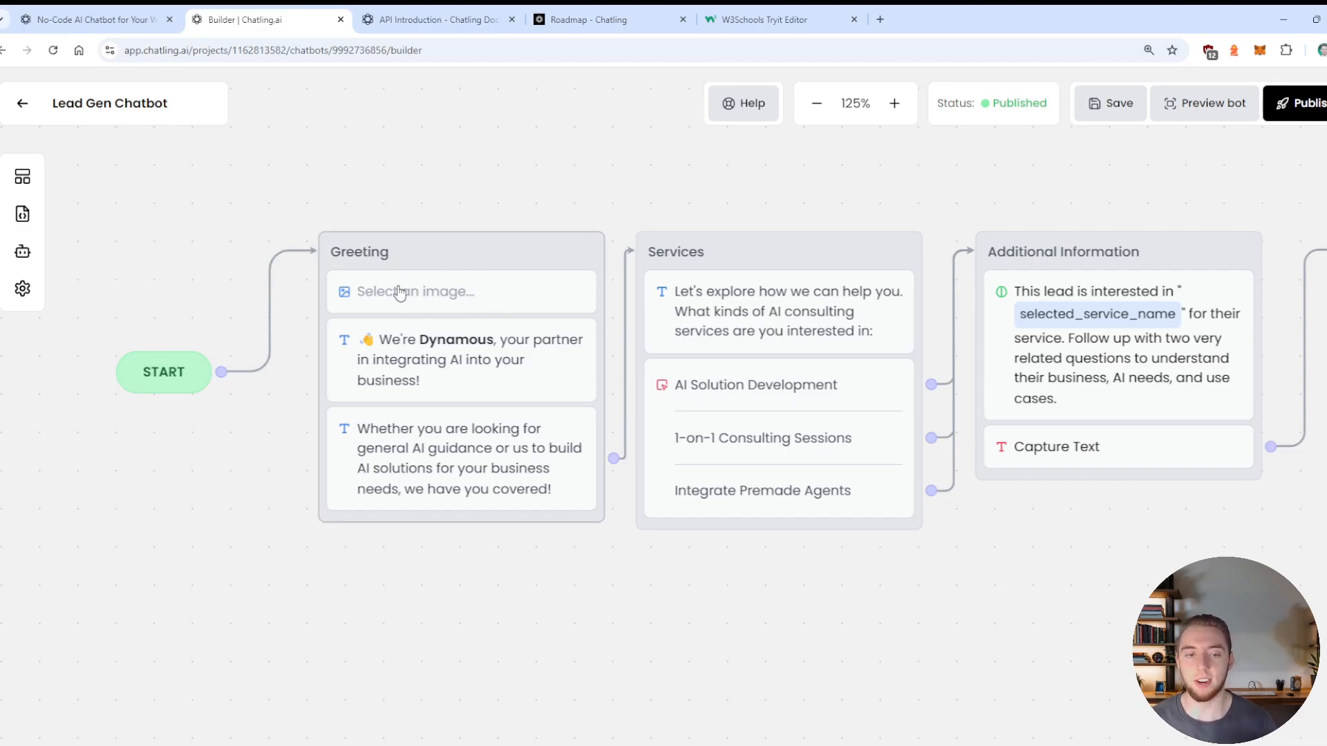
click(461, 291)
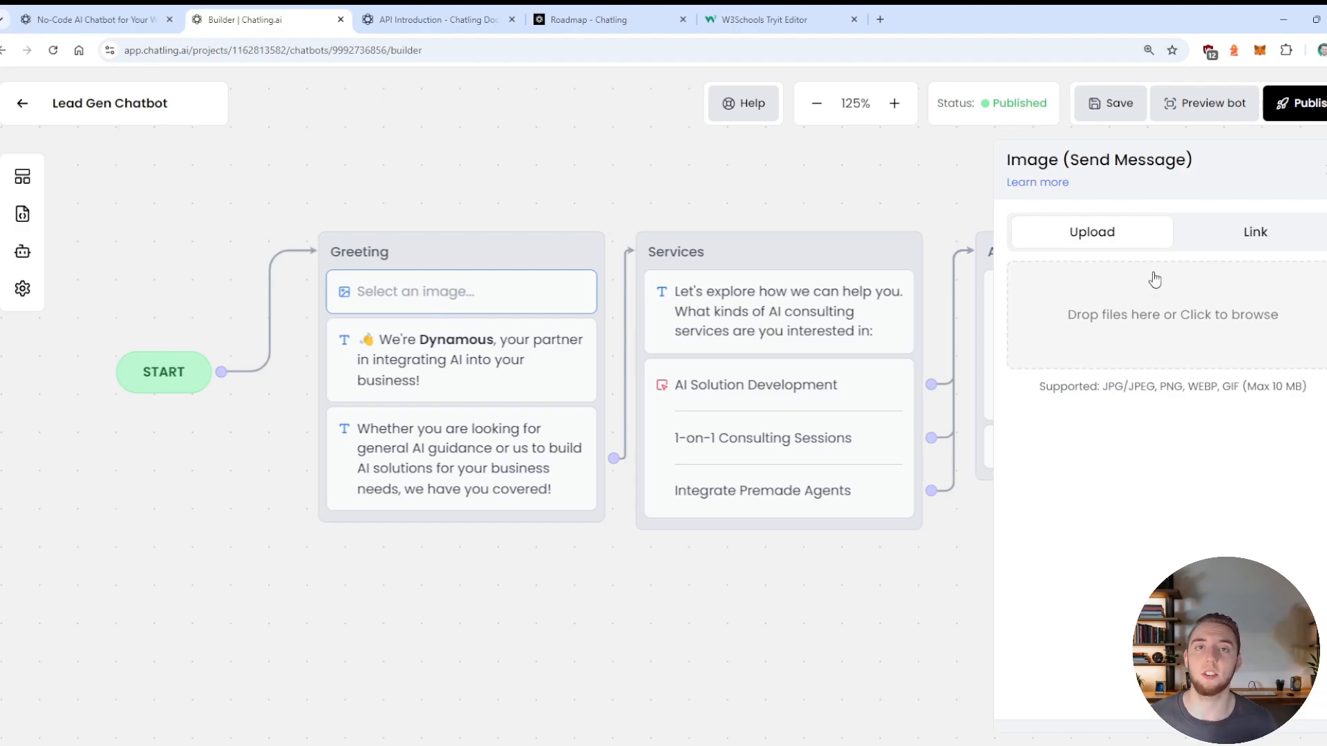
mouse_move(1242, 217)
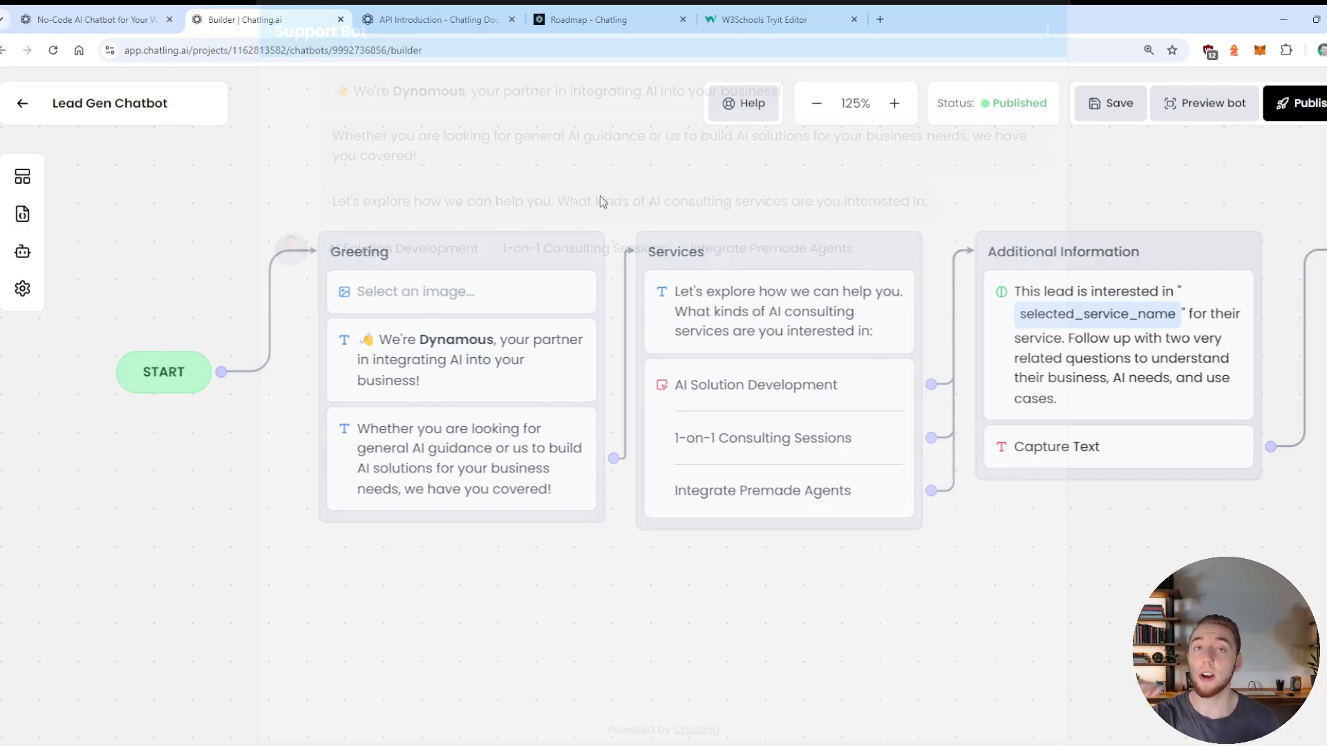
click(1206, 103)
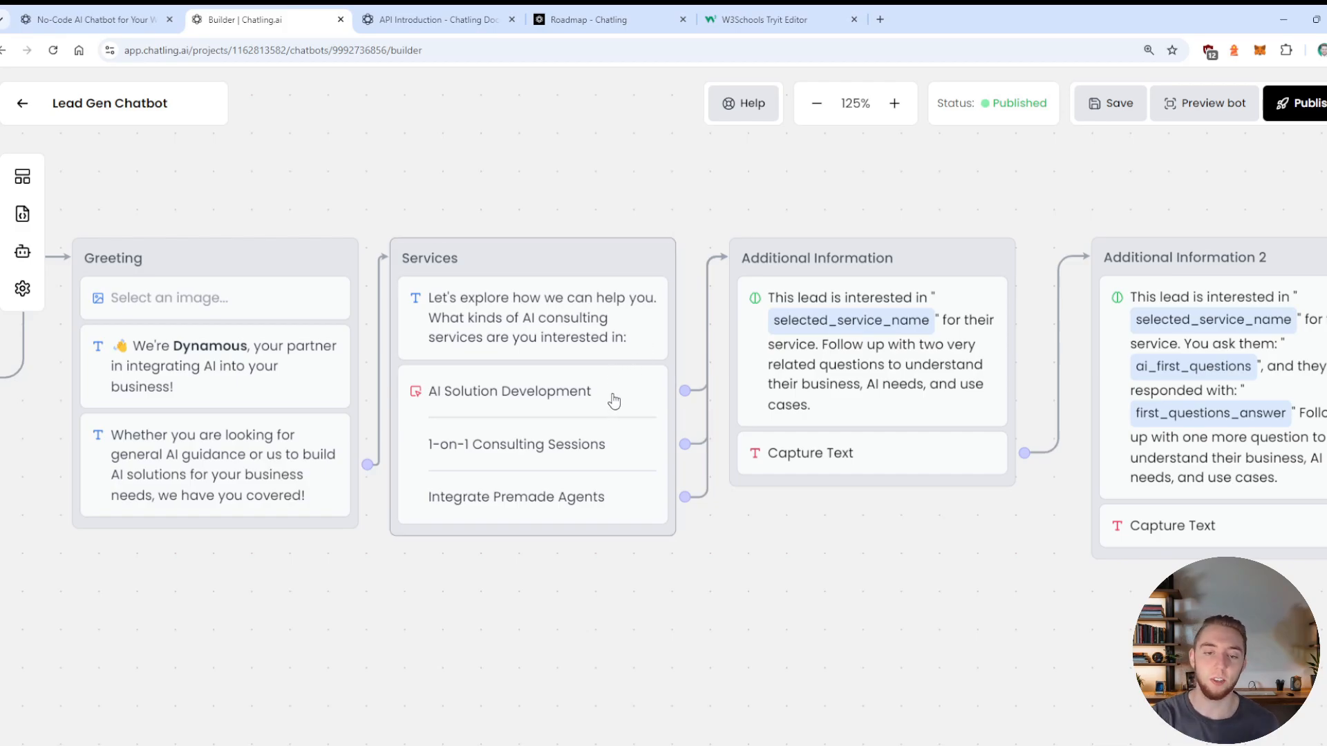
mouse_move(578, 514)
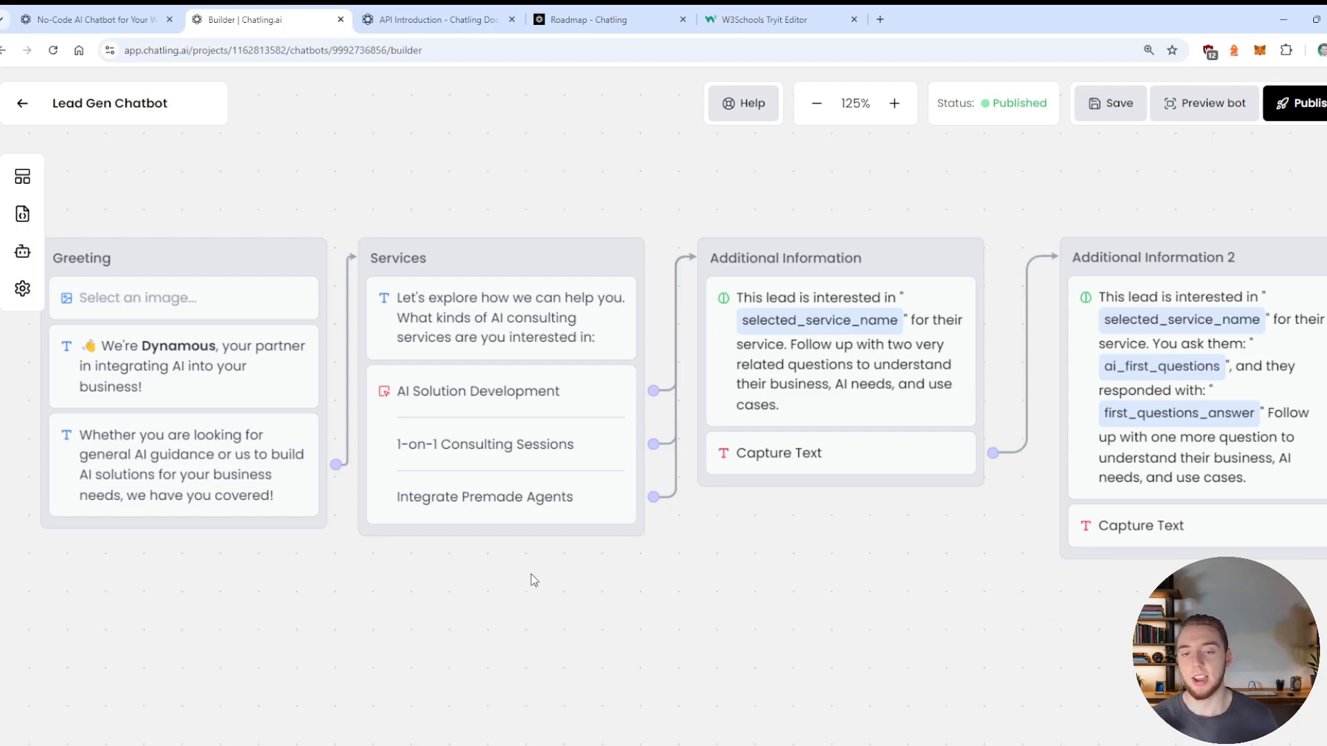
mouse_move(726, 595)
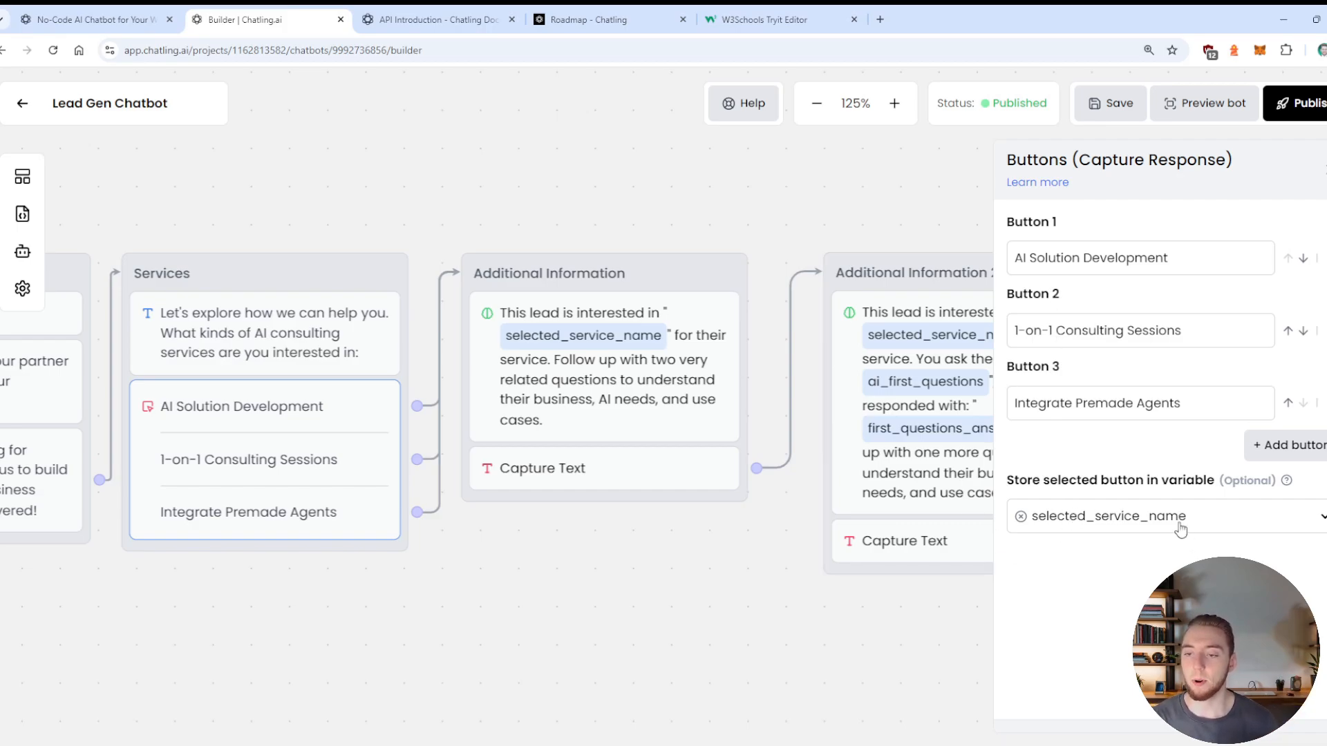
mouse_move(1104, 568)
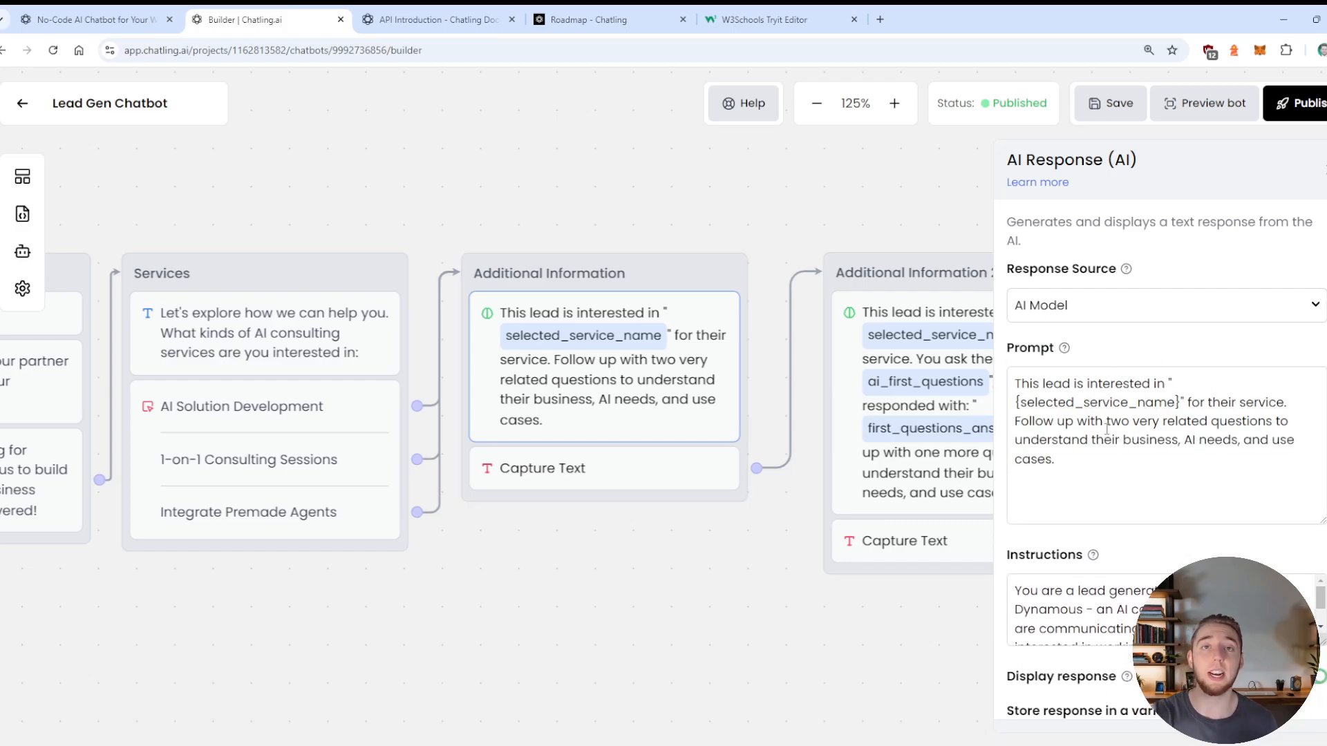
- Review the Additional Information 2 prompt and its earlier-answer variable reference
click(1101, 384)
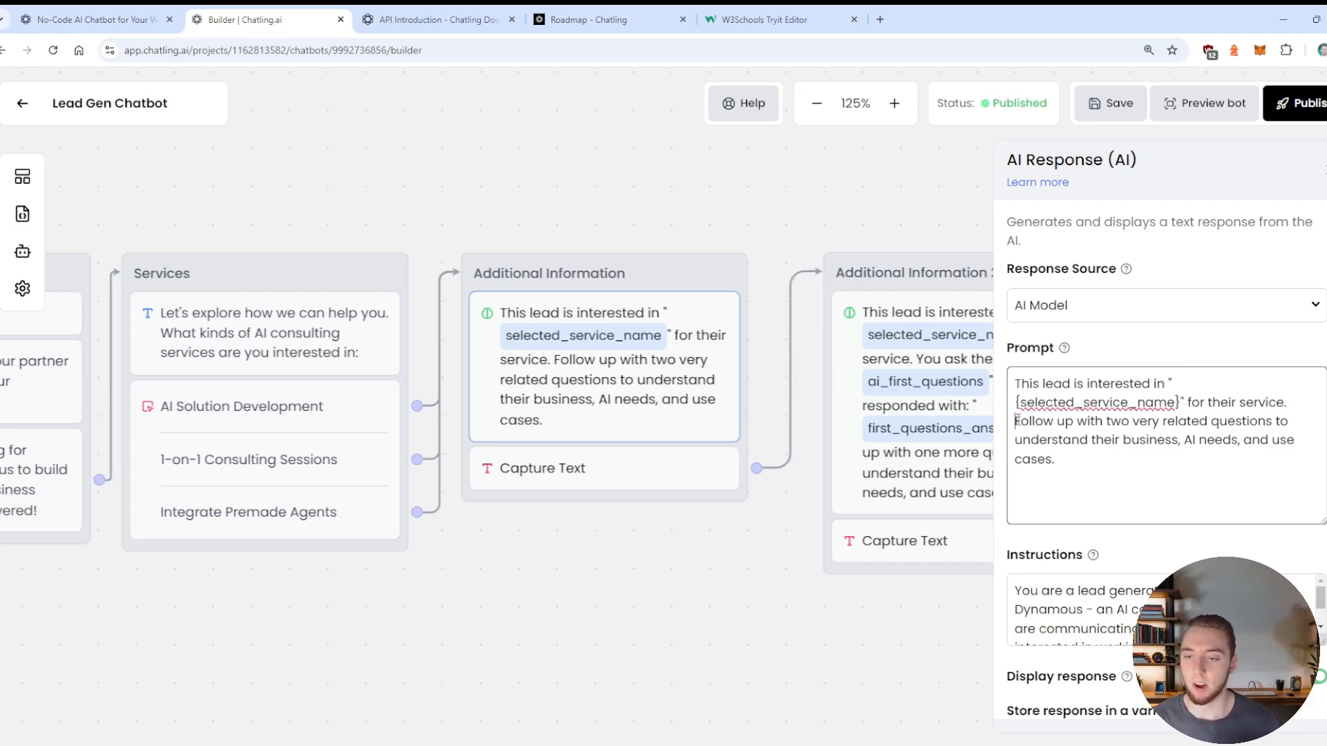
drag(1015, 421, 1054, 459)
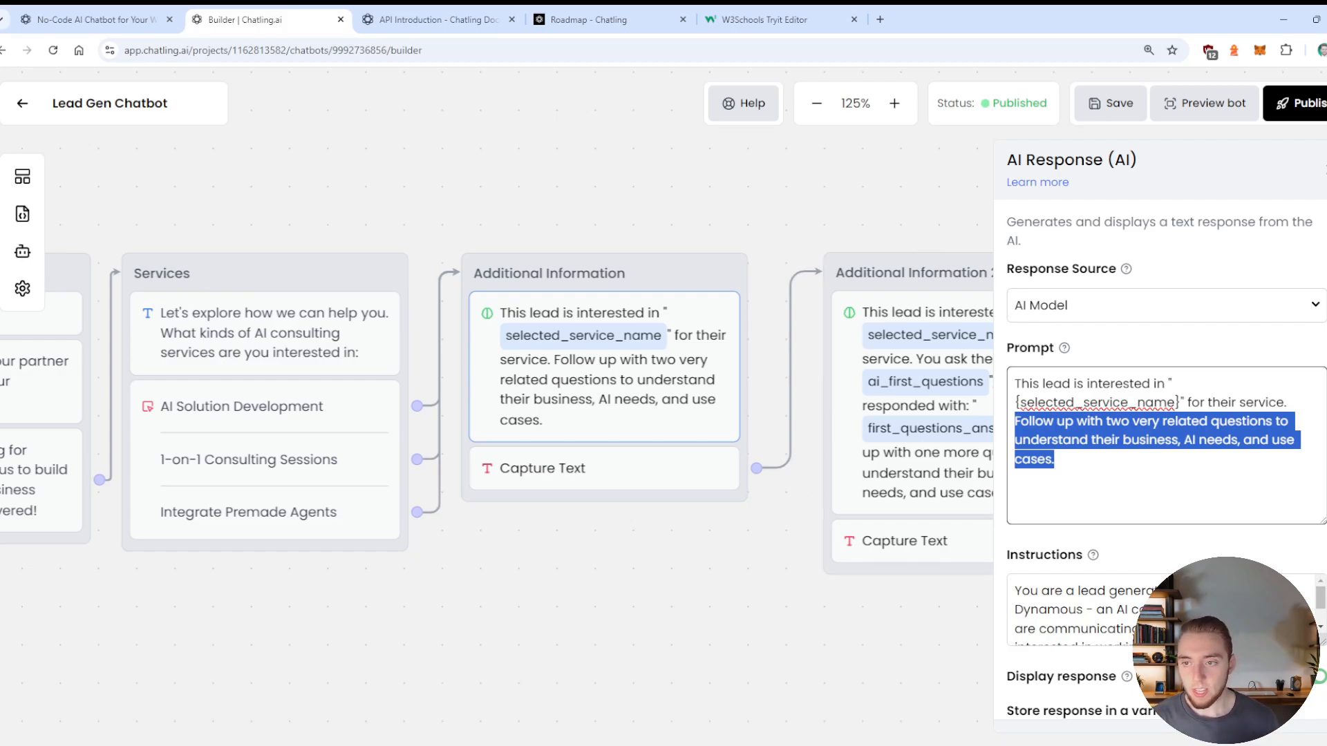
click(1203, 102)
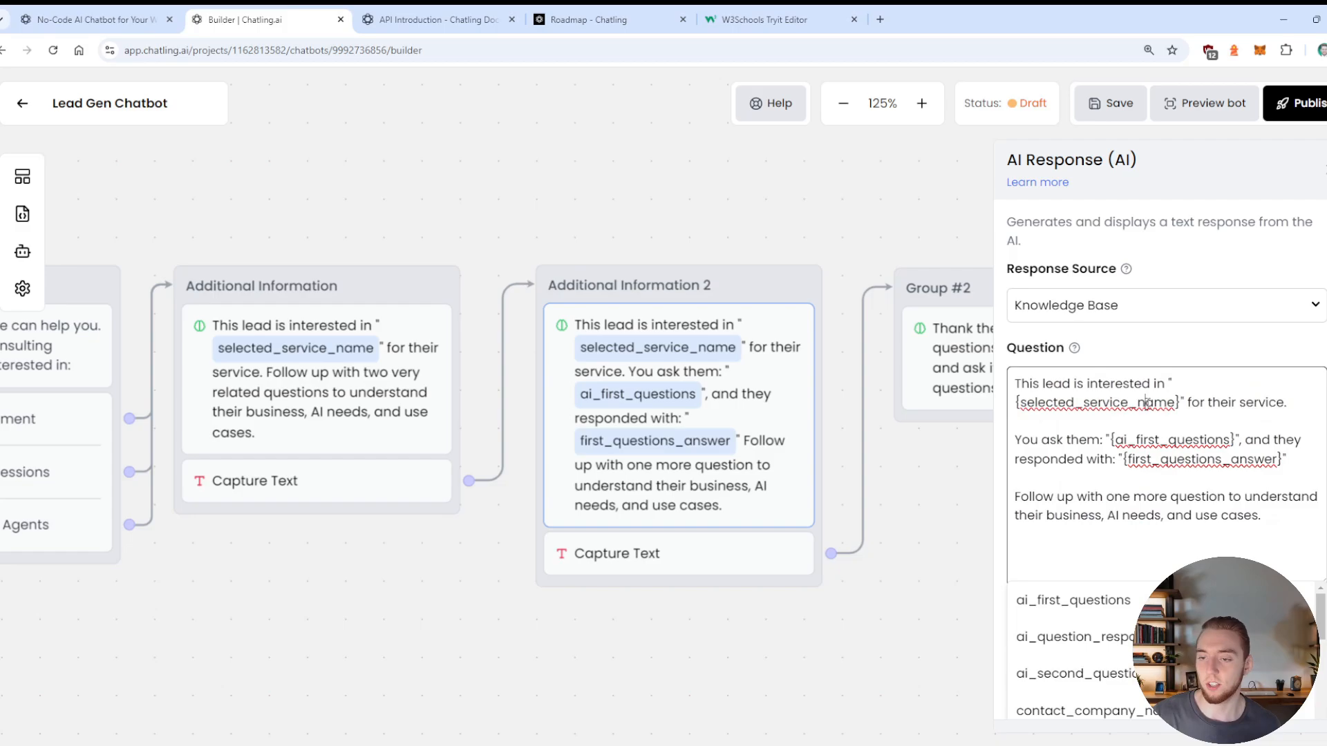
mouse_move(1140, 474)
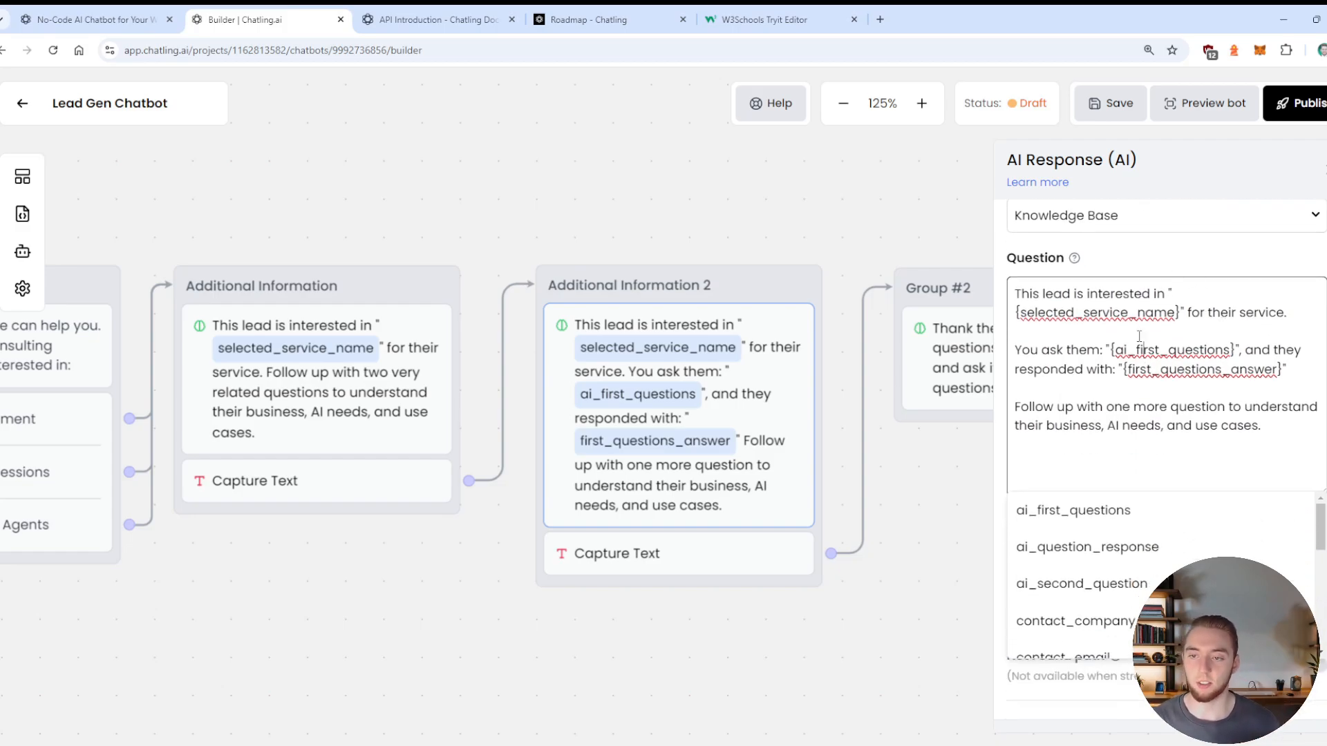
drag(1045, 294, 1282, 312)
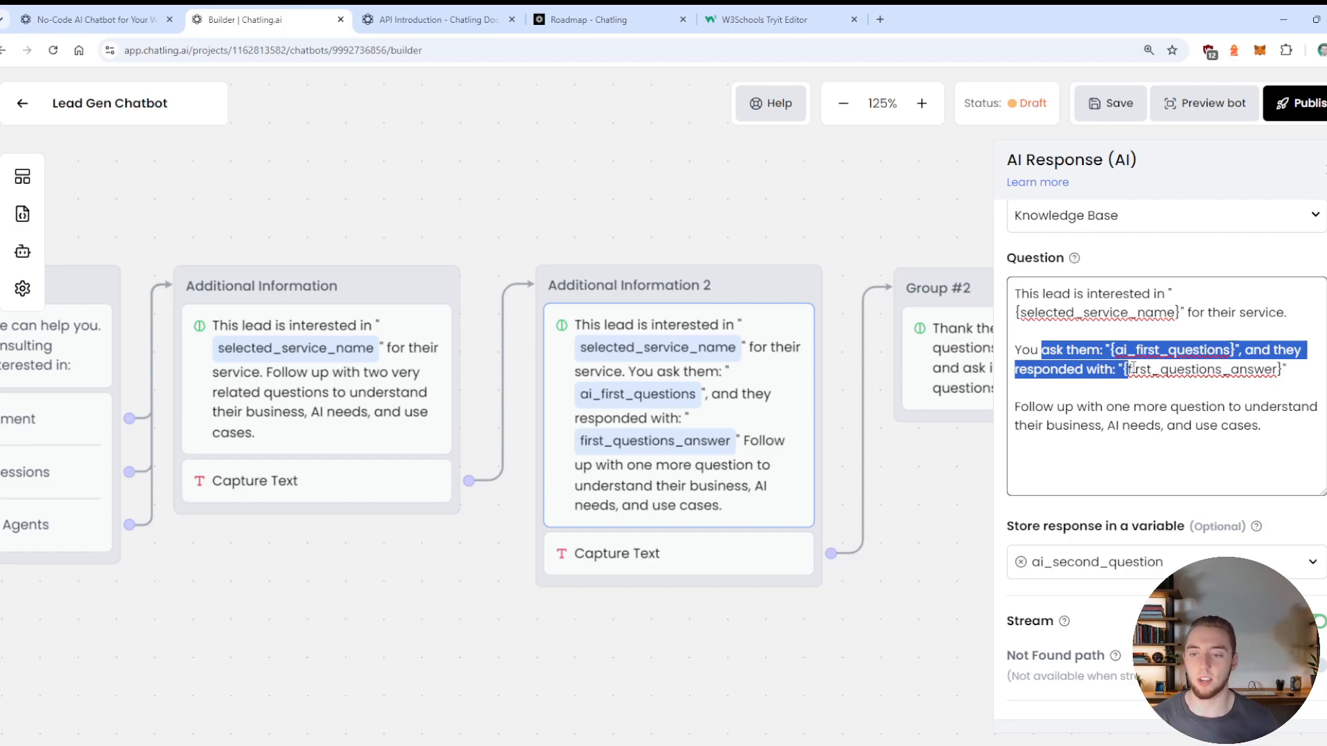
click(1206, 103)
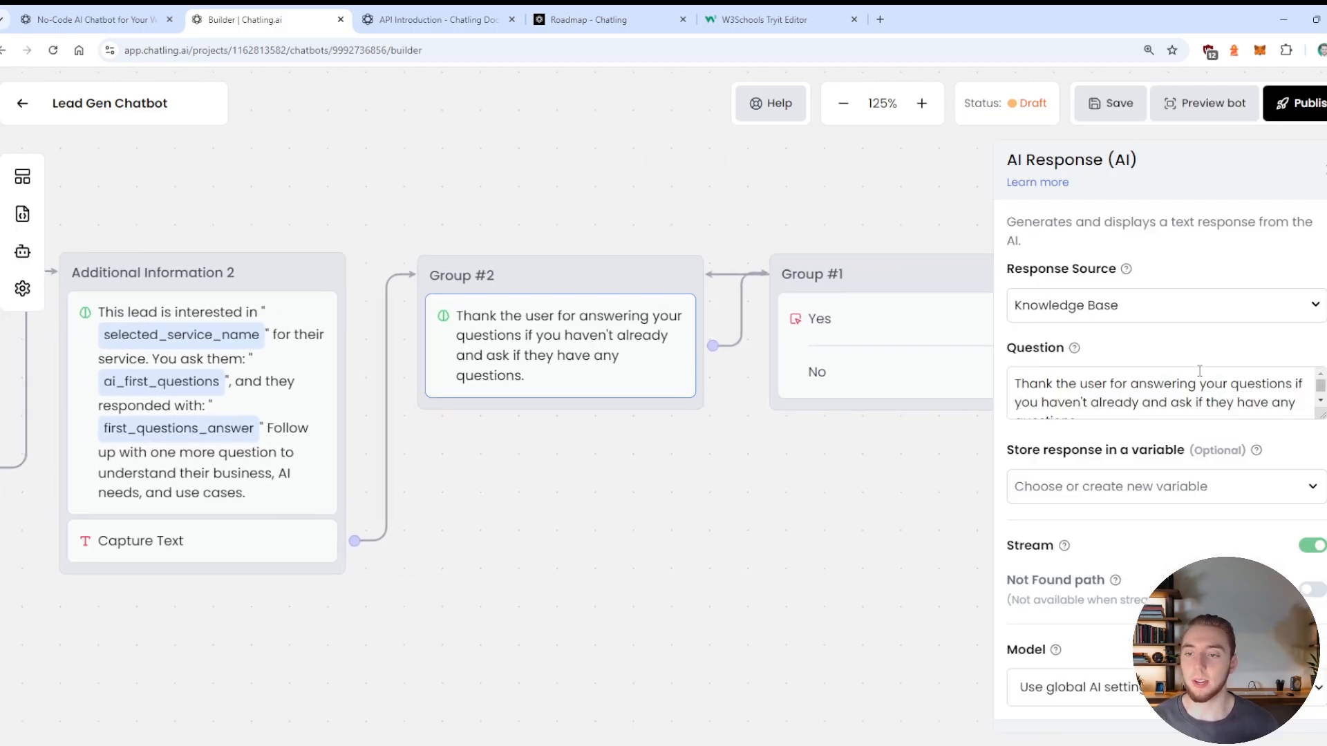
- Inspect Group #2, follow-up, Contact Information and End the chat steps, then save
click(1206, 102)
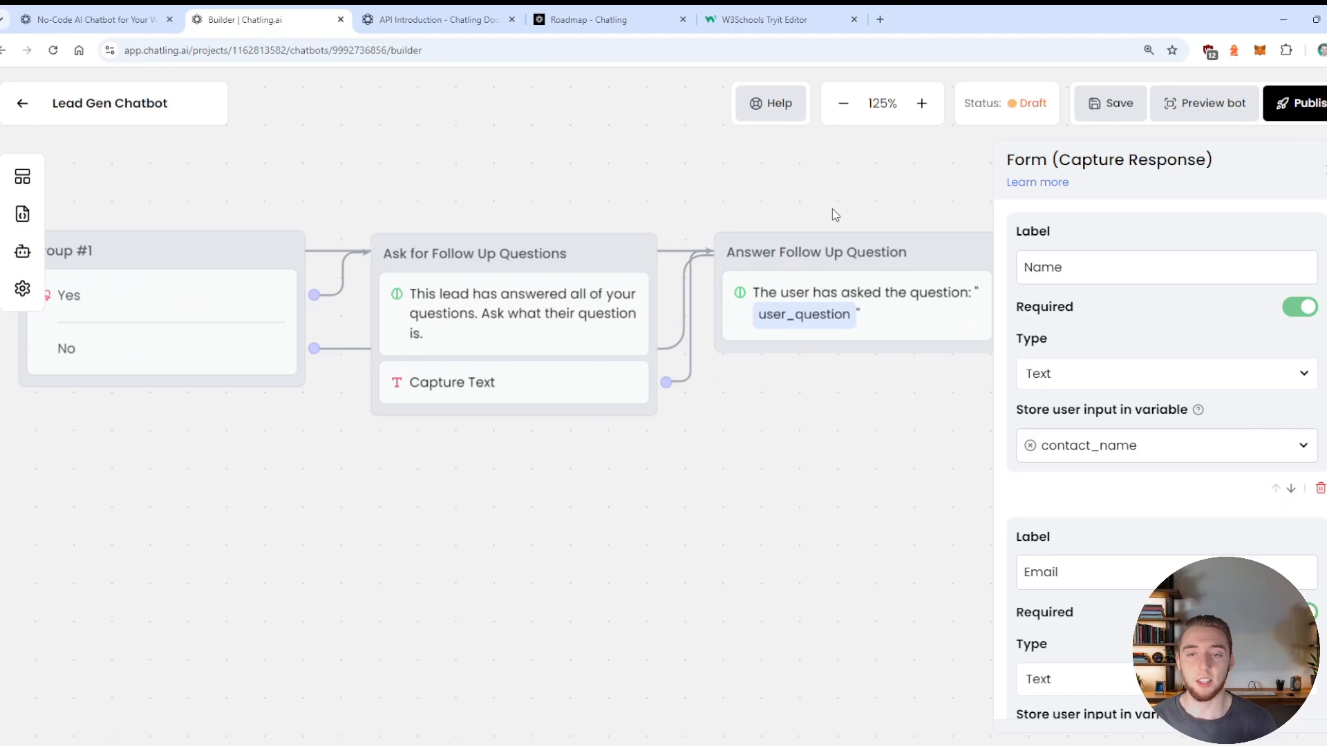
click(1206, 103)
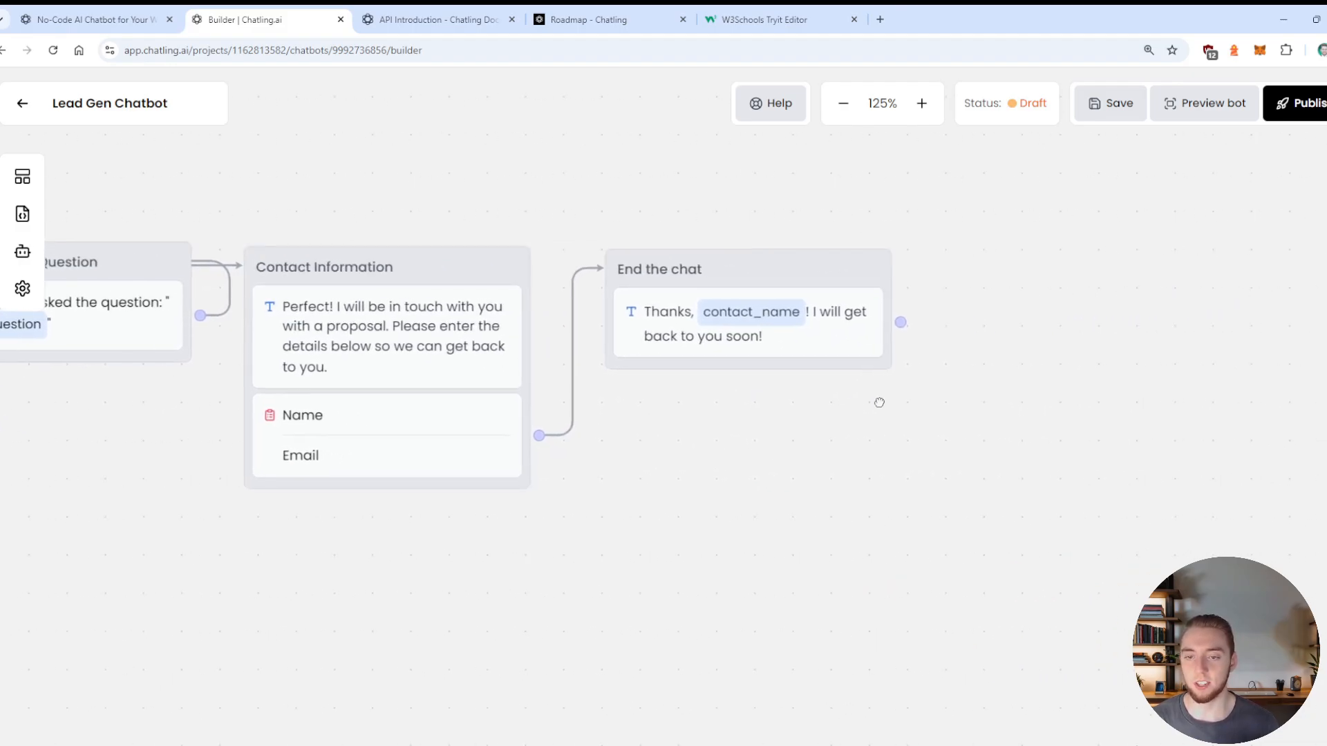
click(1205, 103)
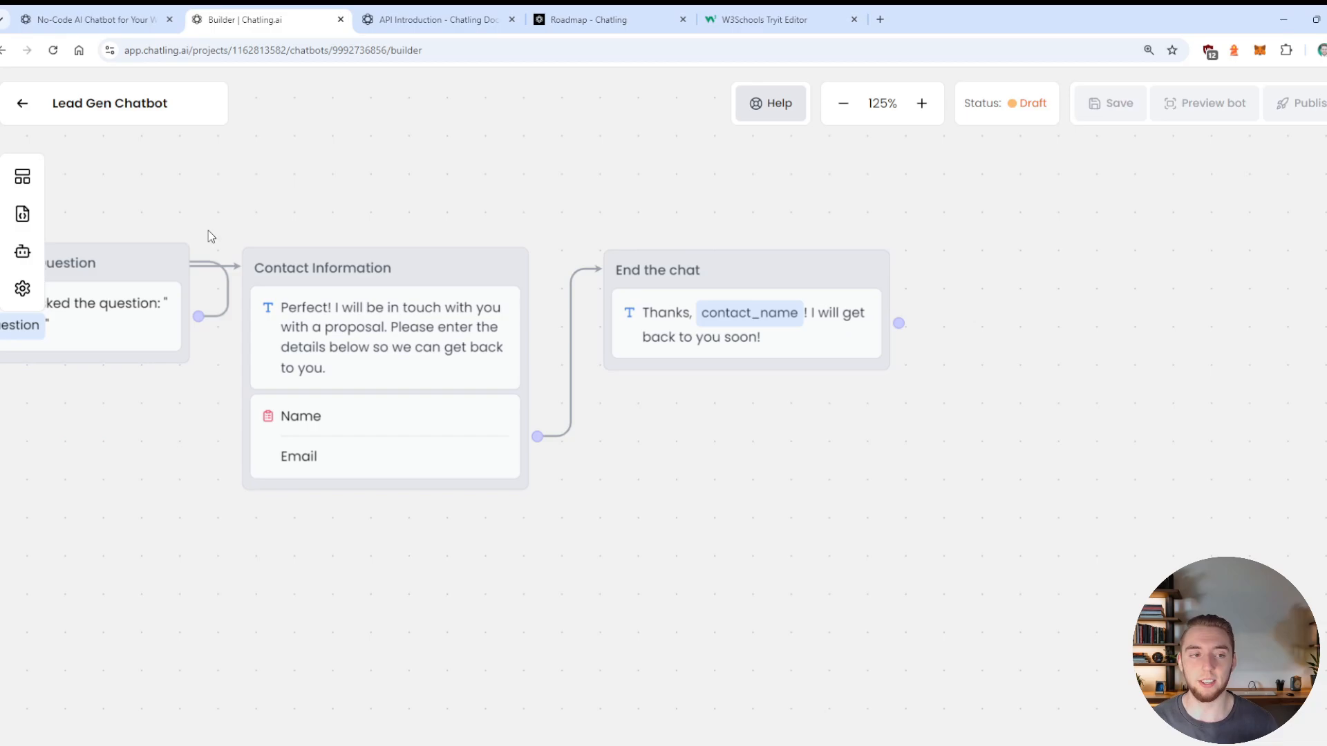
- Go from the builder to the chatbot's Knowledge base and show its Link sources
click(22, 103)
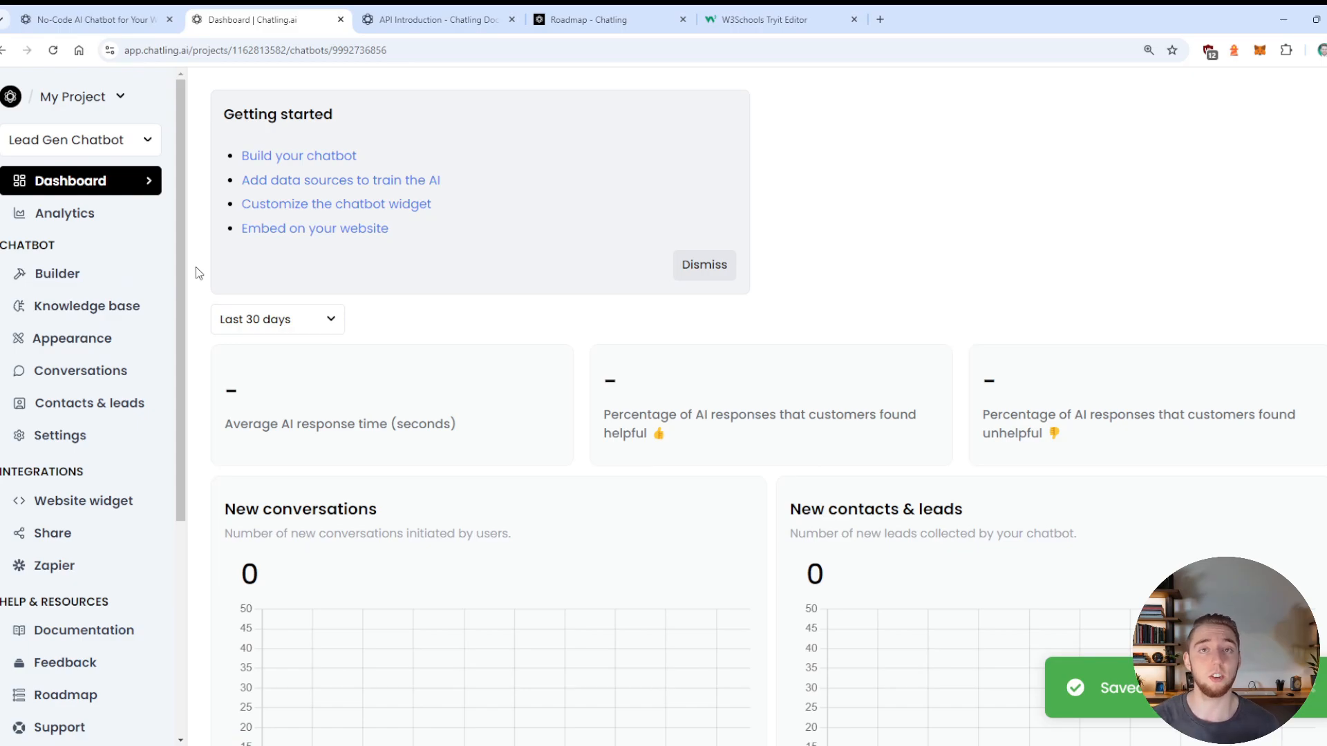
mouse_move(87, 306)
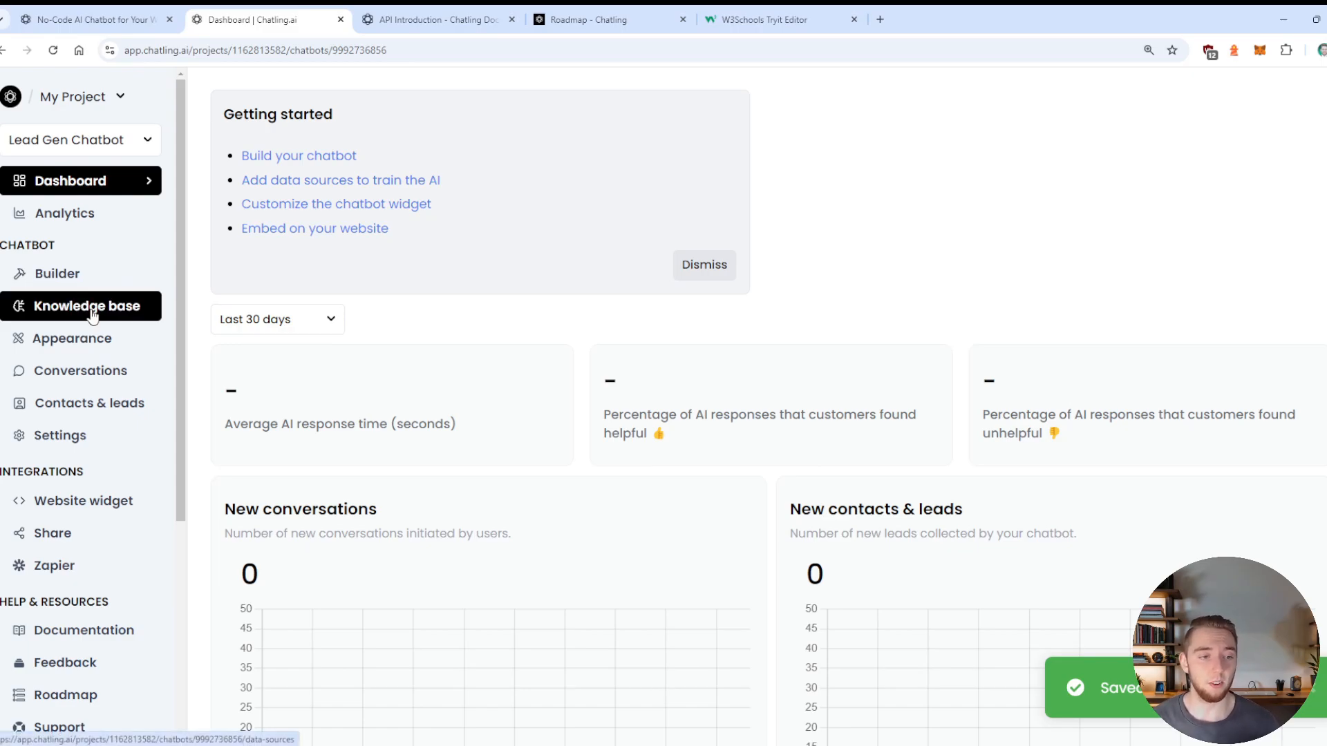
click(87, 305)
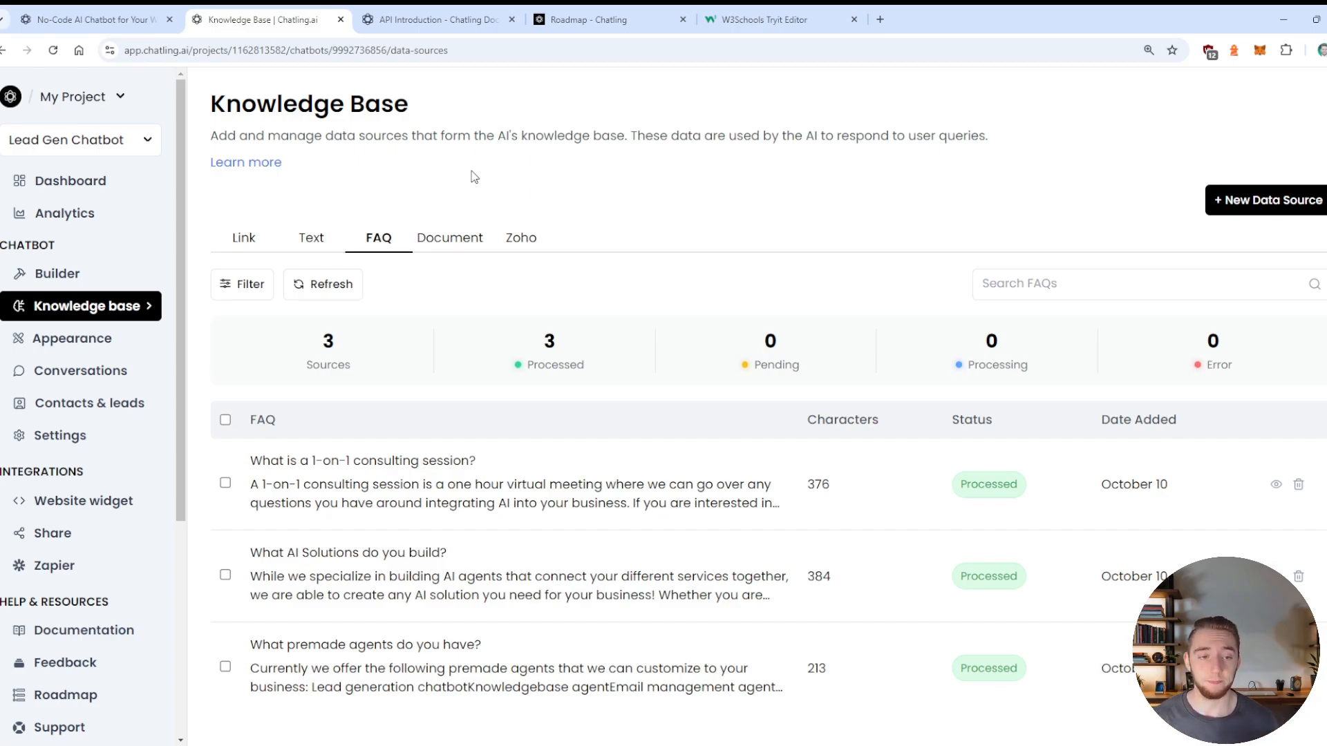
click(242, 238)
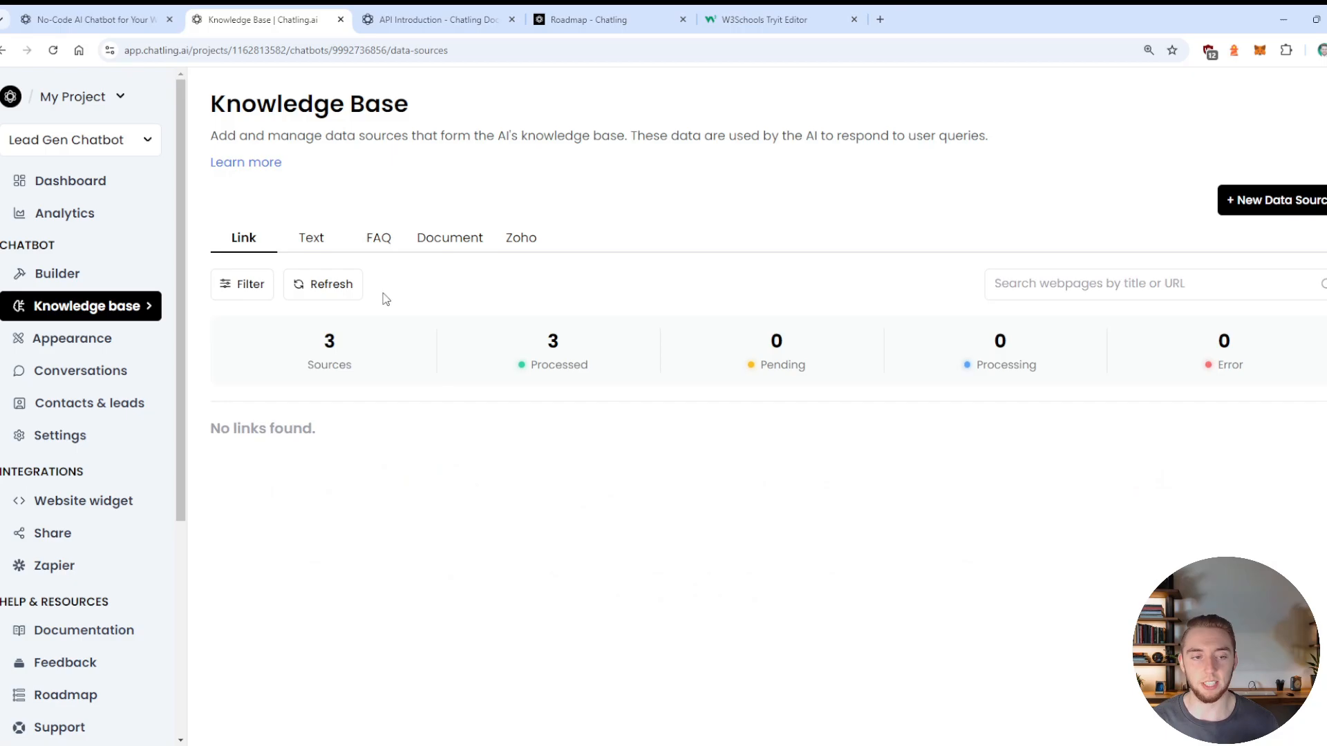
mouse_move(1260, 206)
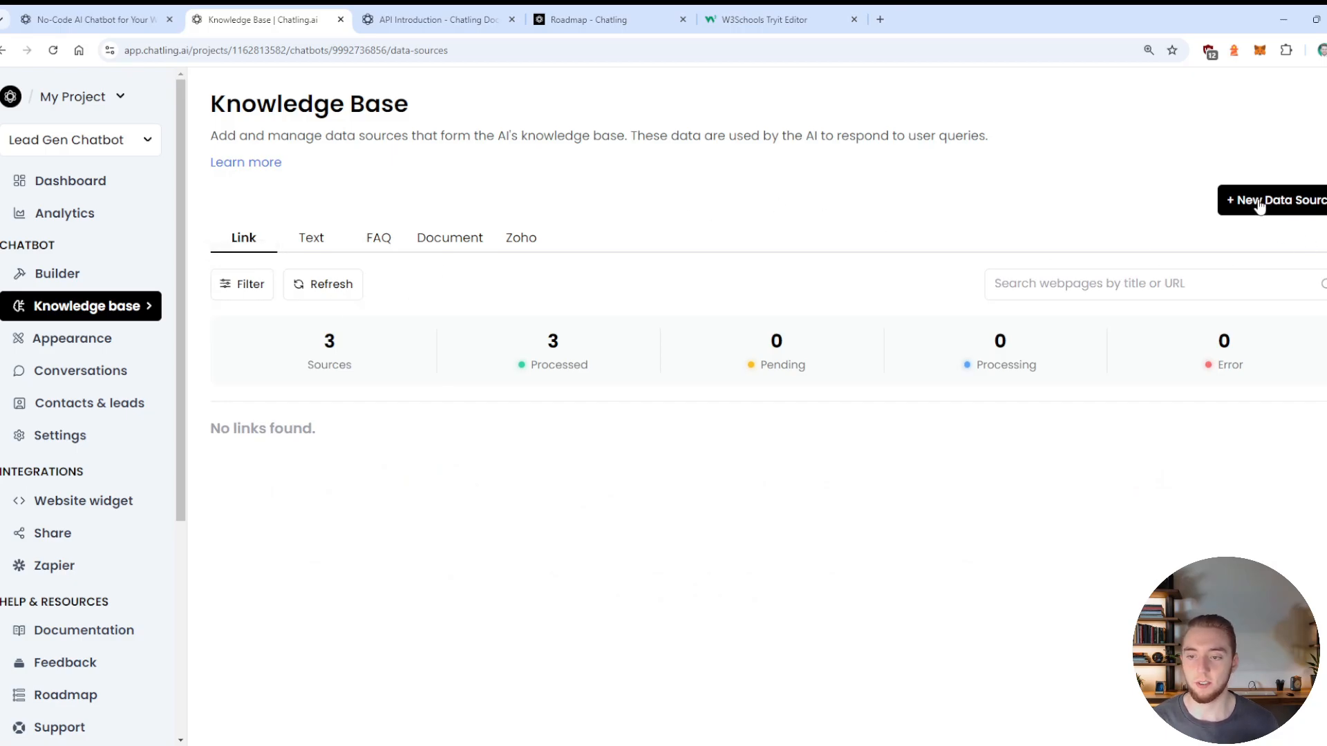
- Browse the Website, Sitemap, URL list (2,000-link limit), Document, Text and FAQ source options, then go back
click(1273, 200)
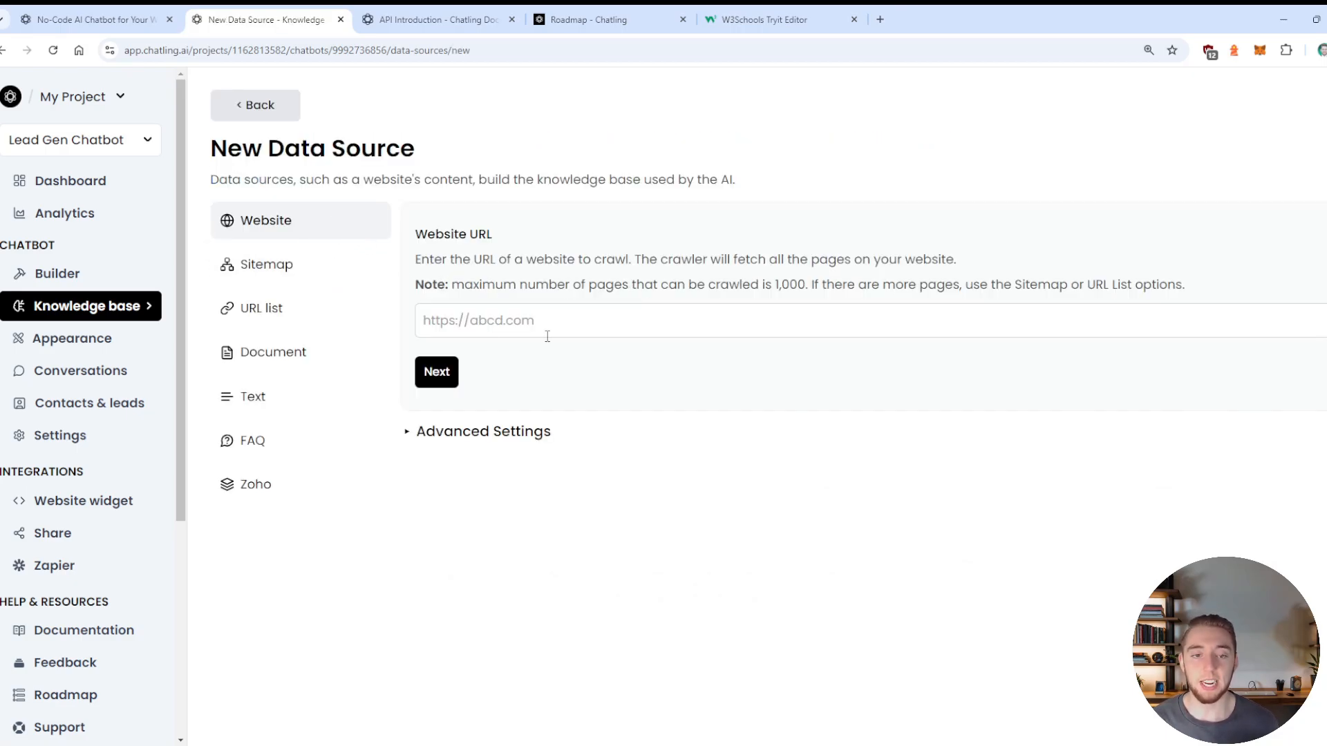
click(593, 320)
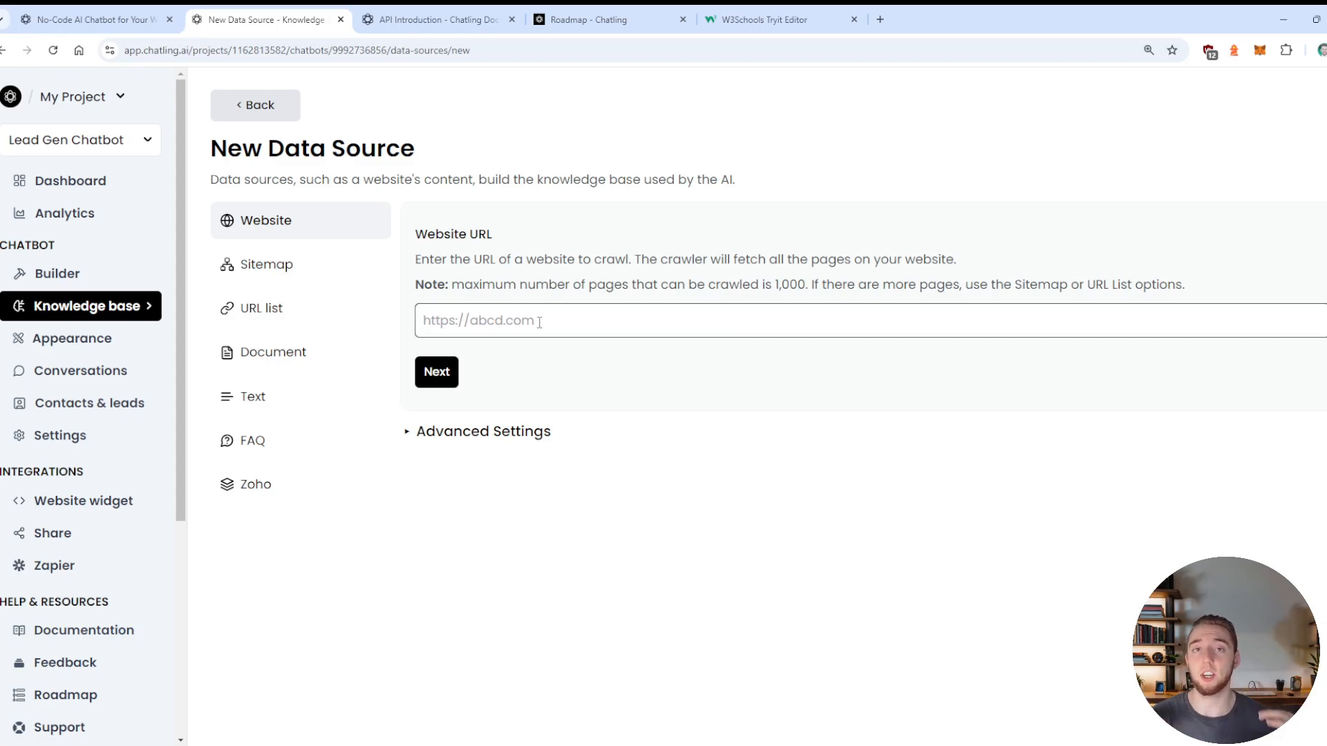
mouse_move(315, 252)
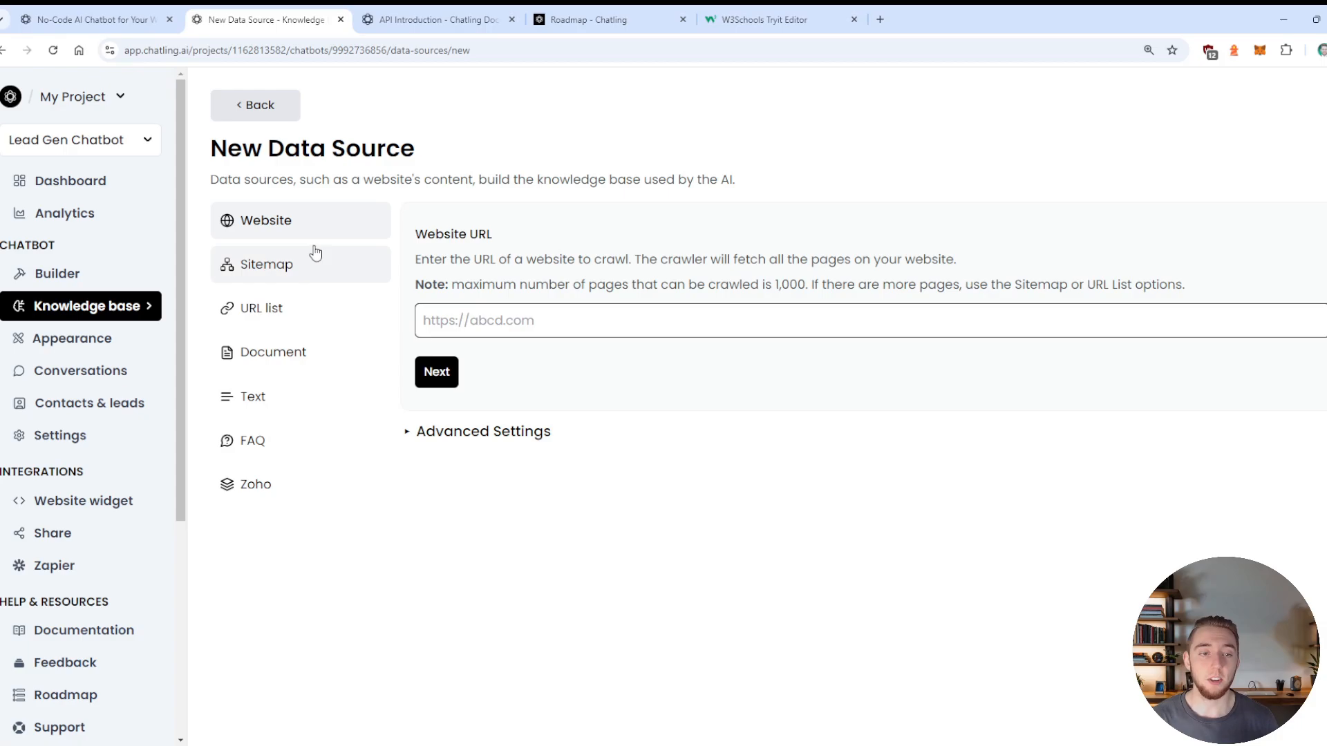
click(266, 264)
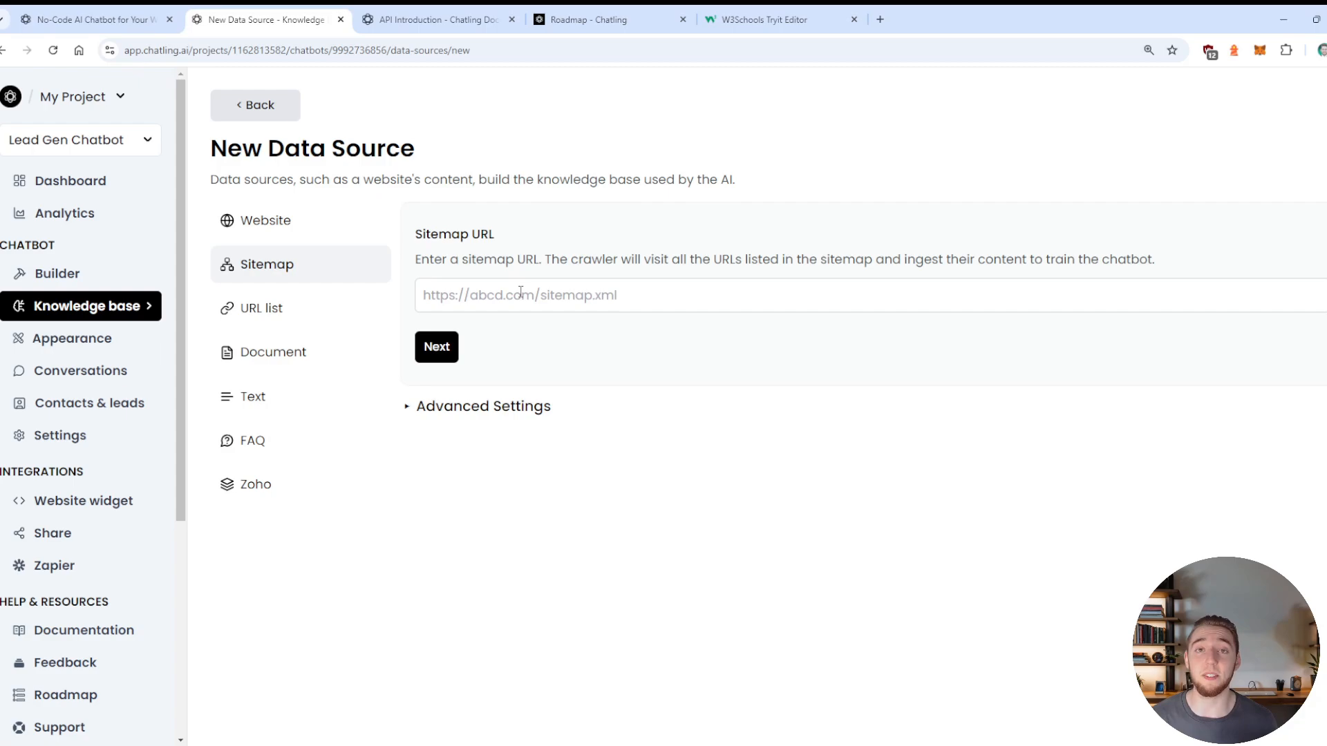
mouse_move(206, 350)
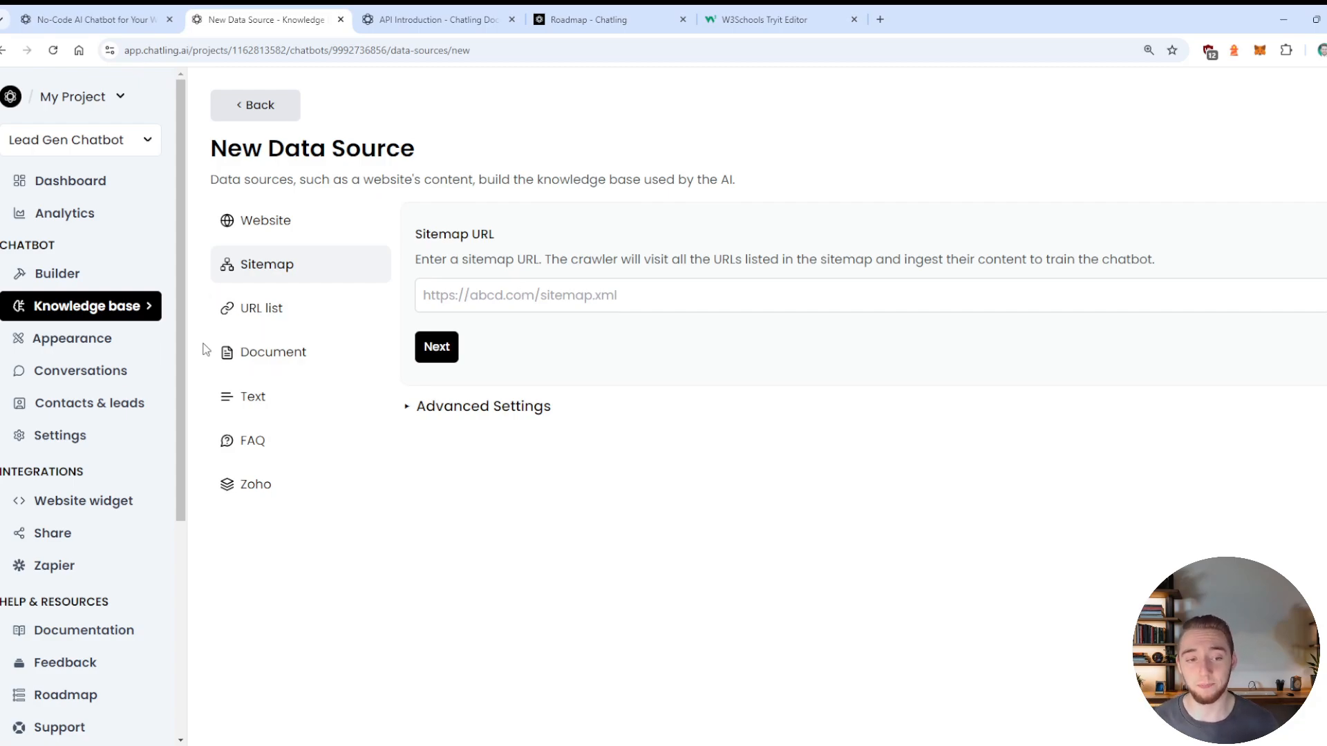
click(261, 307)
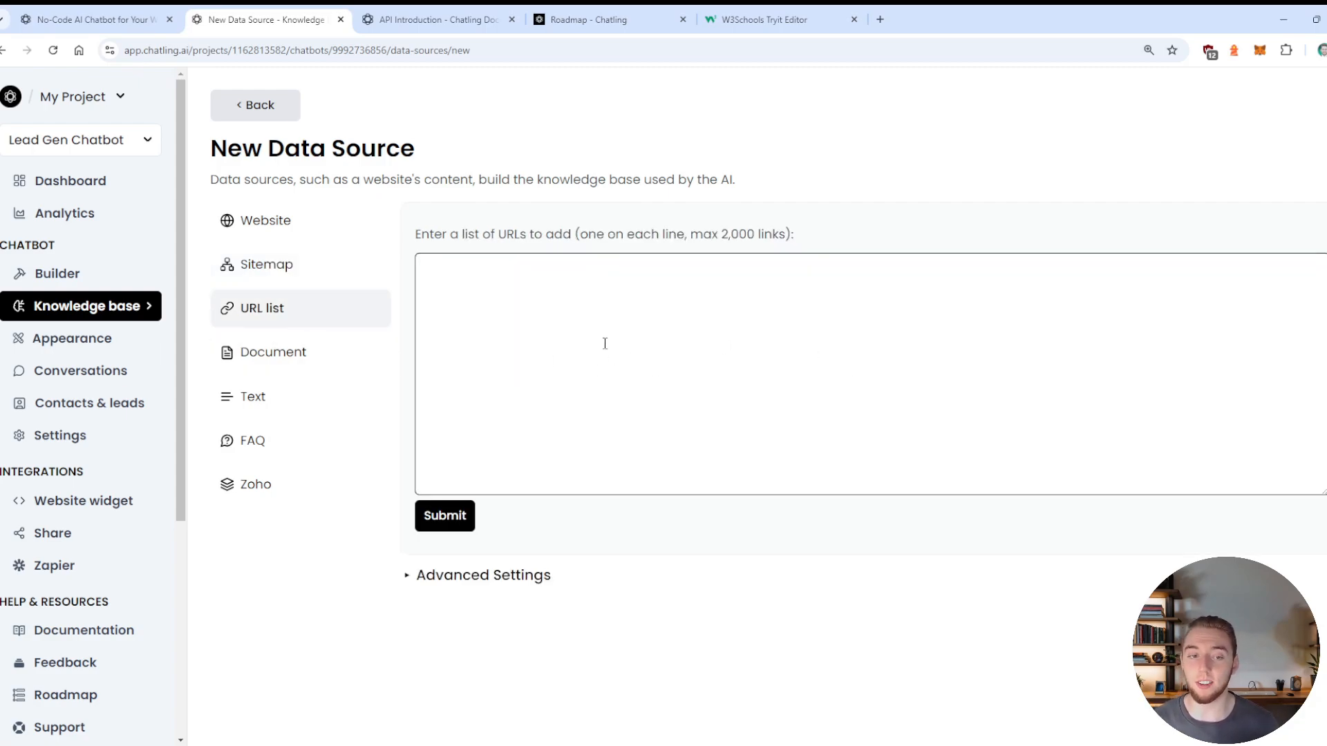
double_click(753, 234)
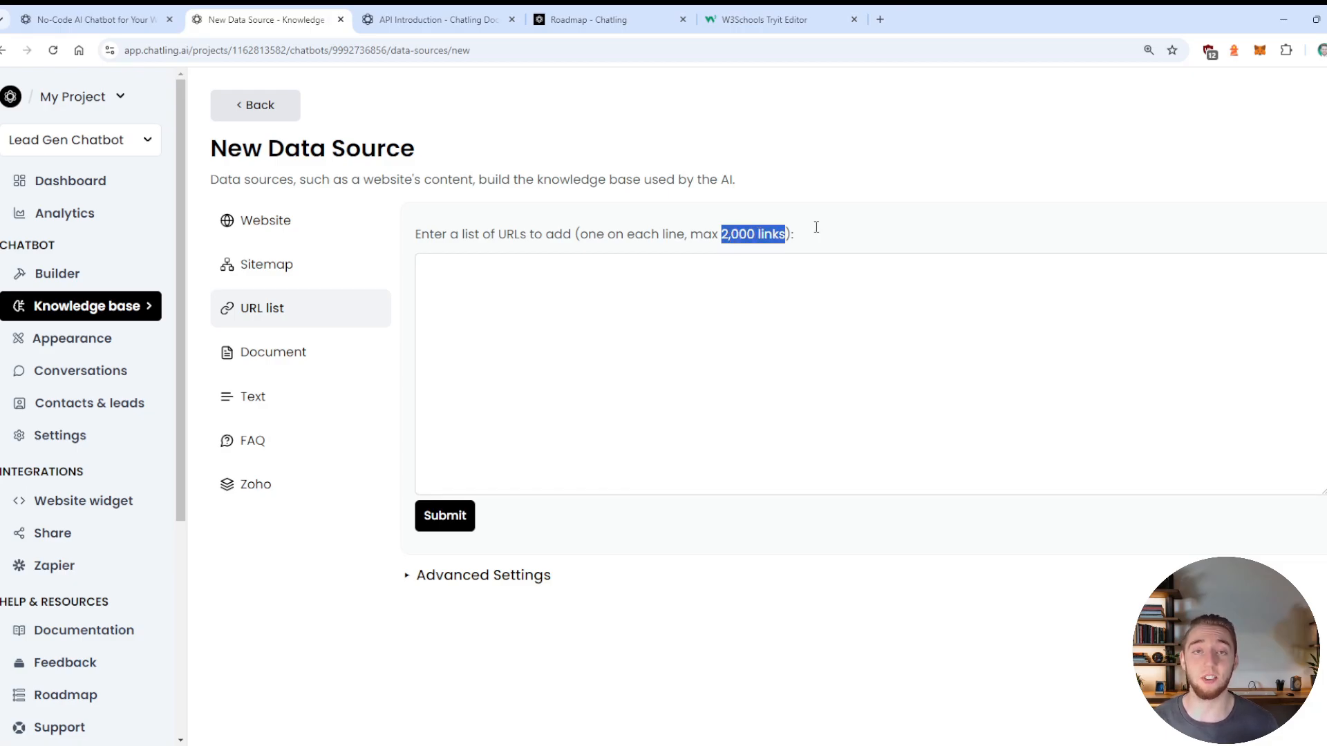
click(272, 352)
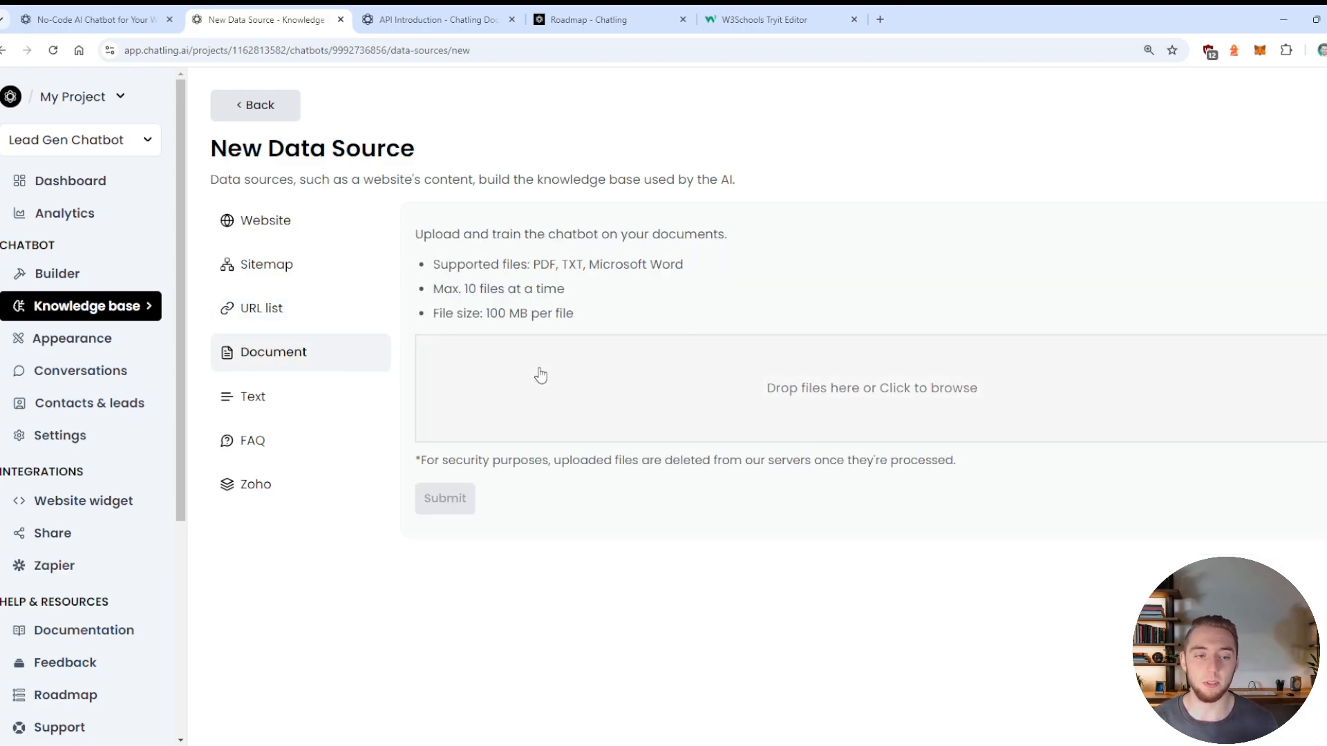
click(253, 396)
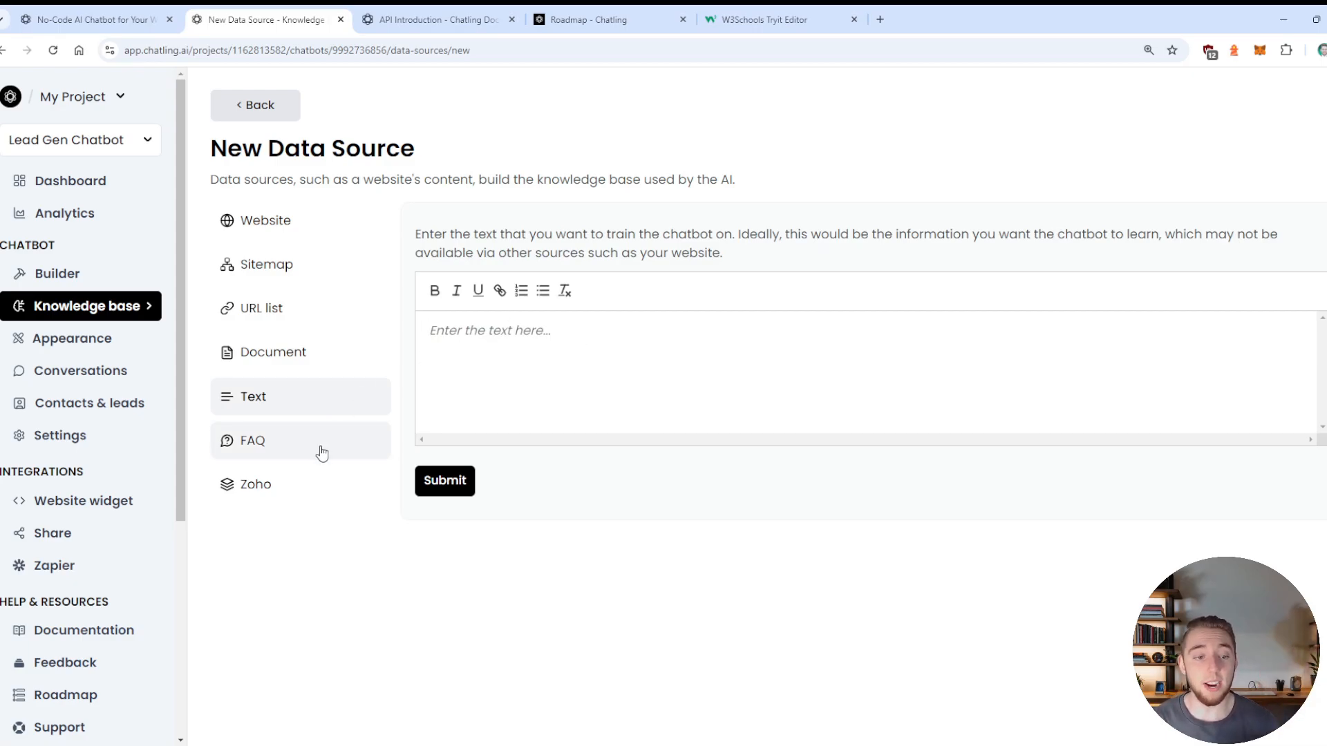
click(253, 441)
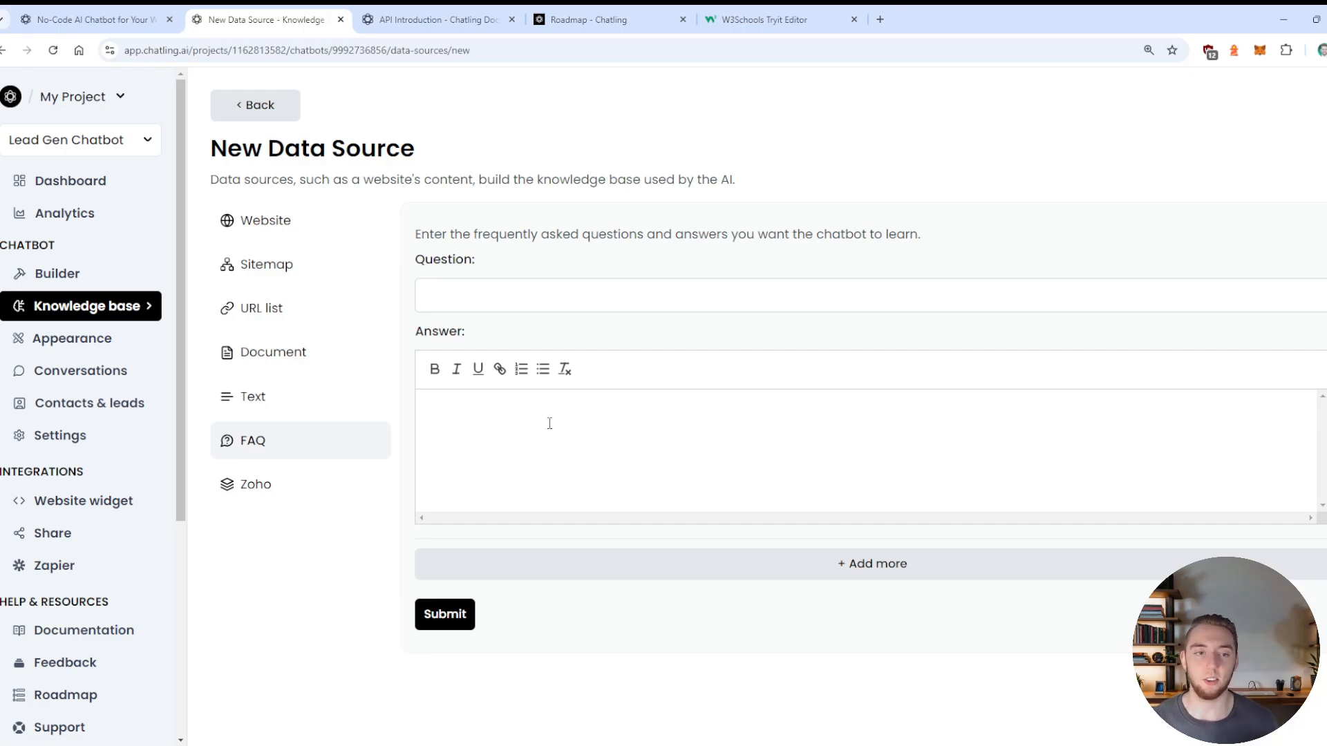
click(255, 105)
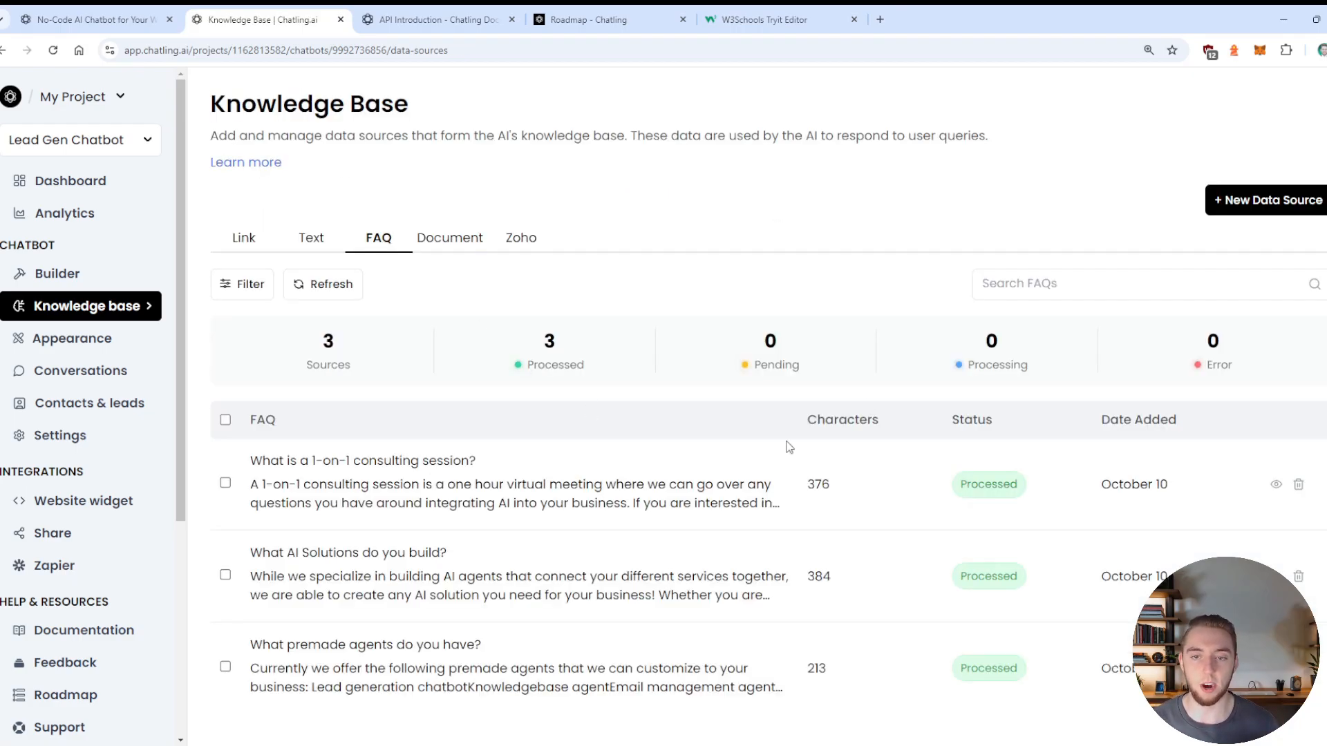
scroll(down, 3)
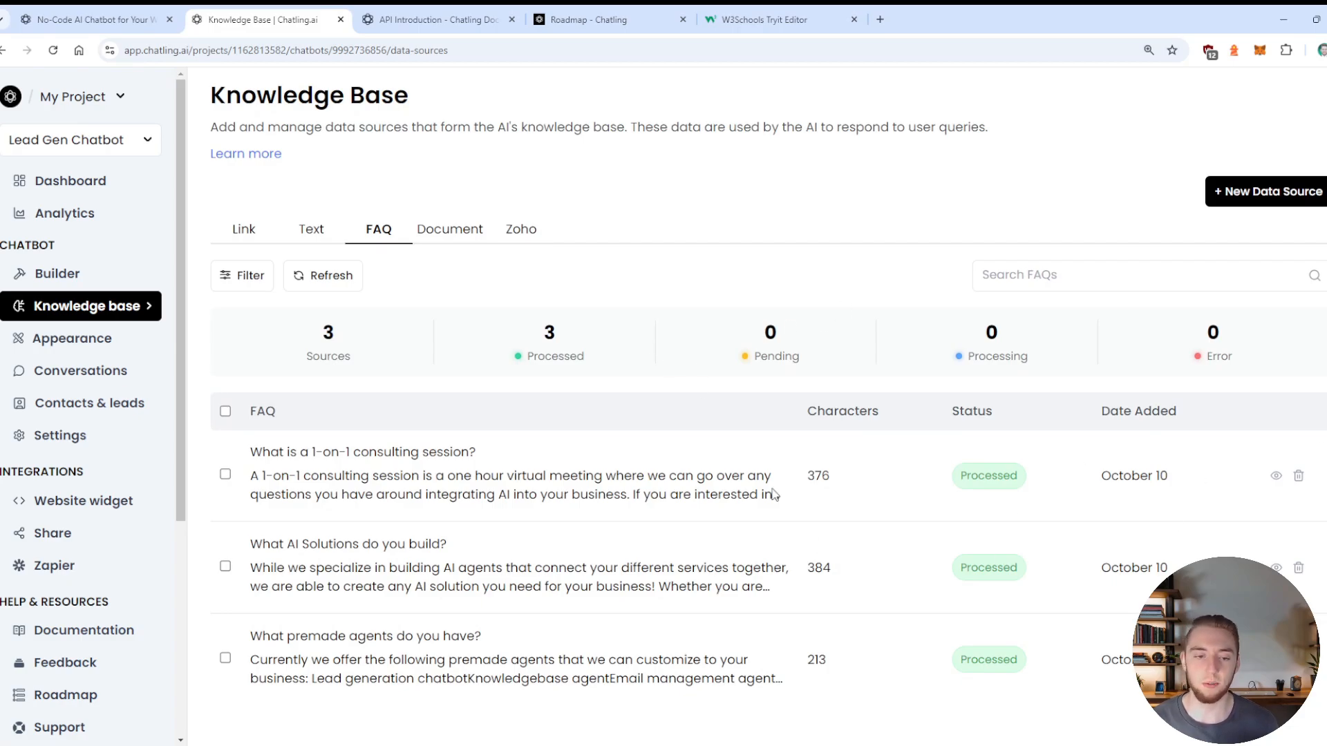
double_click(362, 452)
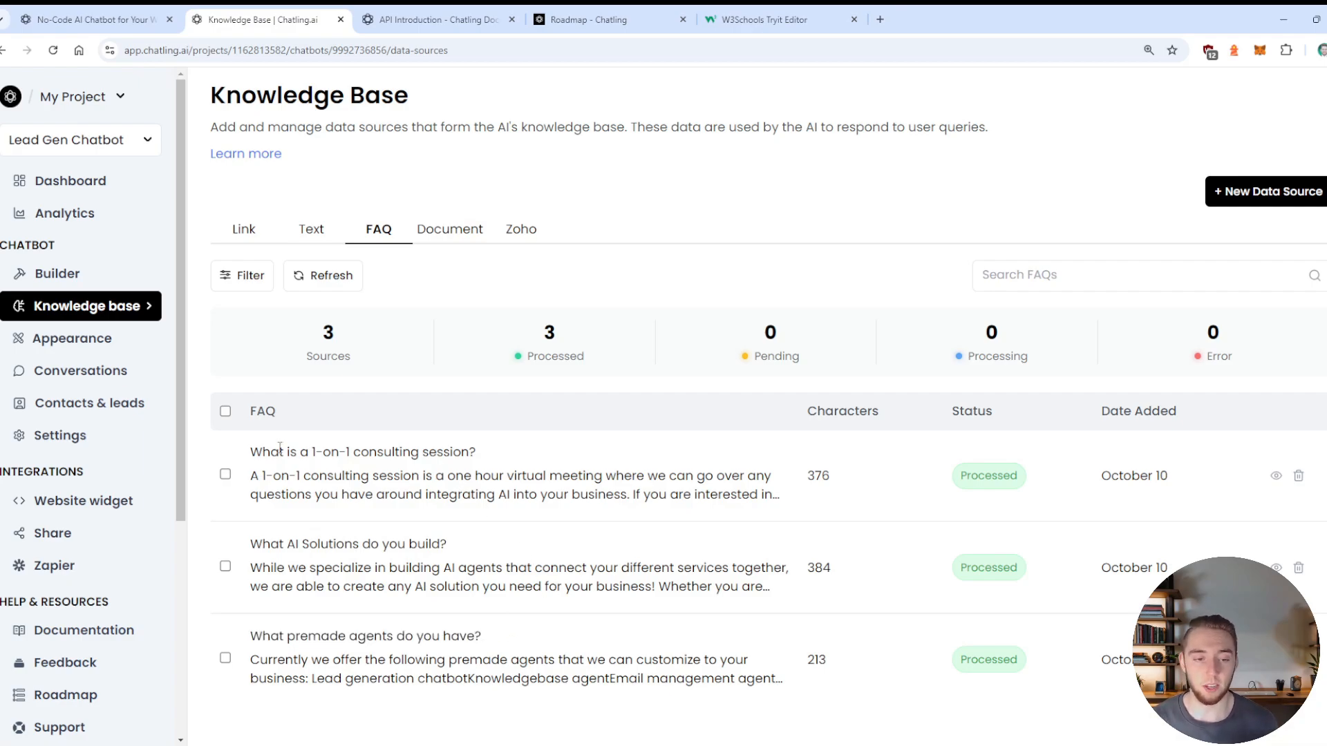
double_click(362, 452)
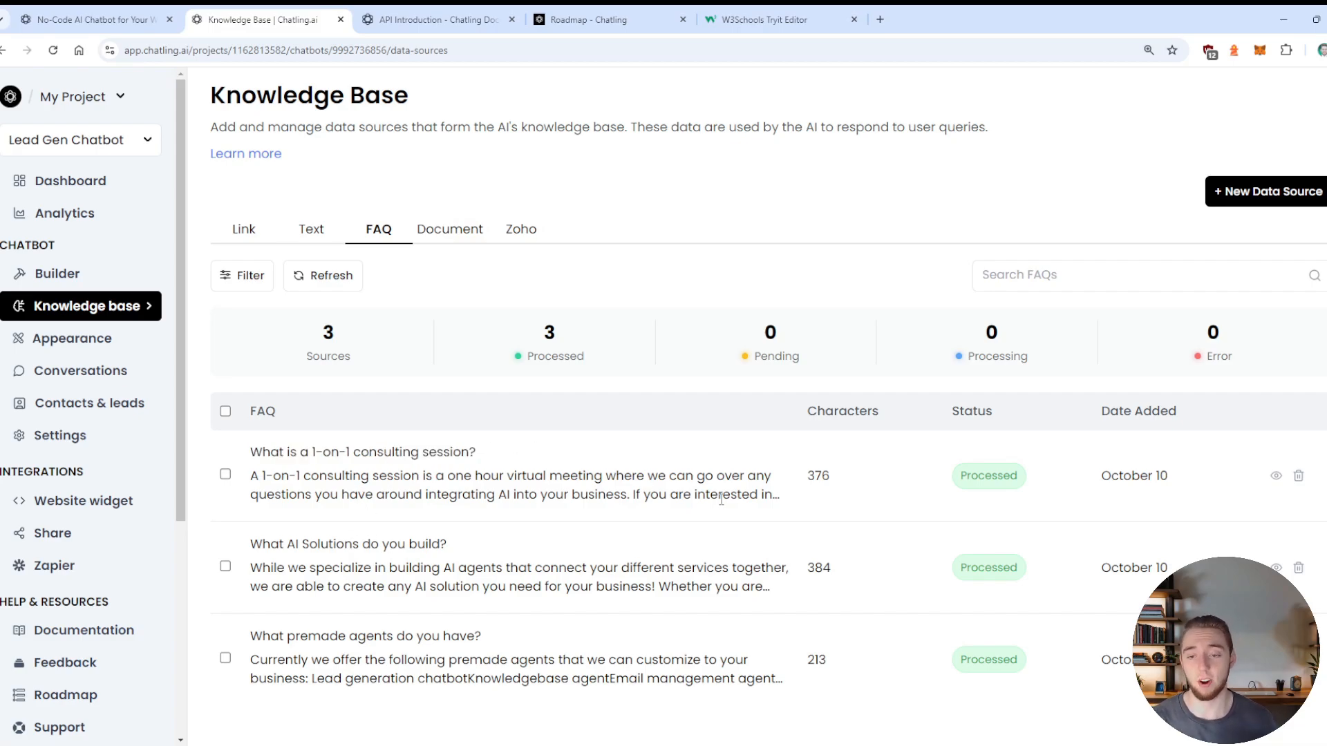
mouse_move(440, 358)
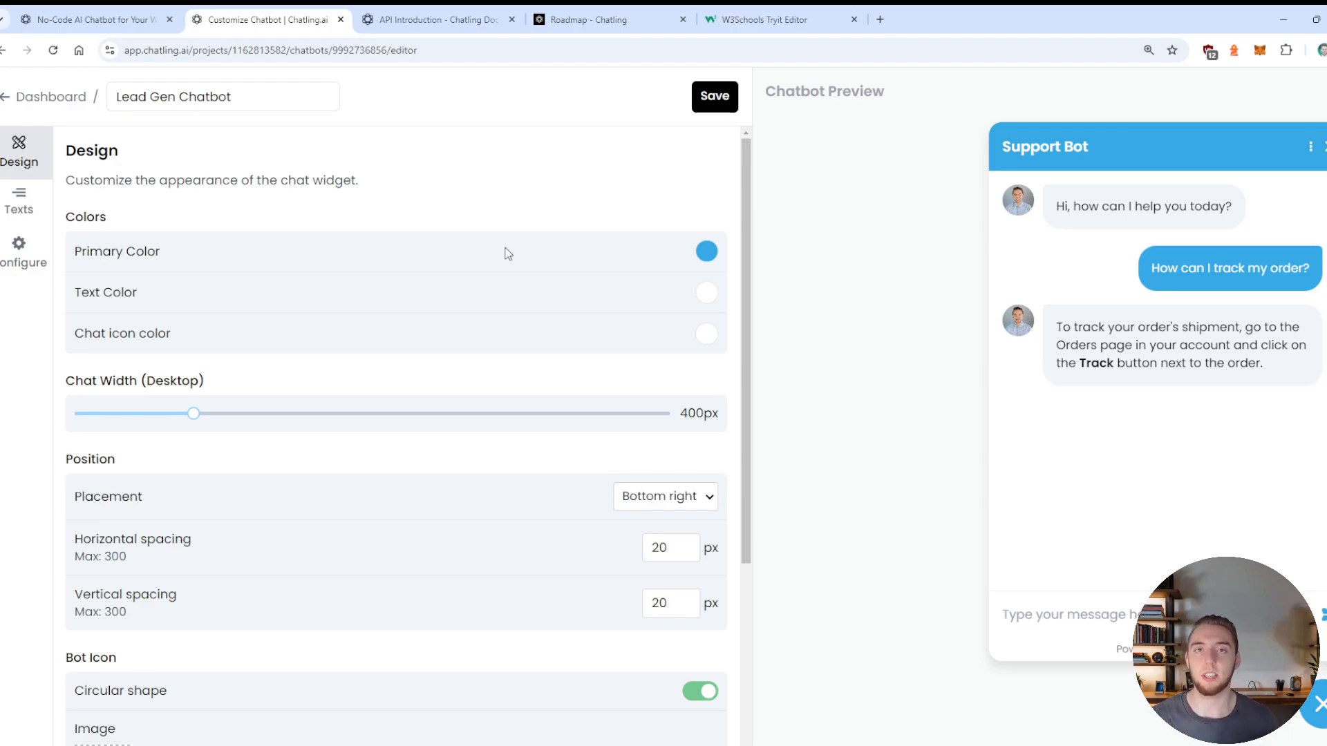
- Scroll past the Bot Icon and Chat Icon design settings, then open Conversations
scroll(down, 3)
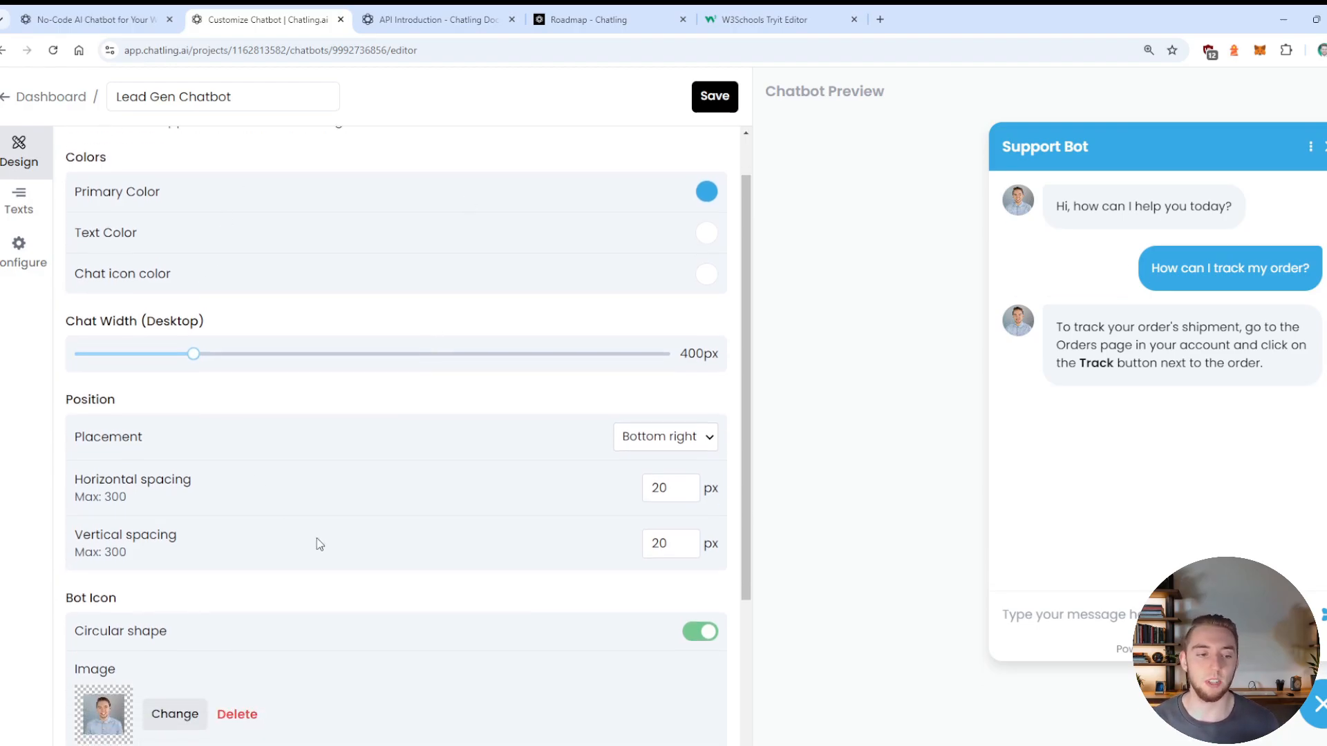
scroll(down, 3)
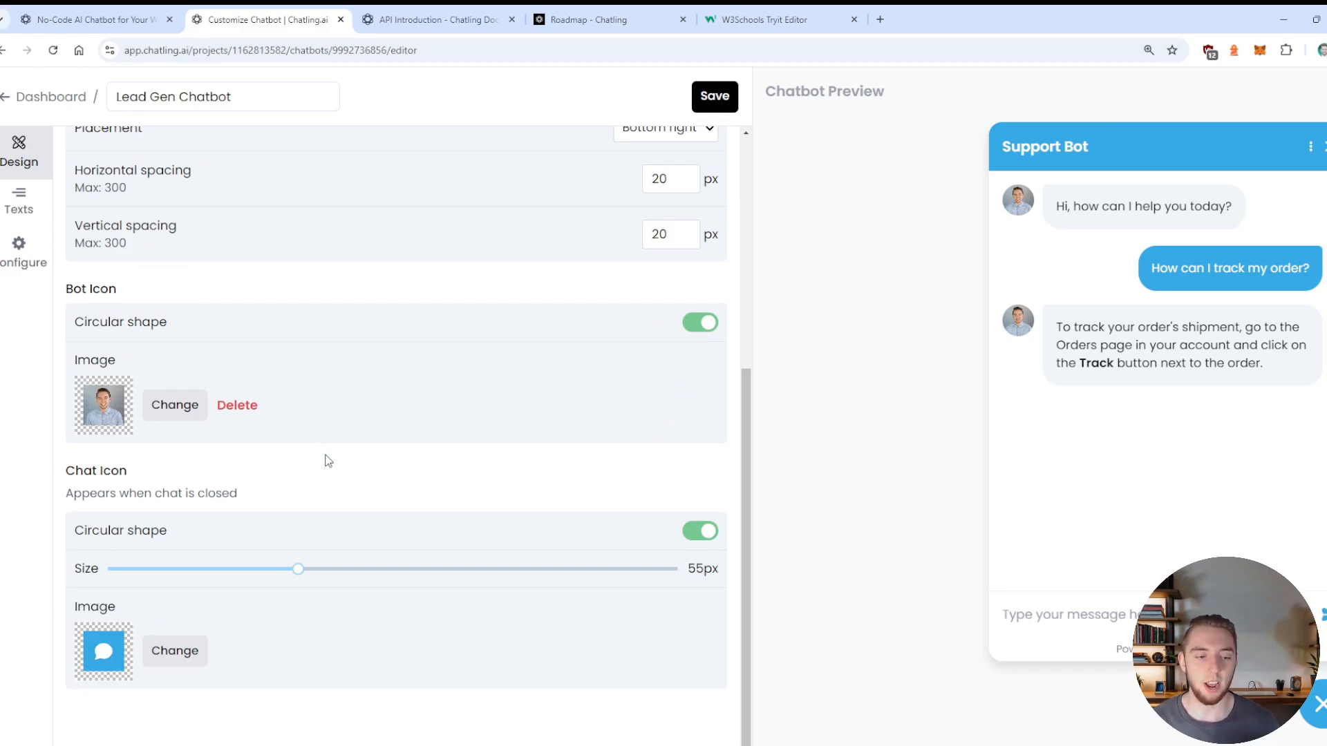
mouse_move(1047, 320)
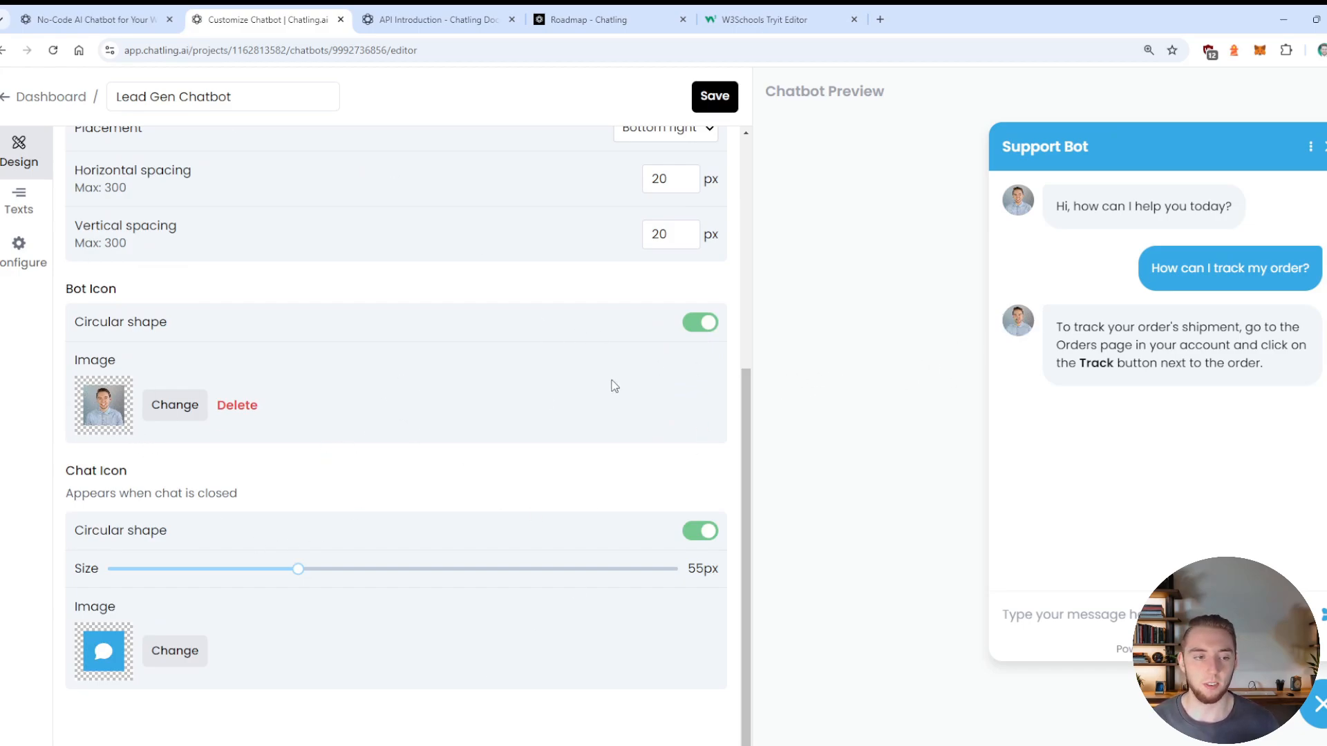
click(19, 152)
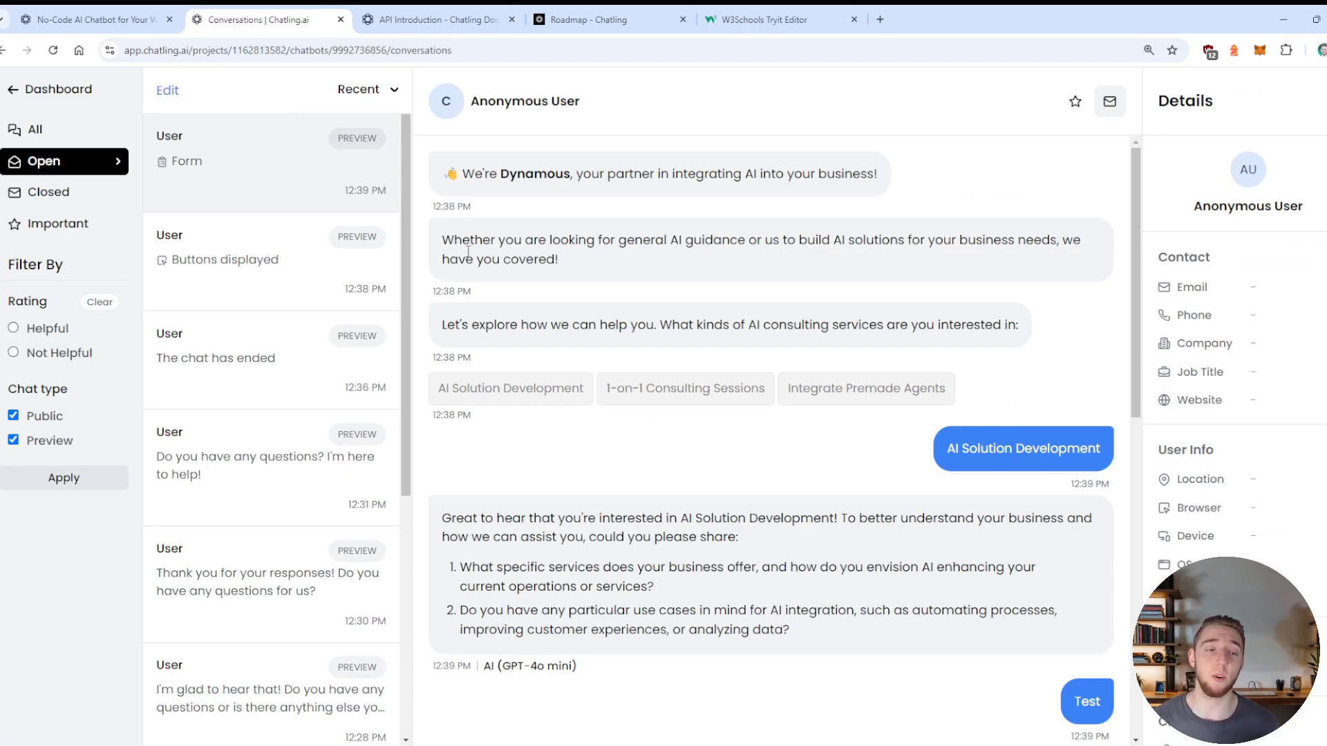
- Scroll through the recorded lead-gen test transcript, then return to the Dashboard
scroll(down, 3)
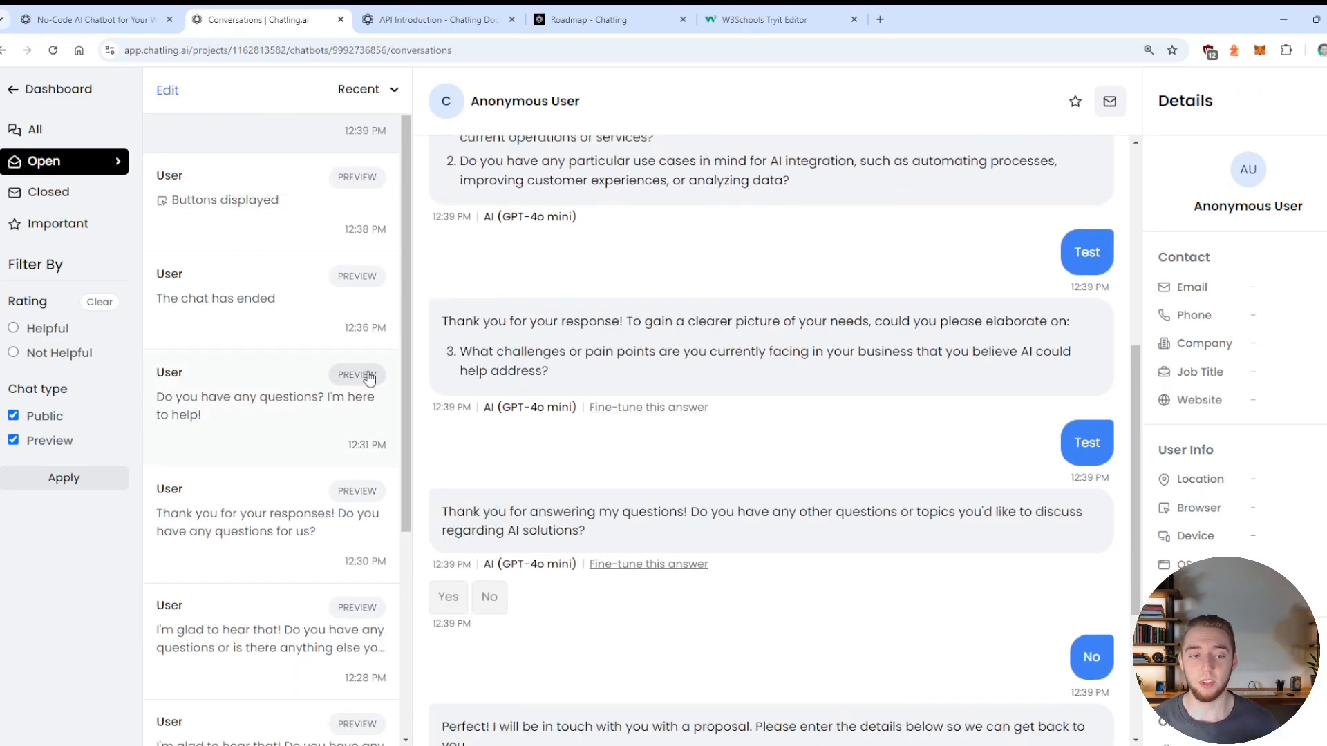
scroll(down, 3)
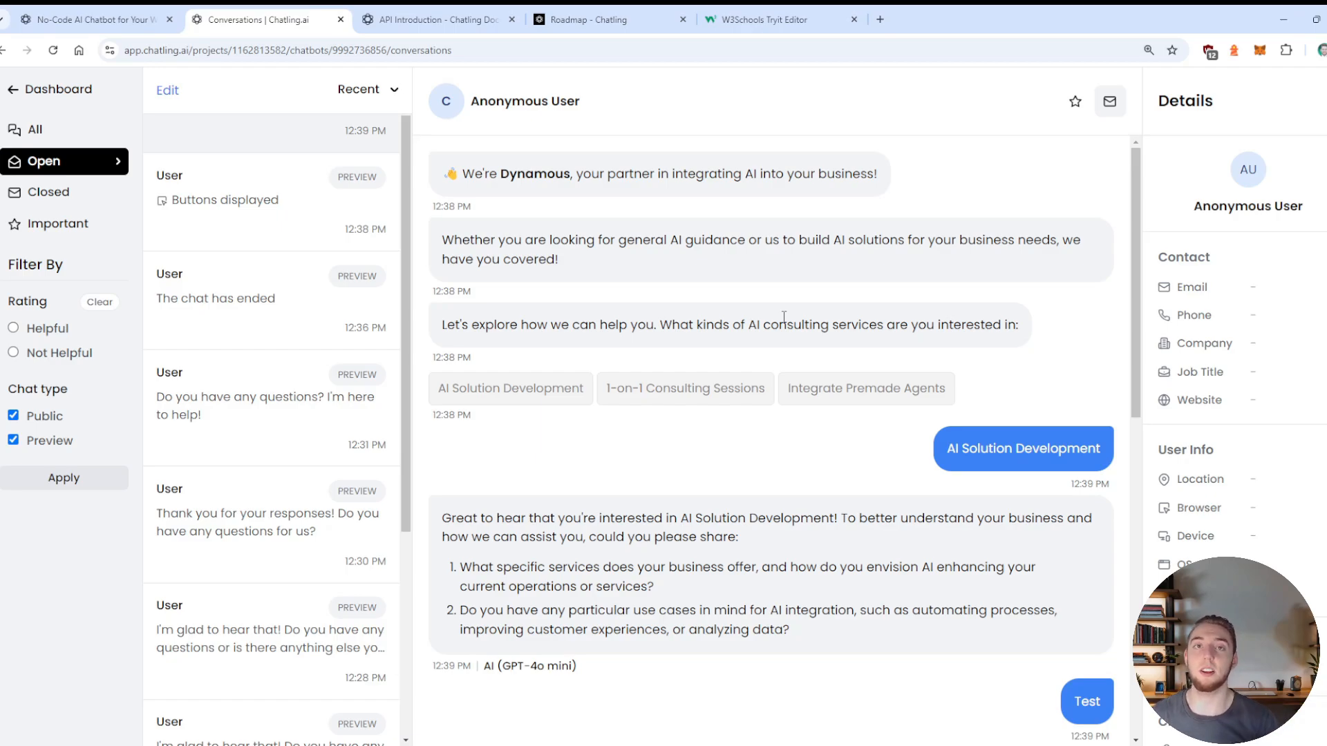
mouse_move(871, 380)
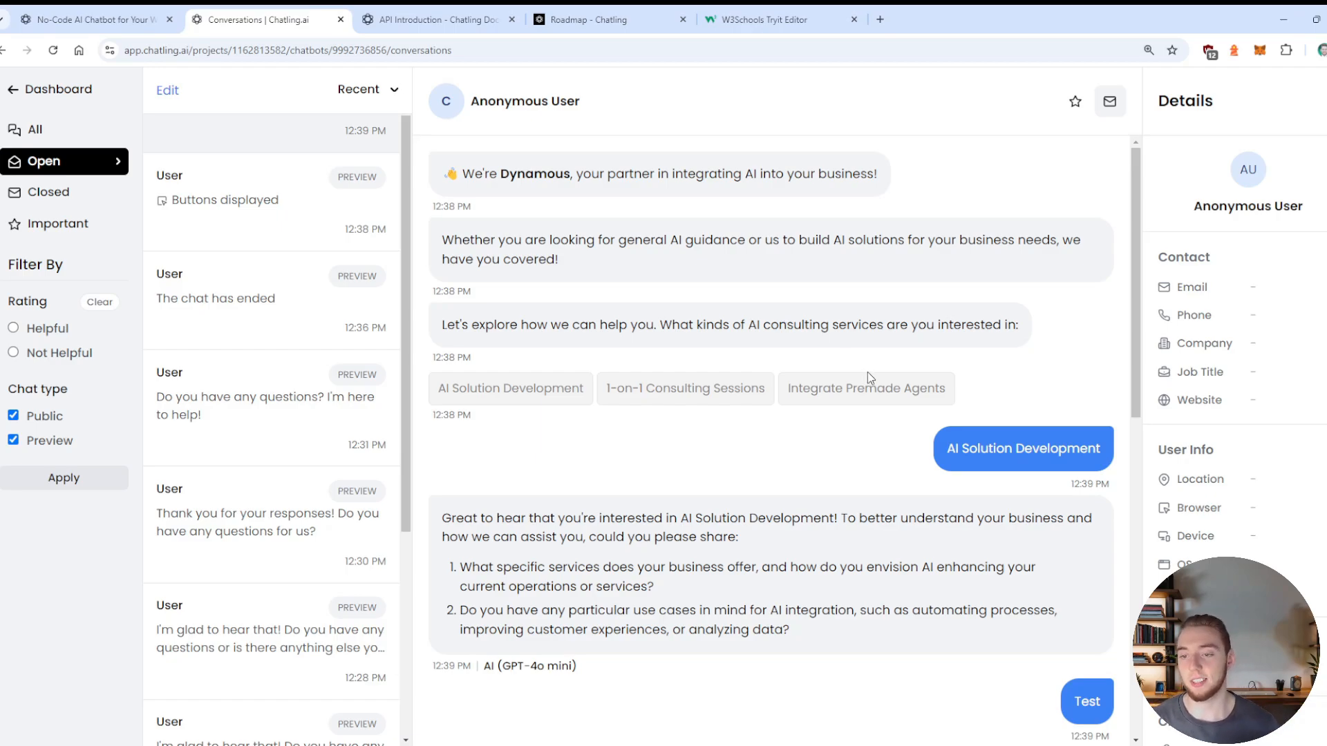
mouse_move(1098, 432)
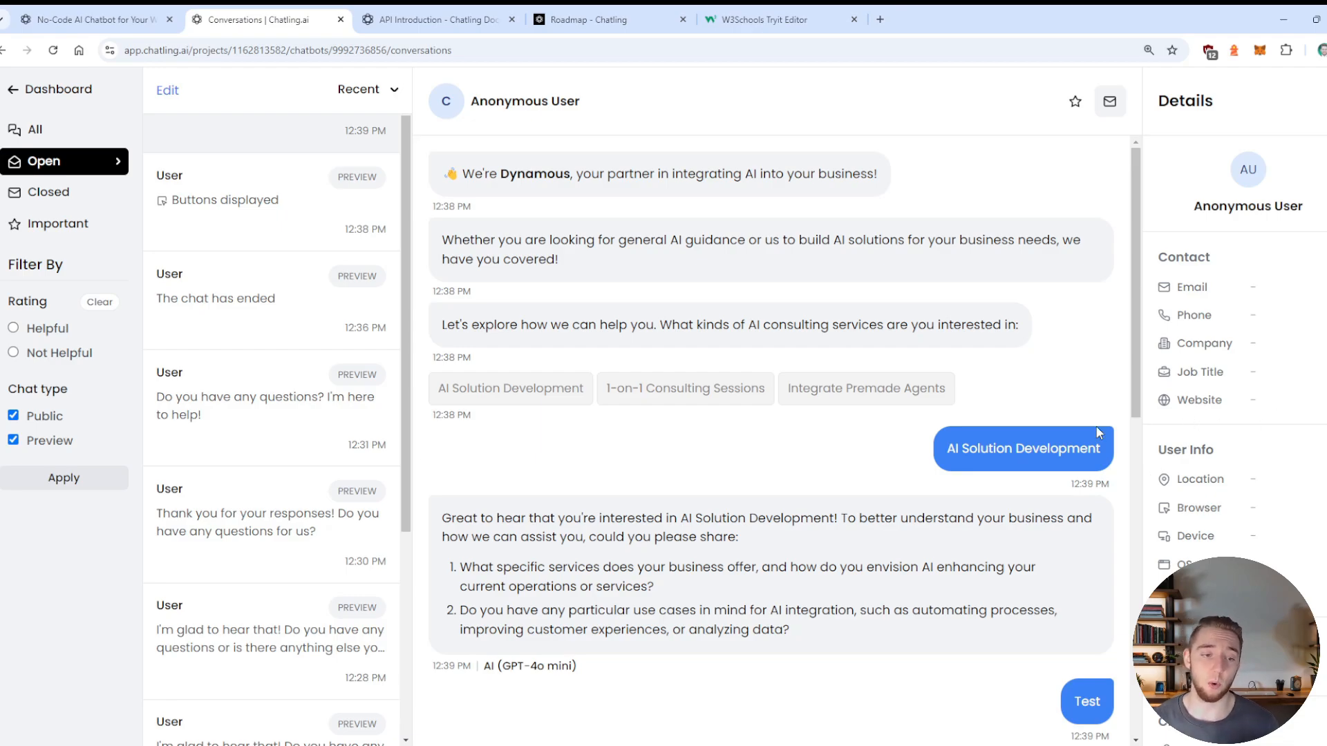
click(58, 90)
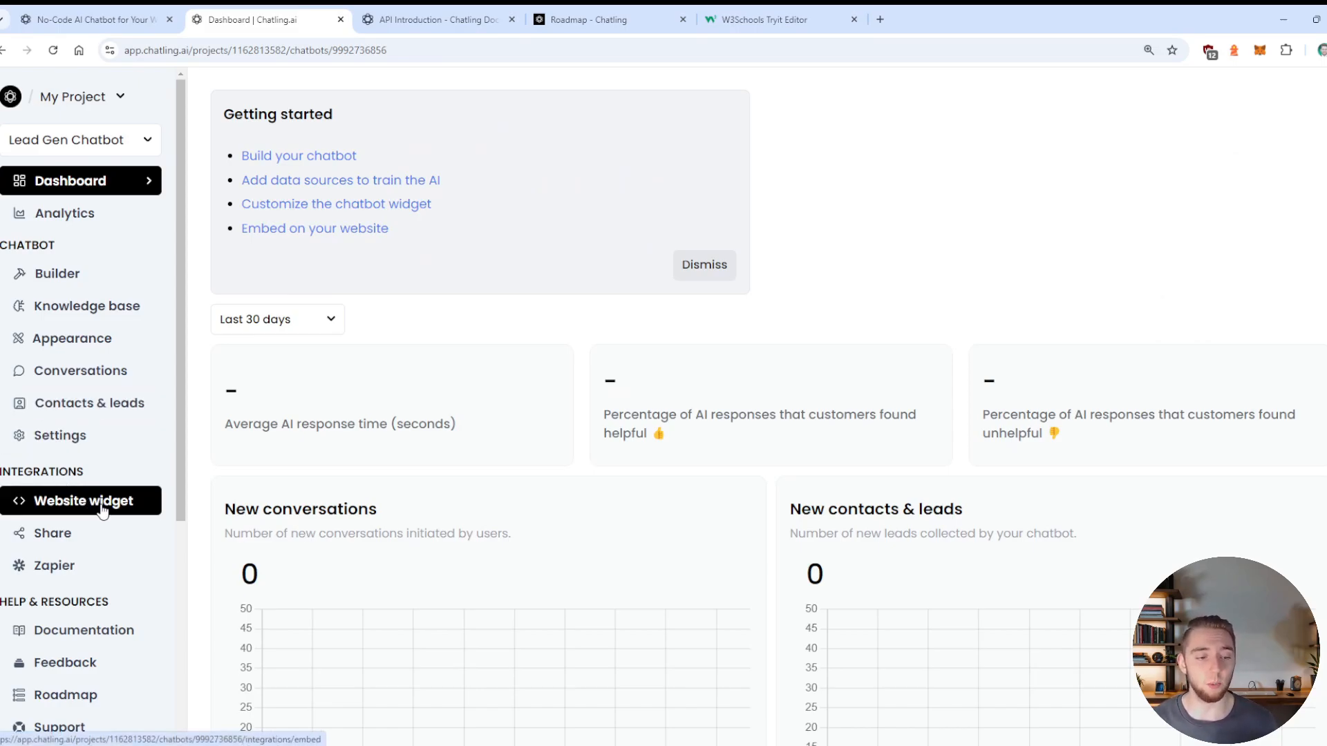
- Open Website widget instructions, compare Floating, Inline and Fullscreen display types, and view the embed script
click(83, 501)
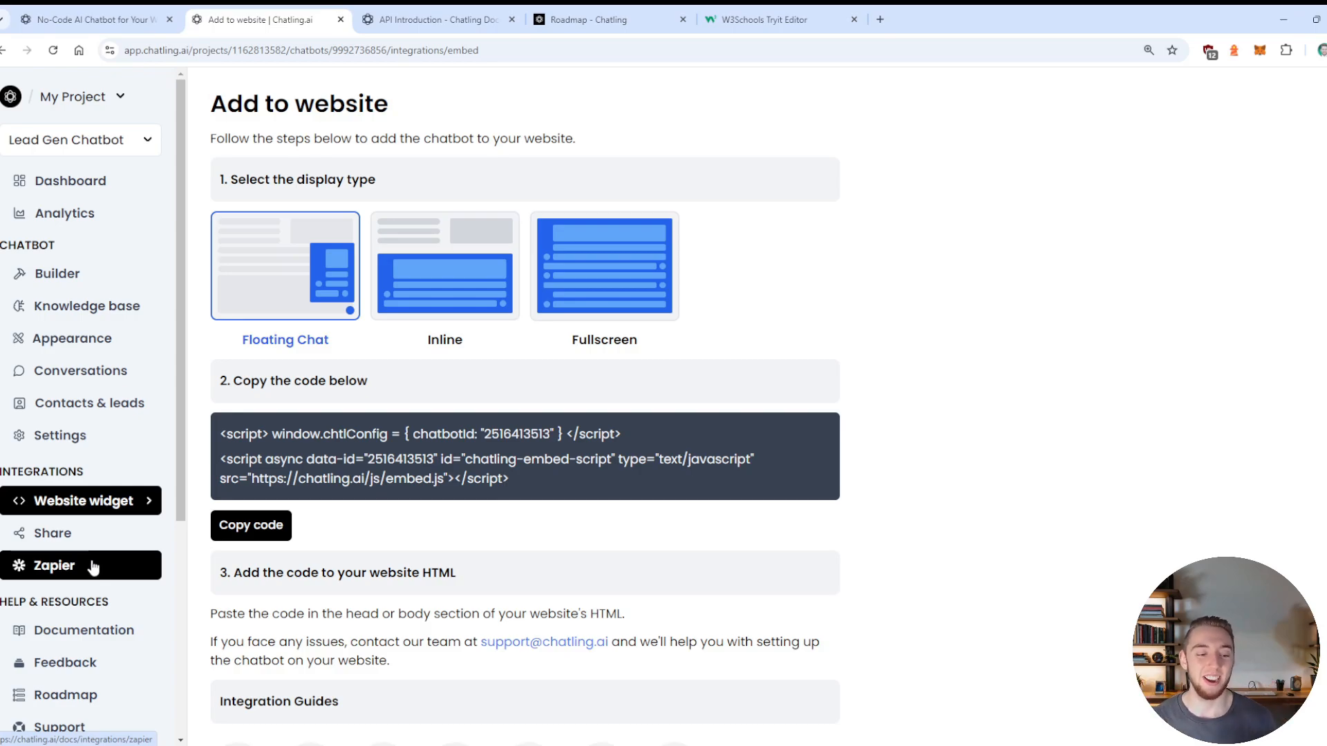
mouse_move(83, 500)
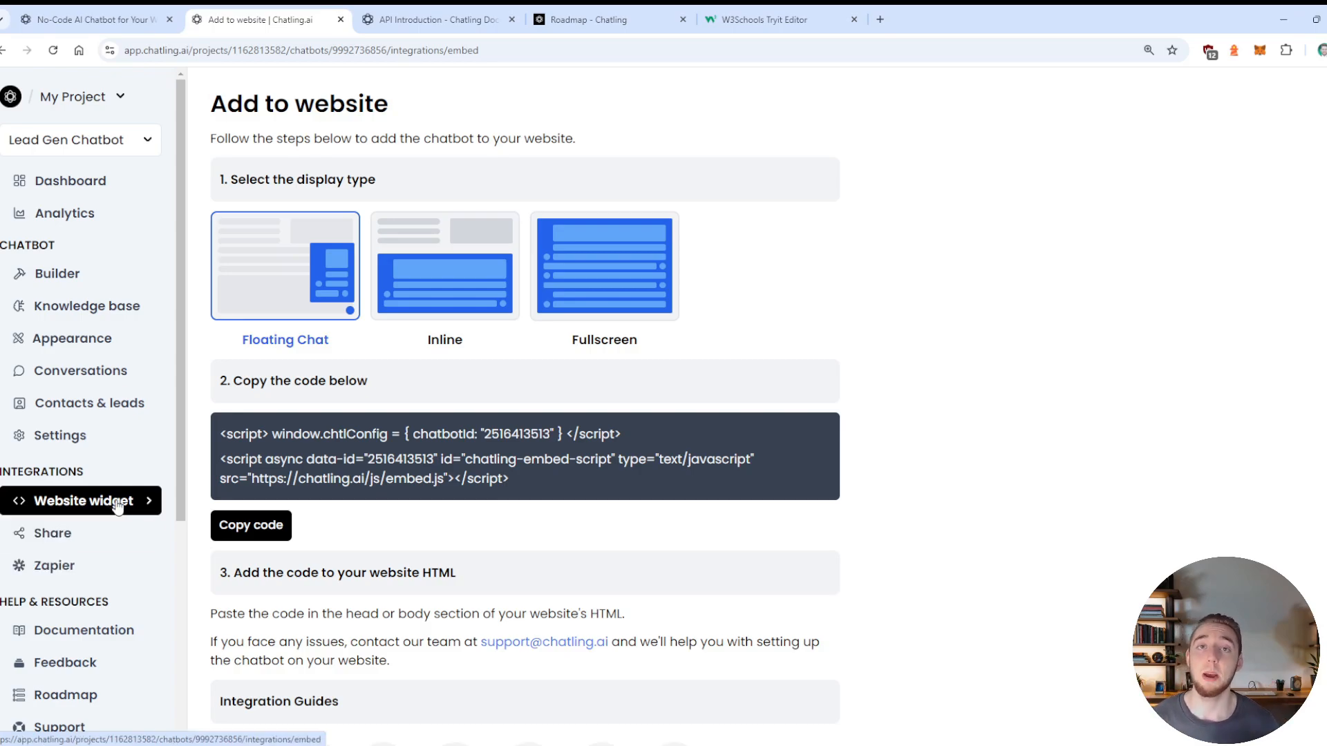
mouse_move(305, 268)
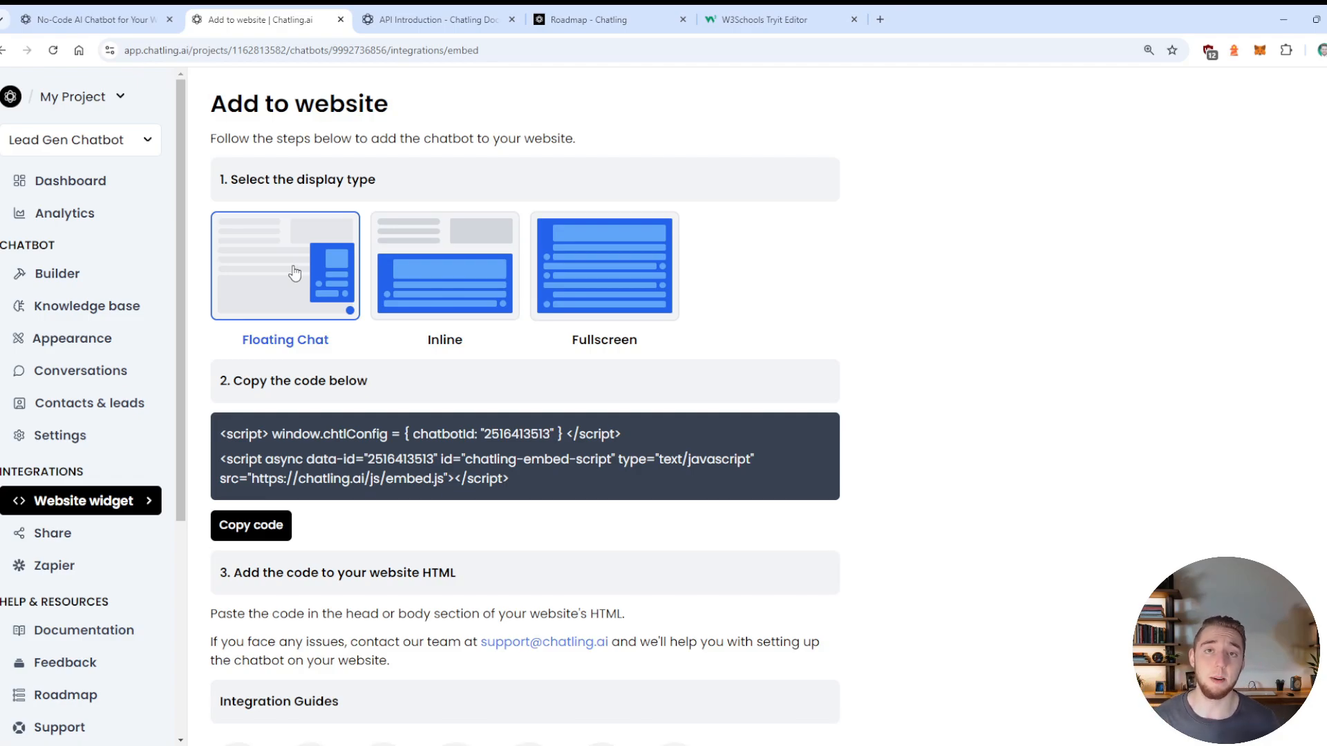
click(444, 266)
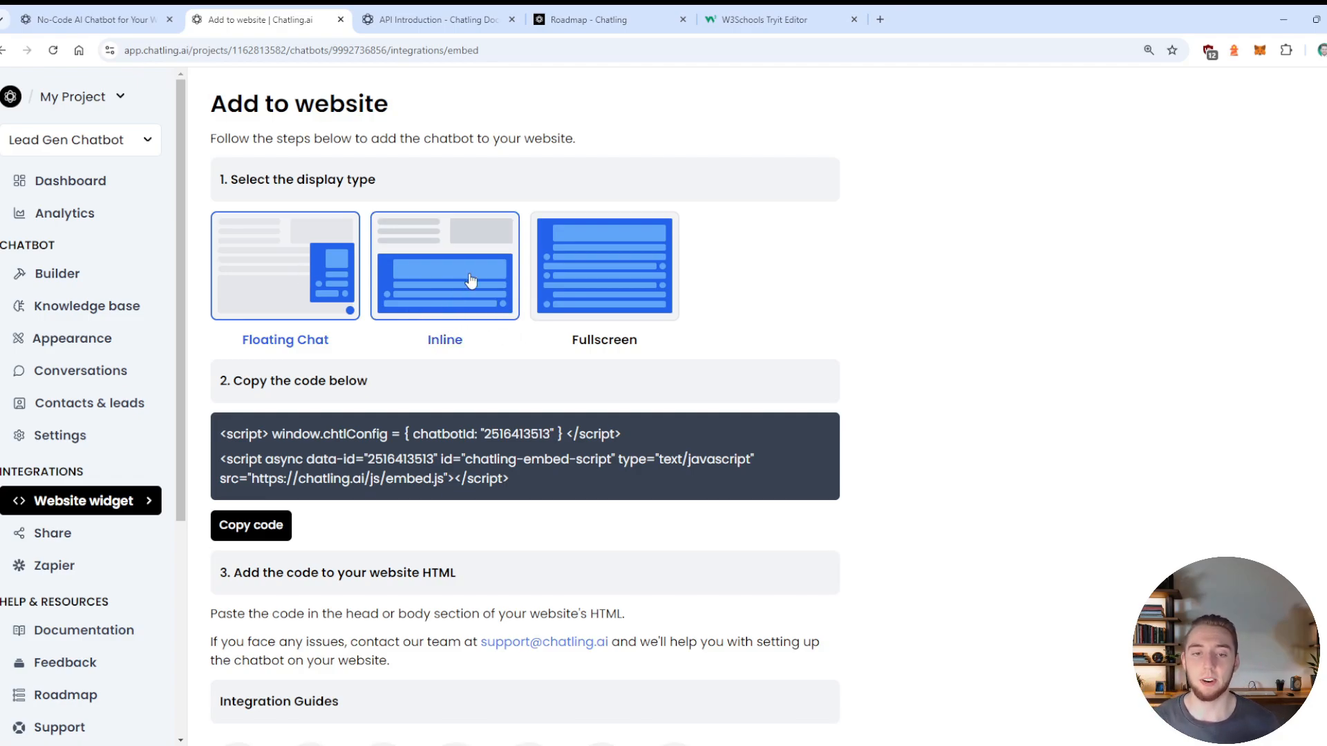
click(604, 266)
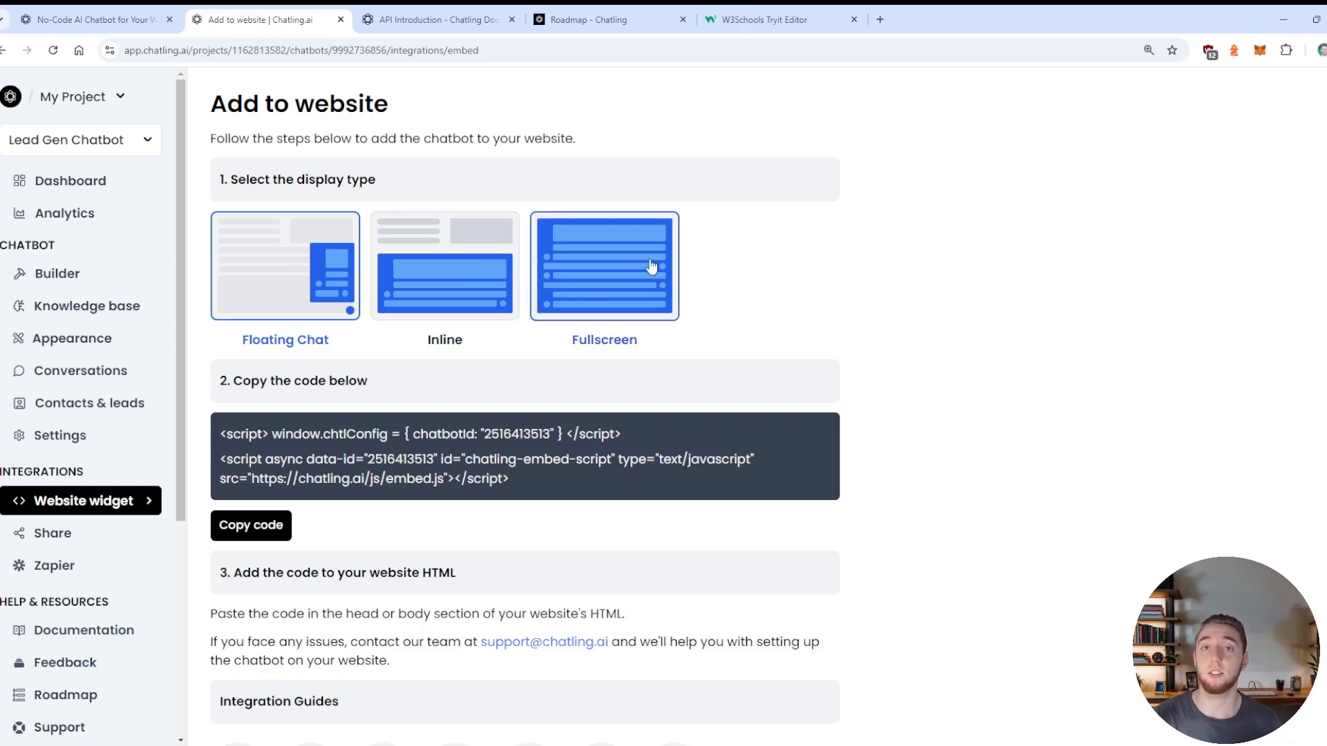
click(444, 265)
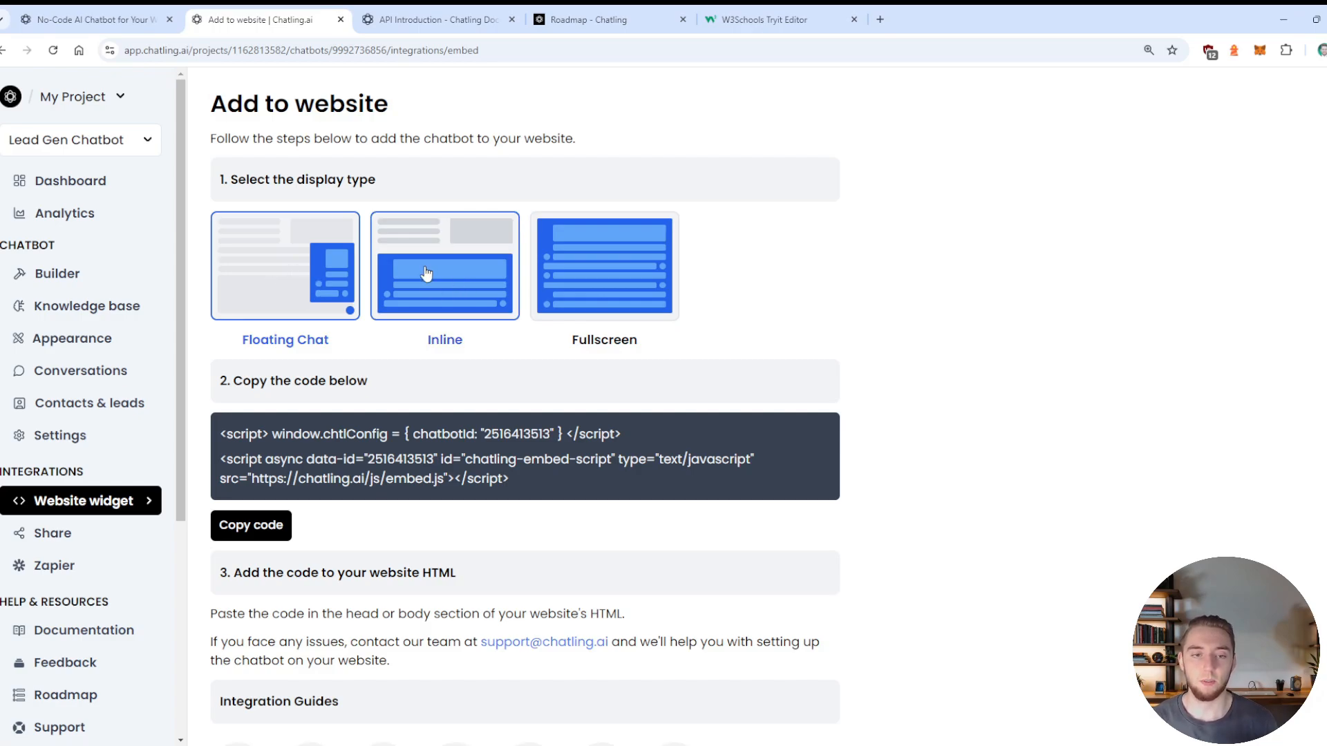
click(285, 266)
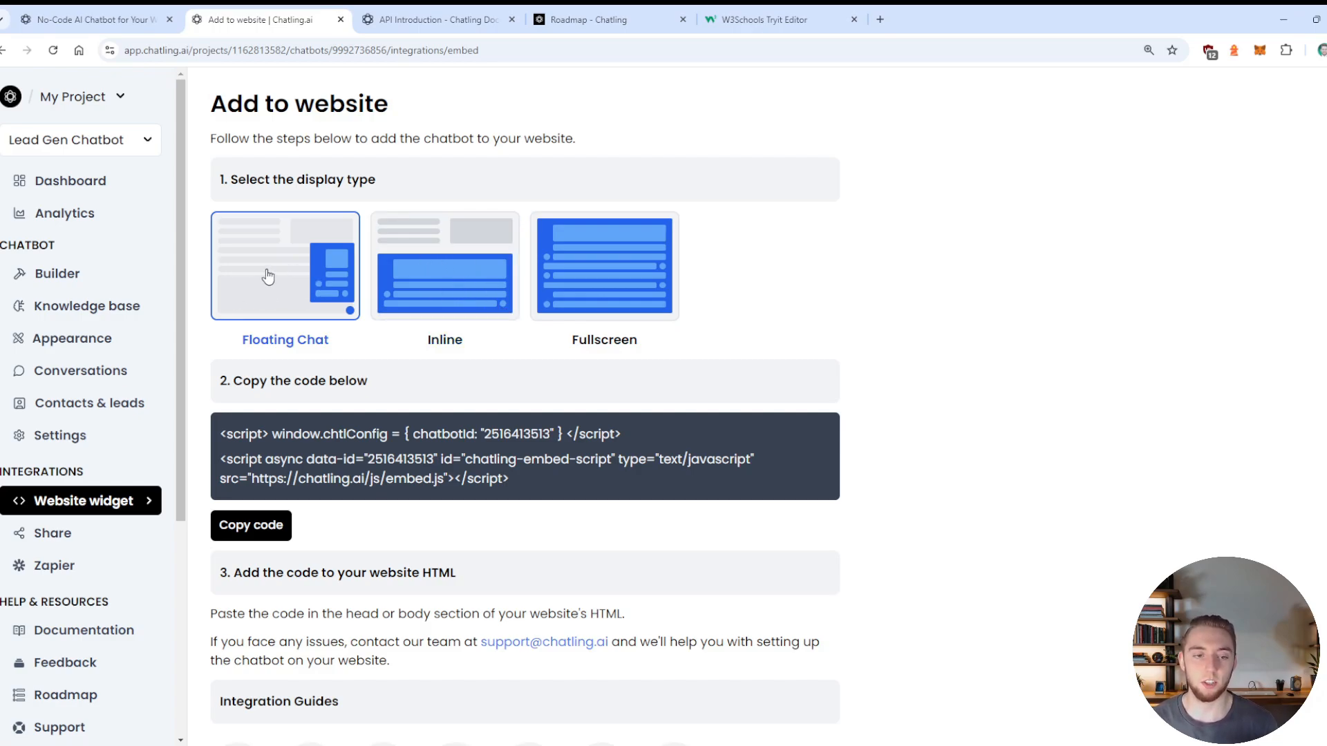
mouse_move(308, 264)
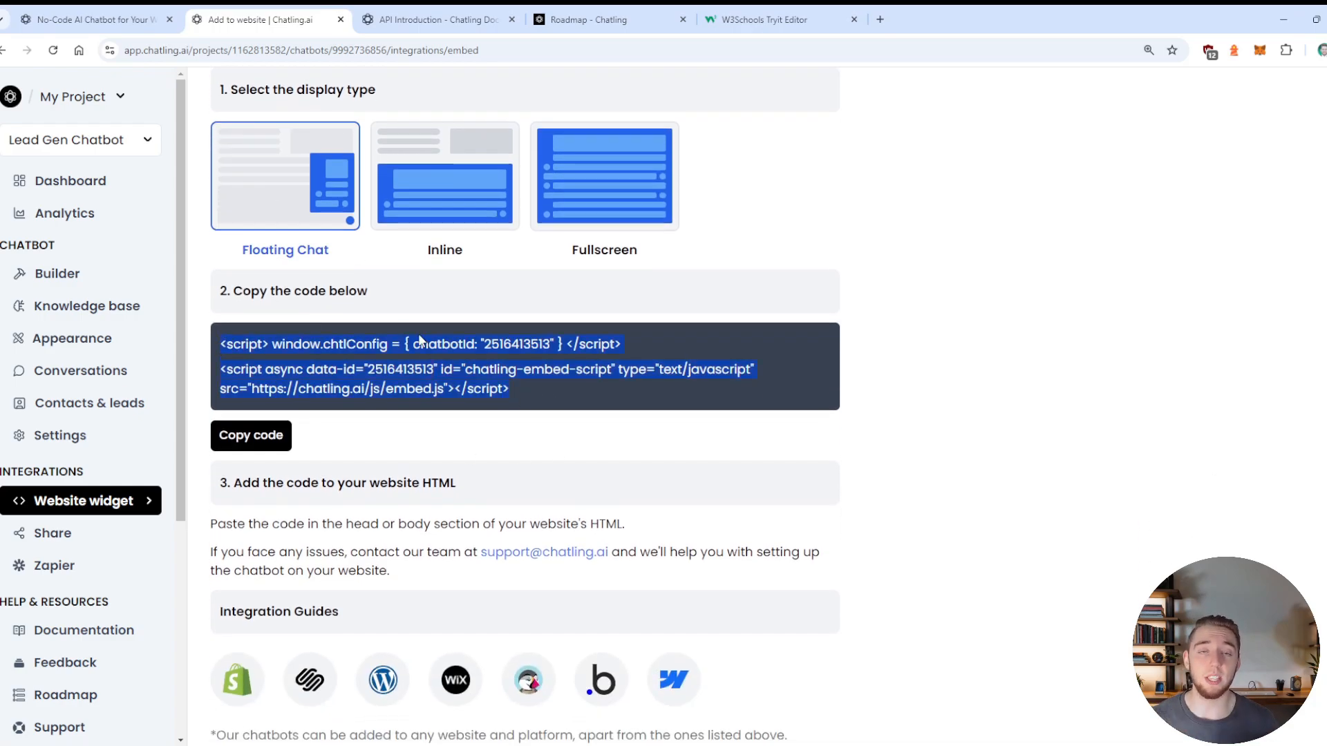
scroll(down, 3)
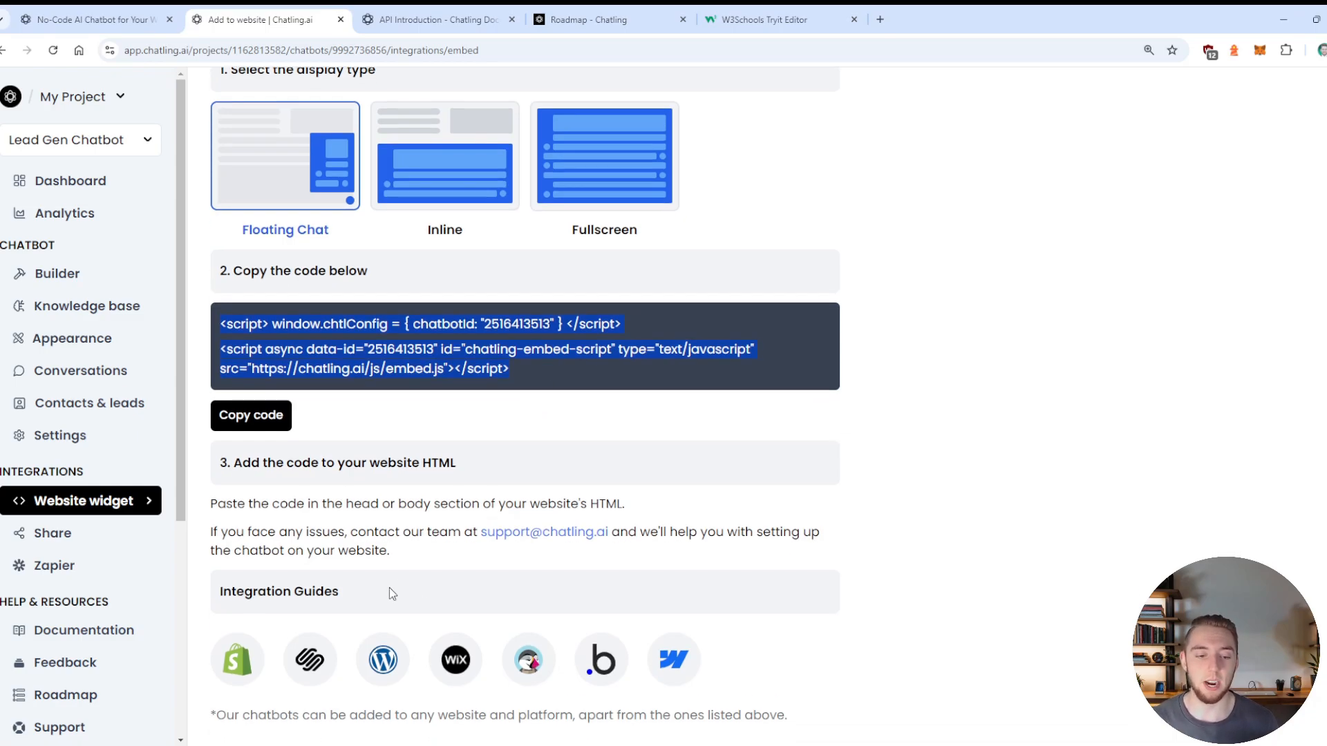
mouse_move(309, 659)
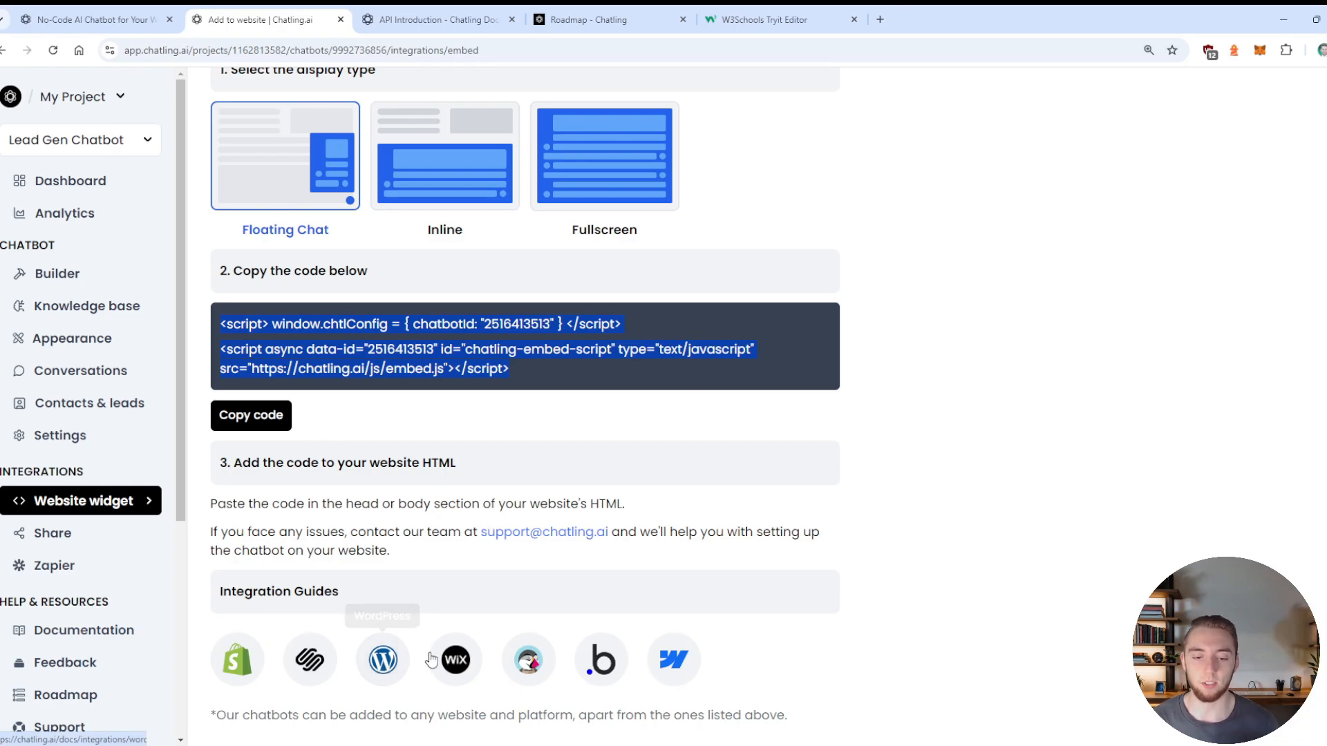
mouse_move(455, 660)
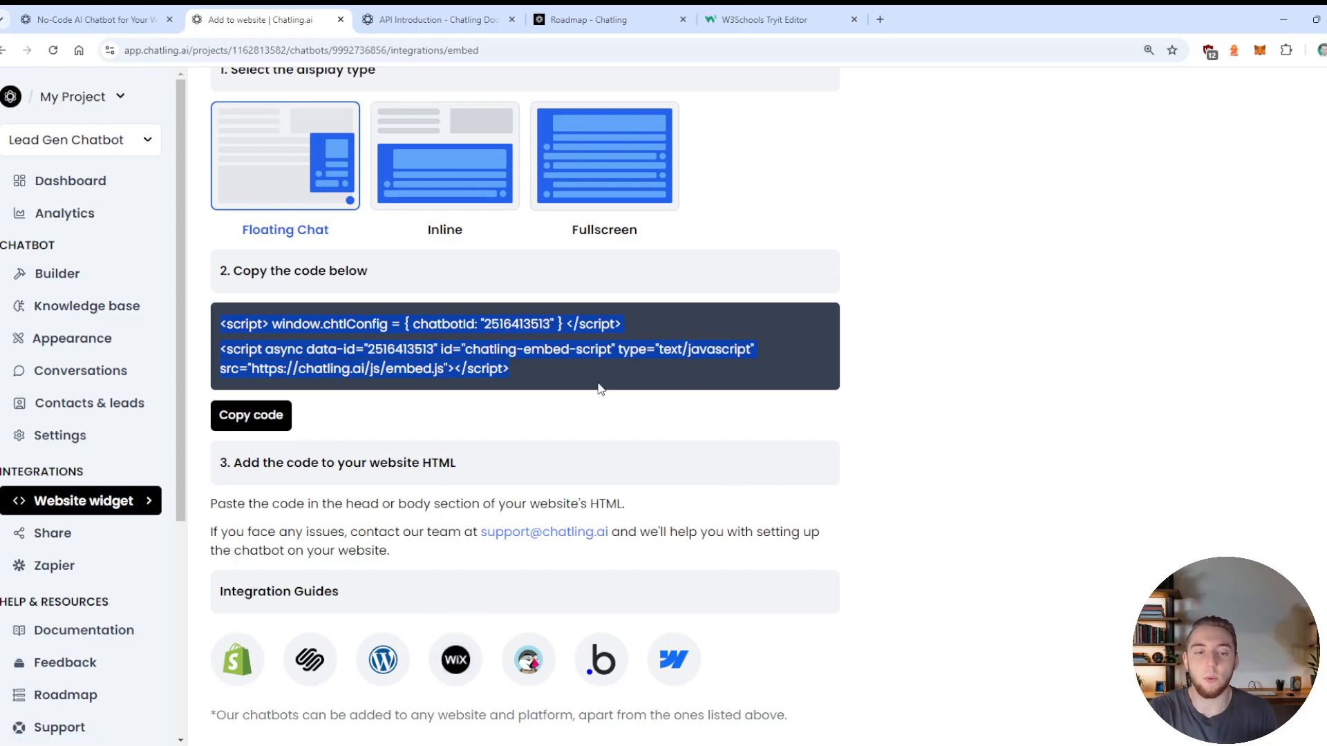
mouse_move(537, 368)
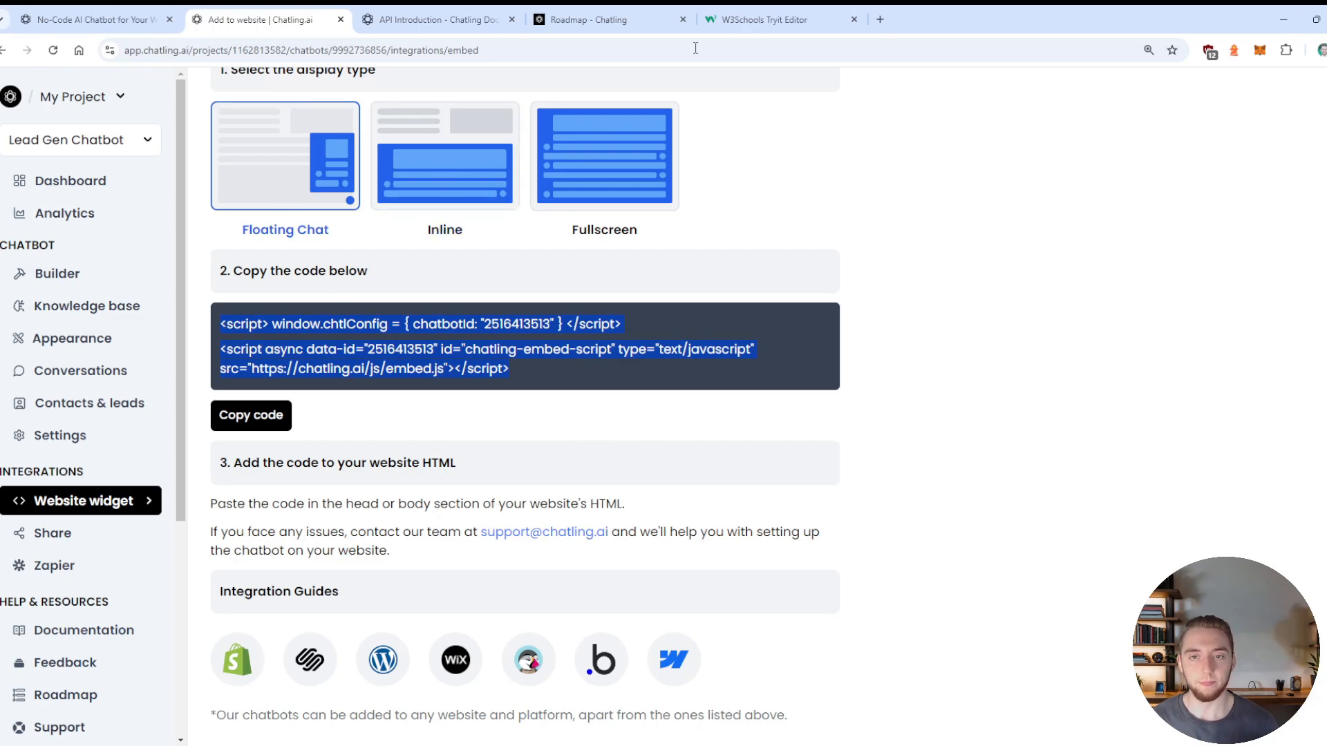
- Run the embed script in the W3Schools Tryit Editor and pick 1-on-1 Consulting Sessions in the chat
click(776, 19)
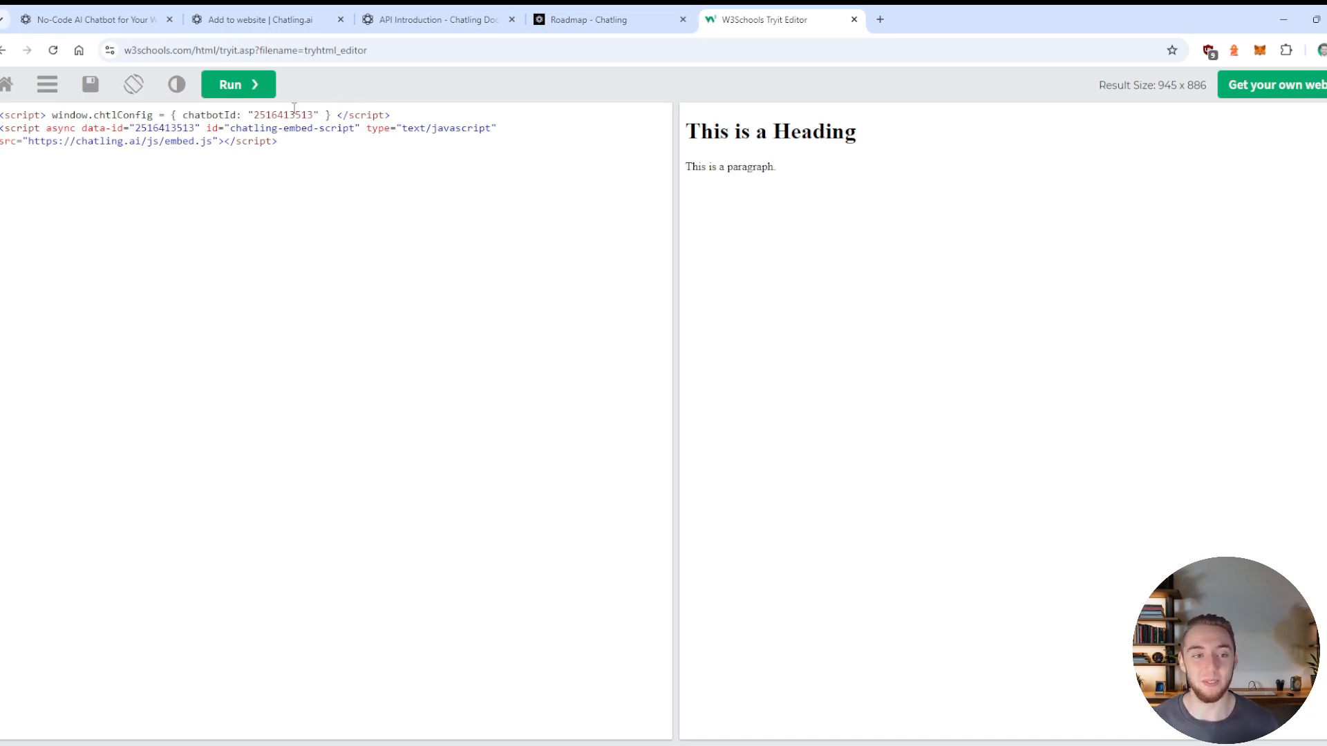
click(238, 83)
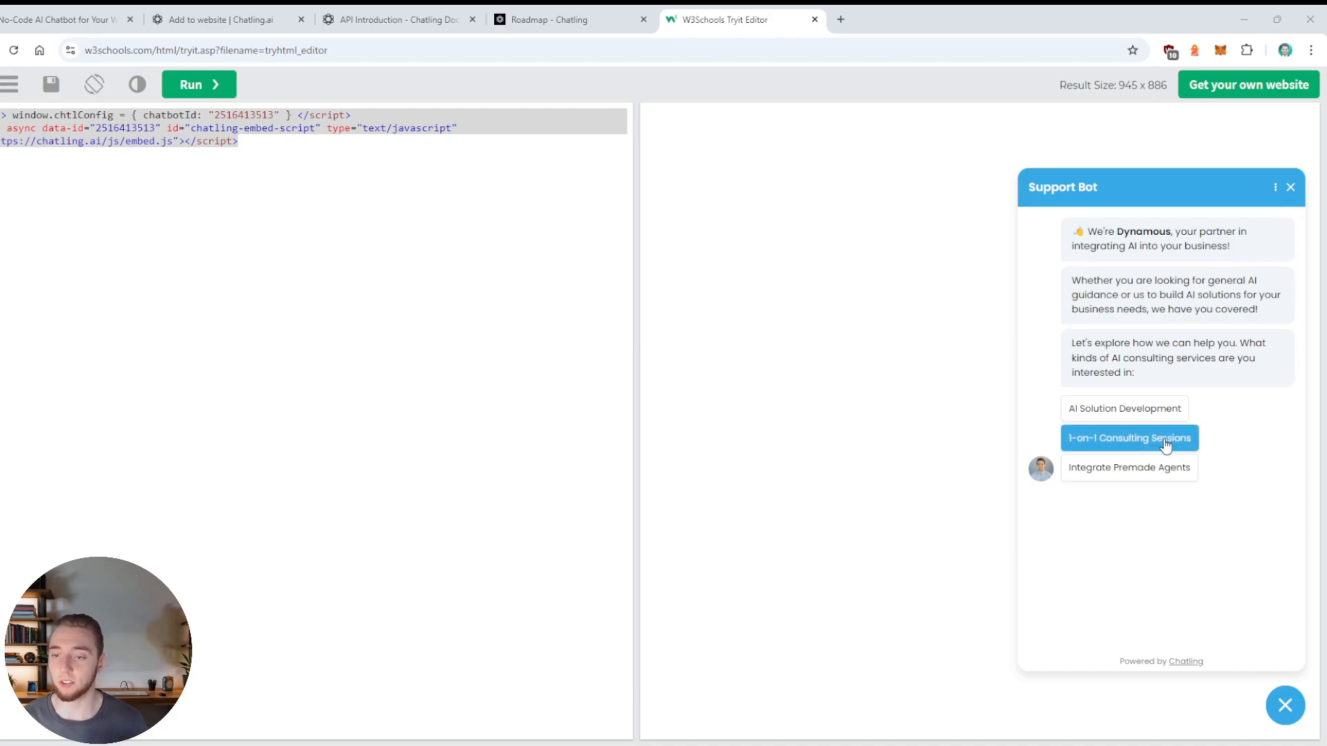
click(1129, 437)
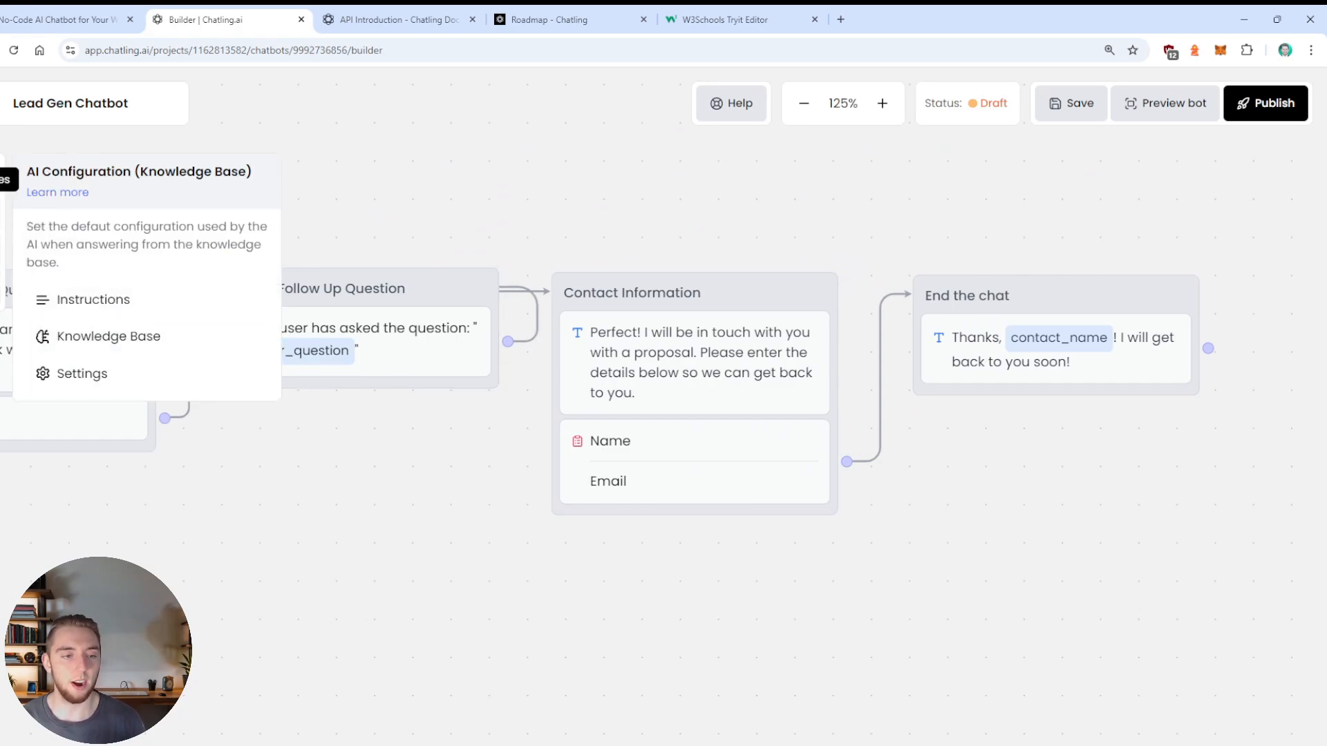
- Check the global AI settings and the Answer Follow Up Question node's GPT-4o mini model
click(83, 373)
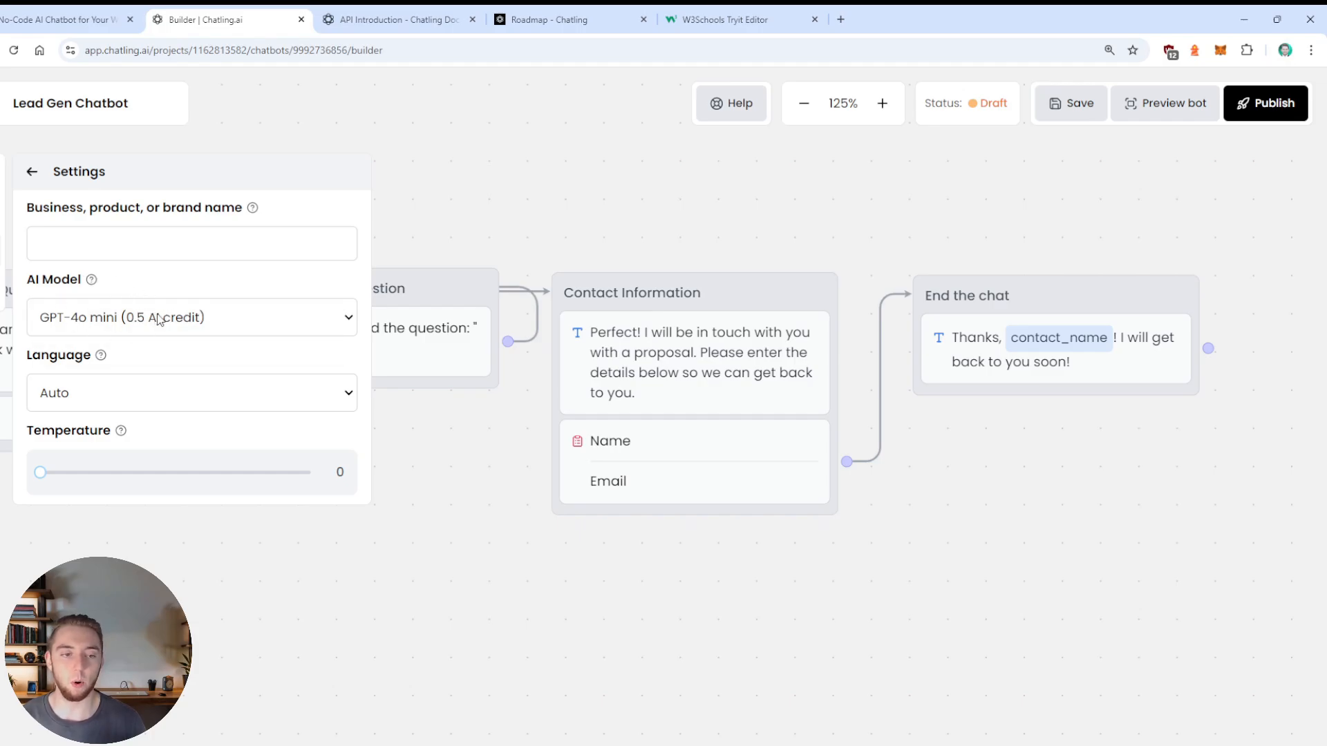
click(31, 172)
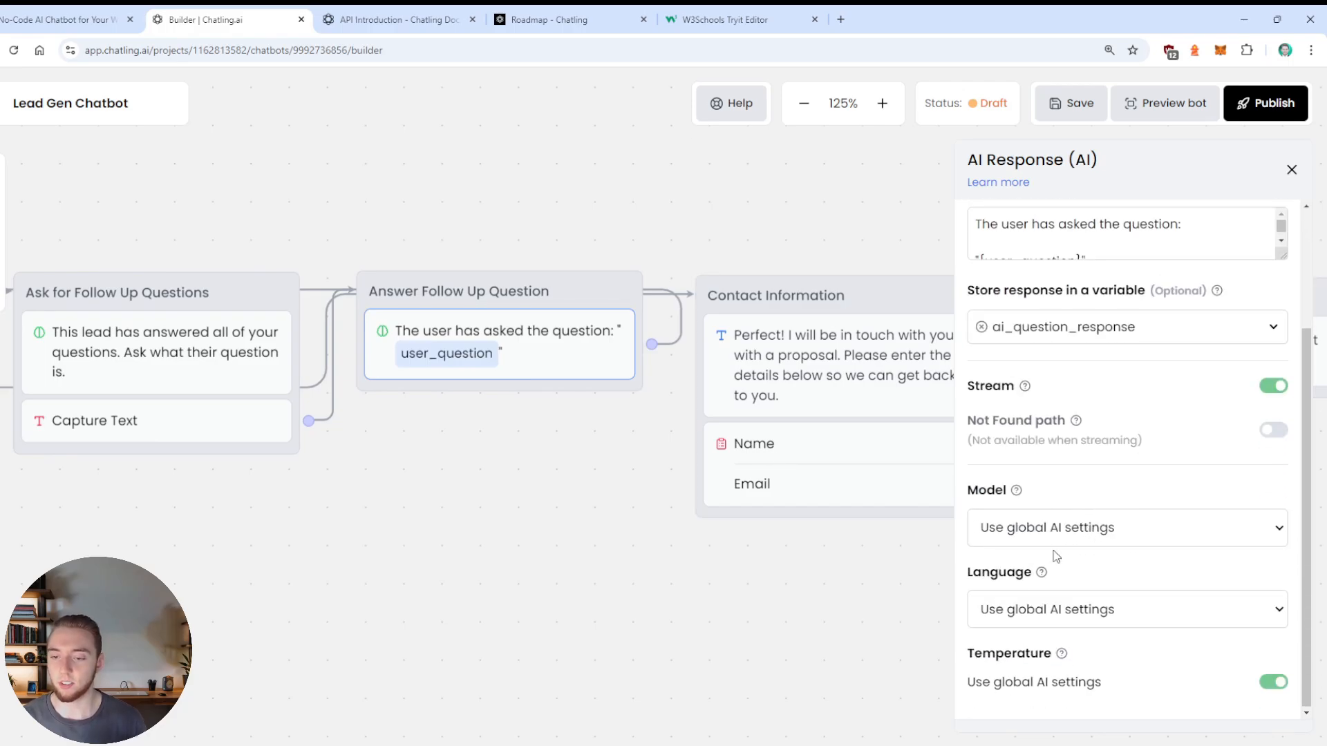
mouse_move(1074, 531)
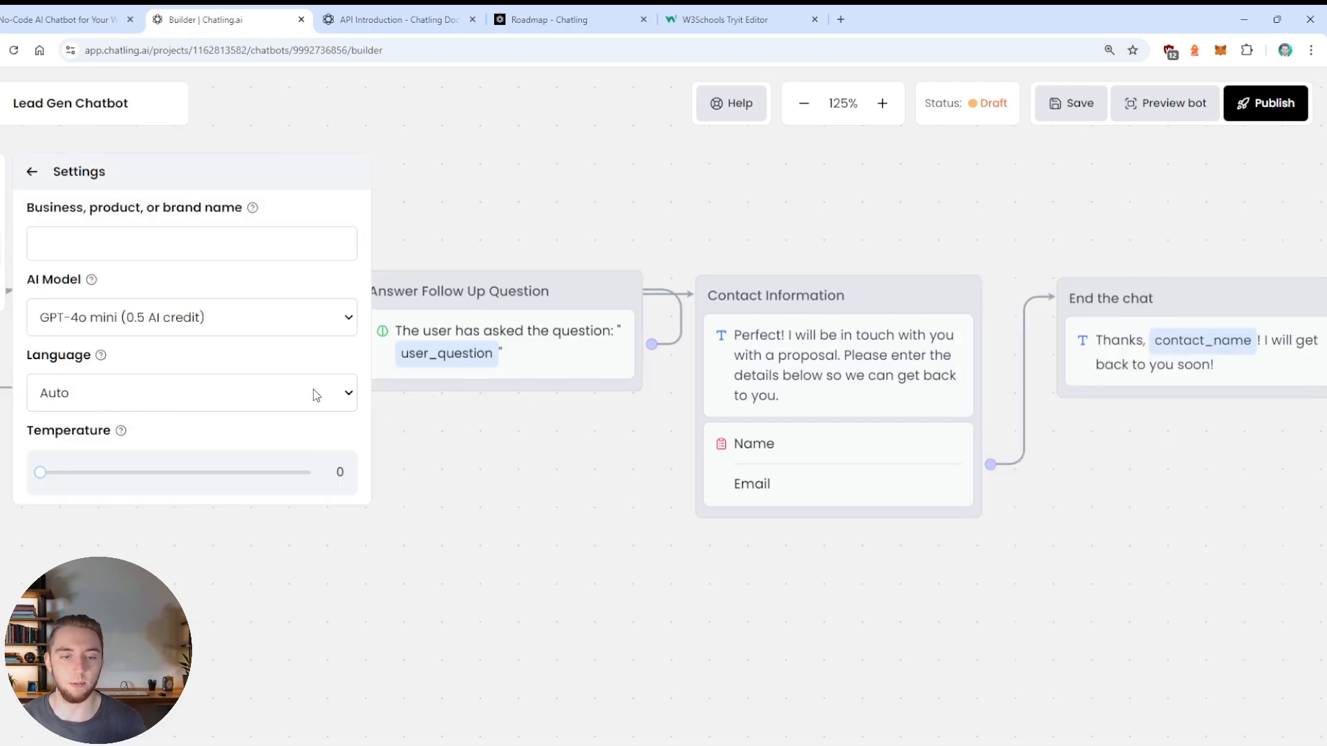
click(743, 19)
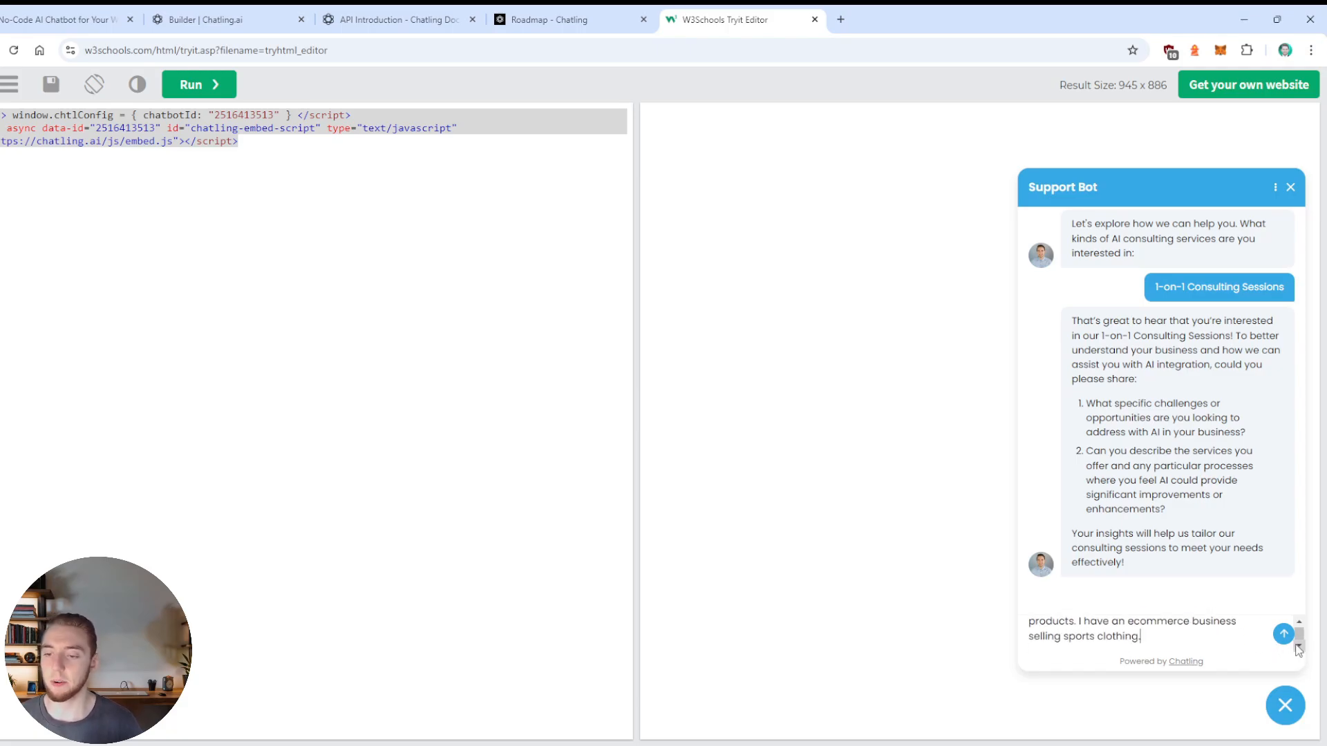
- Send the ecommerce sports-clothing description and the leads-and-sports answer, then reply Yes to more questions
click(1285, 634)
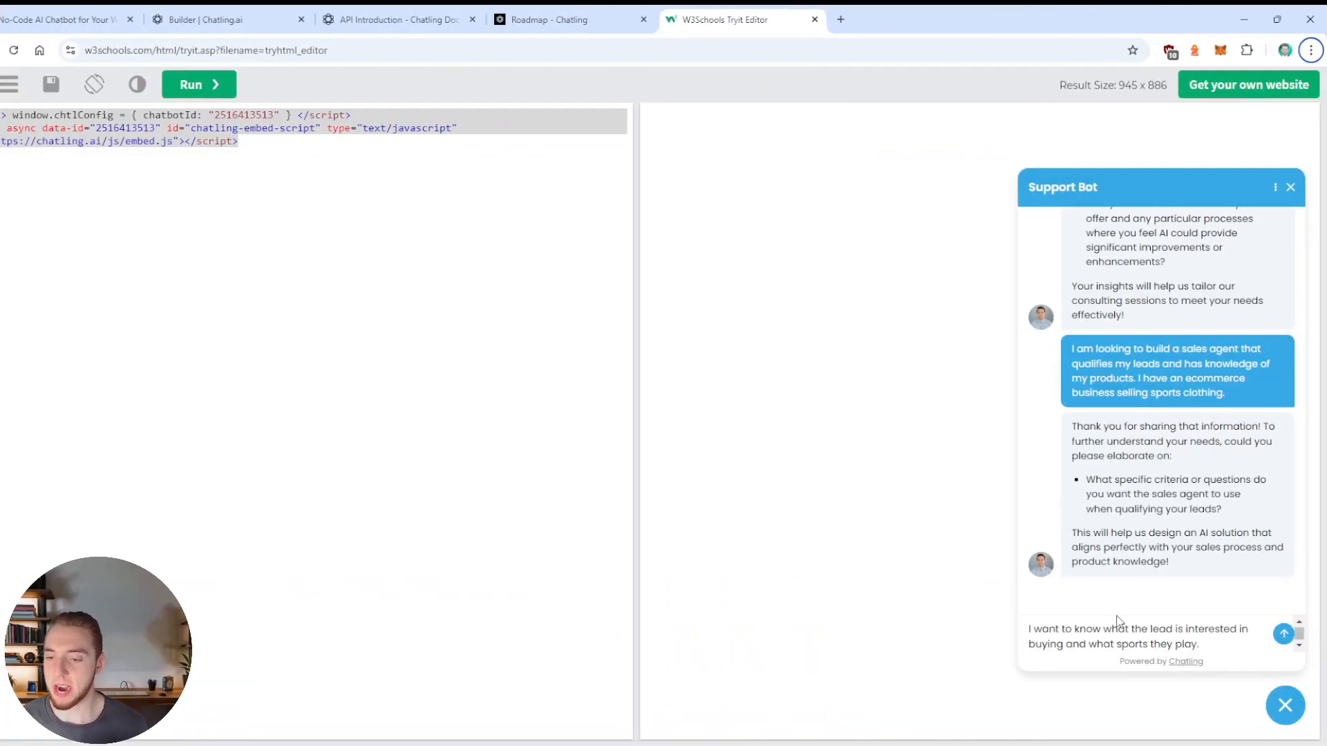
drag(1103, 633, 1221, 633)
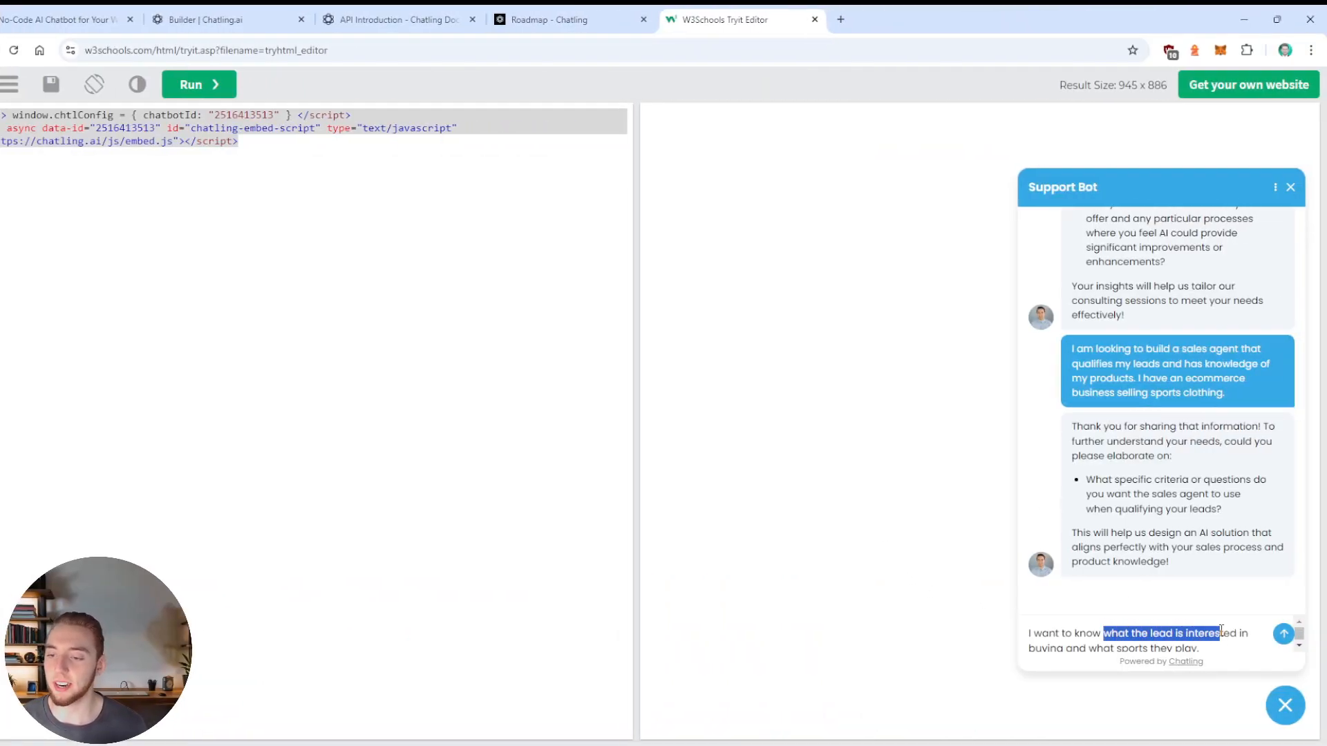
click(1284, 633)
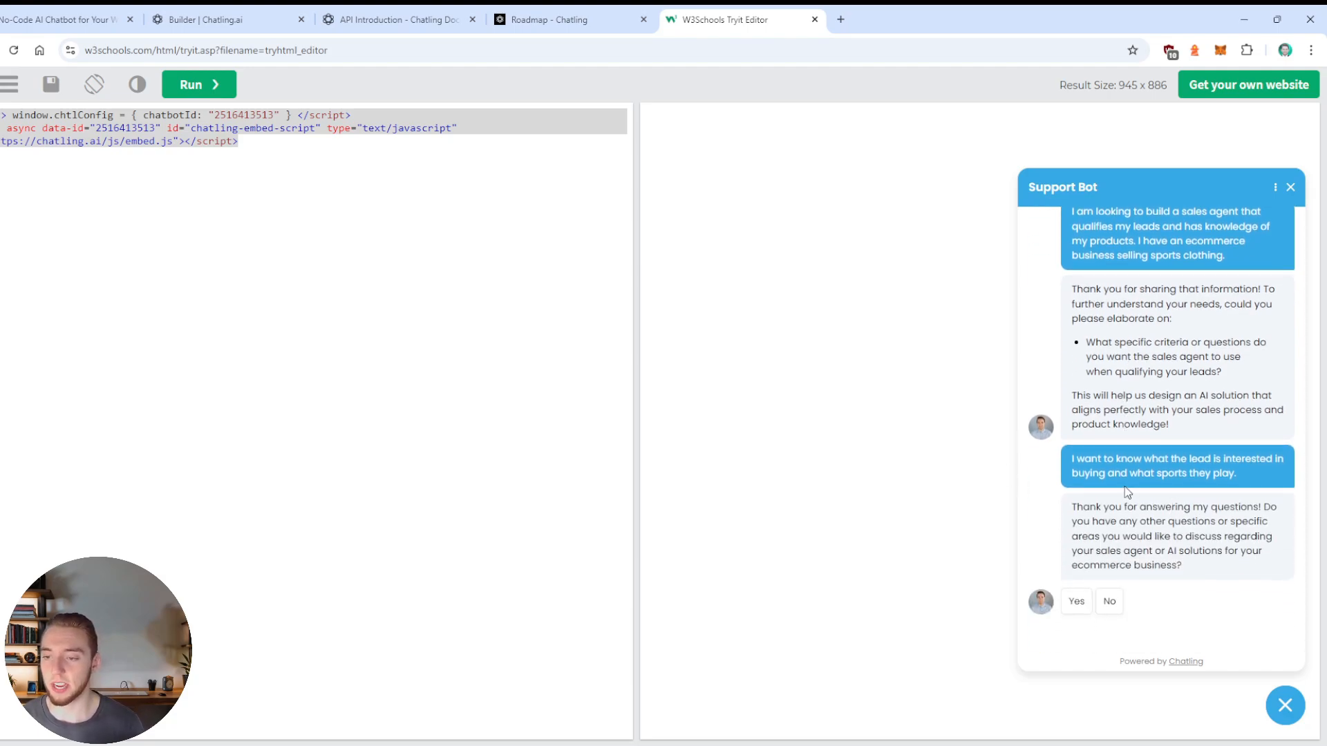
click(1076, 601)
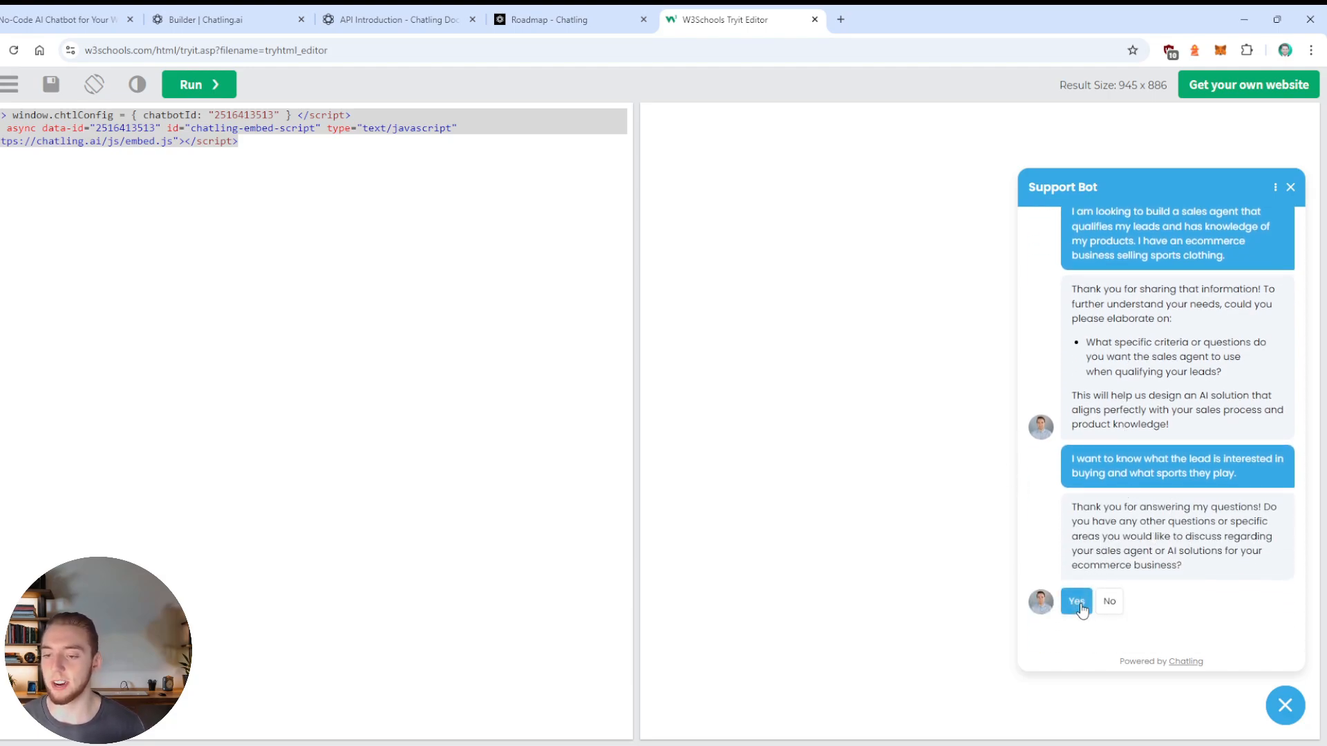
click(1075, 601)
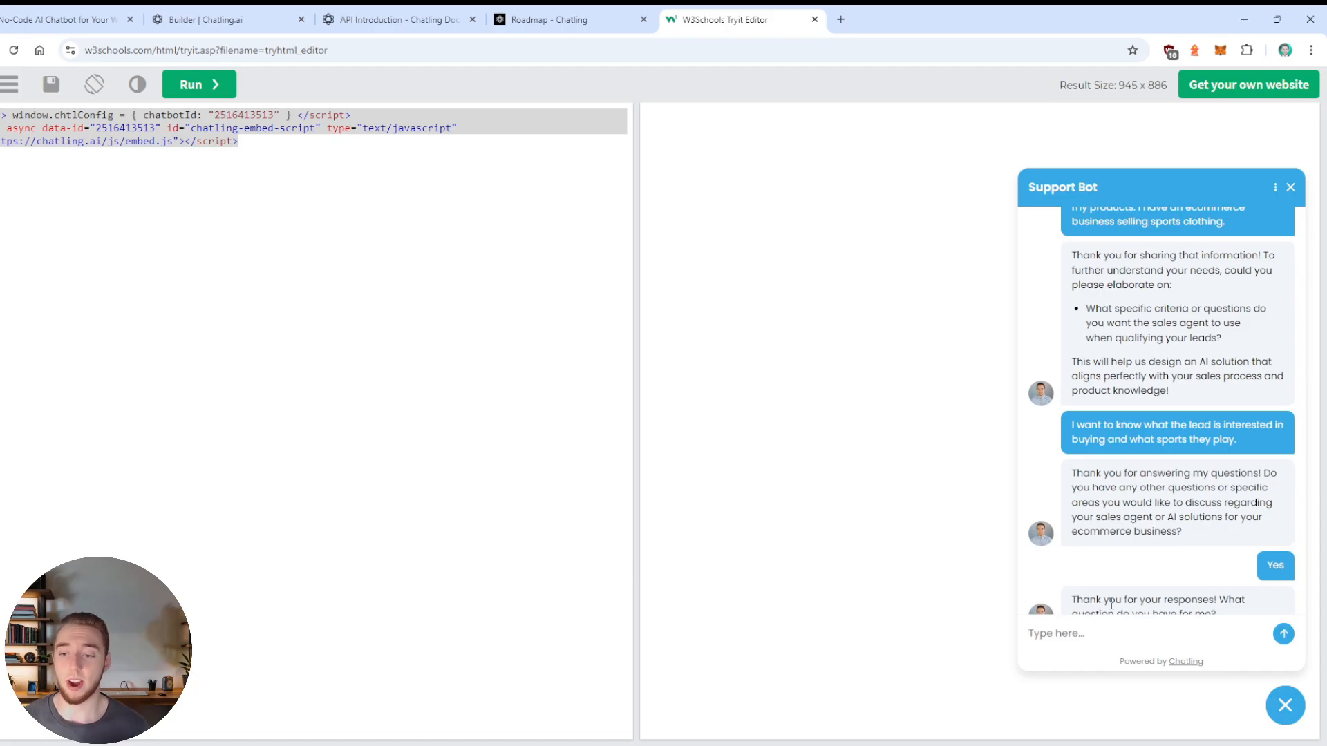
- Ask the bot what the 1-on-1 sessions involve, then answer No to further questions
scroll(down, 3)
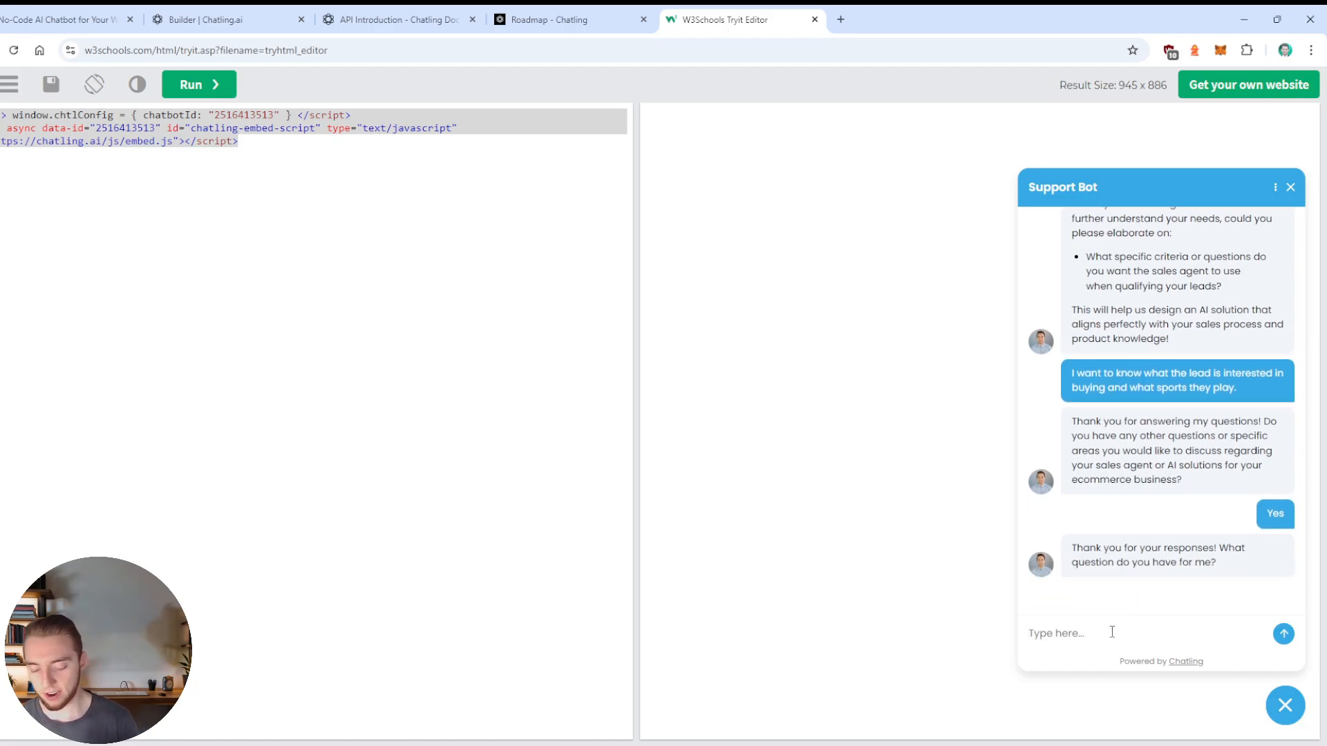
text(What is involved in the 1 on 1 s)
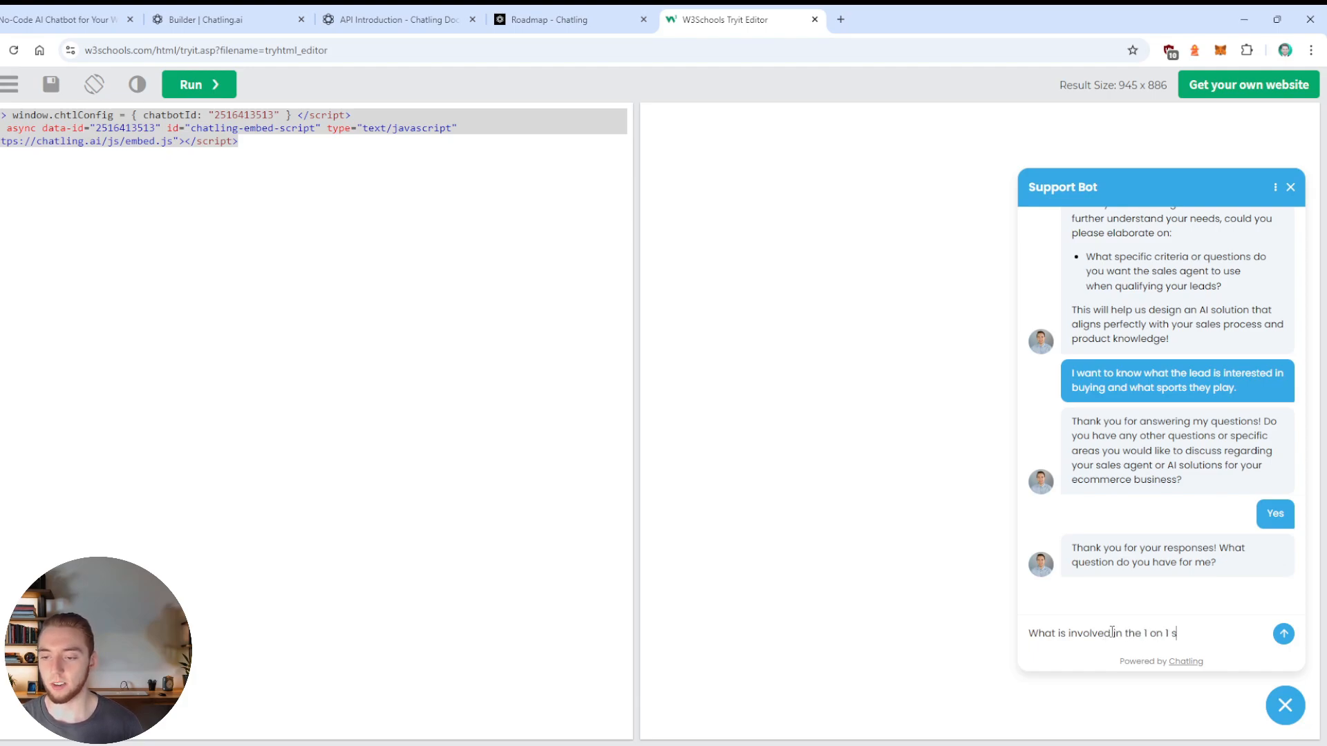
click(1283, 633)
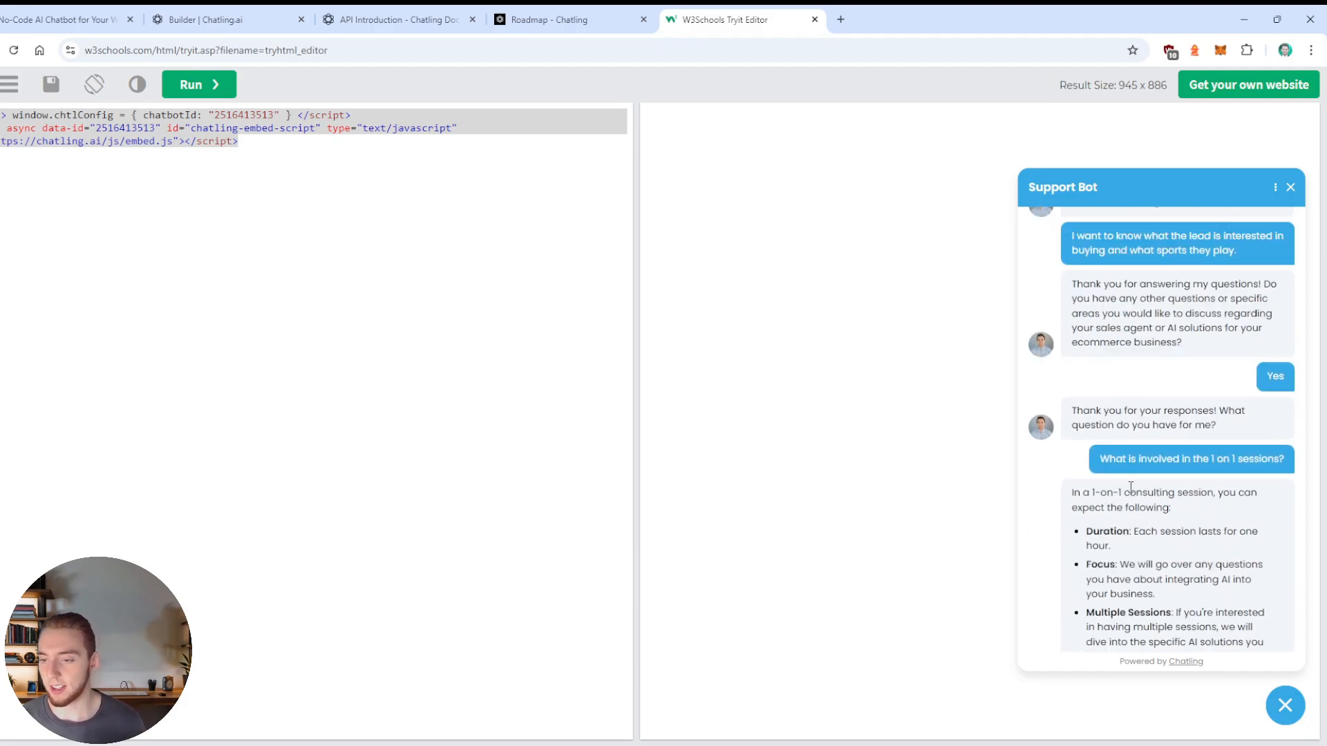
scroll(down, 3)
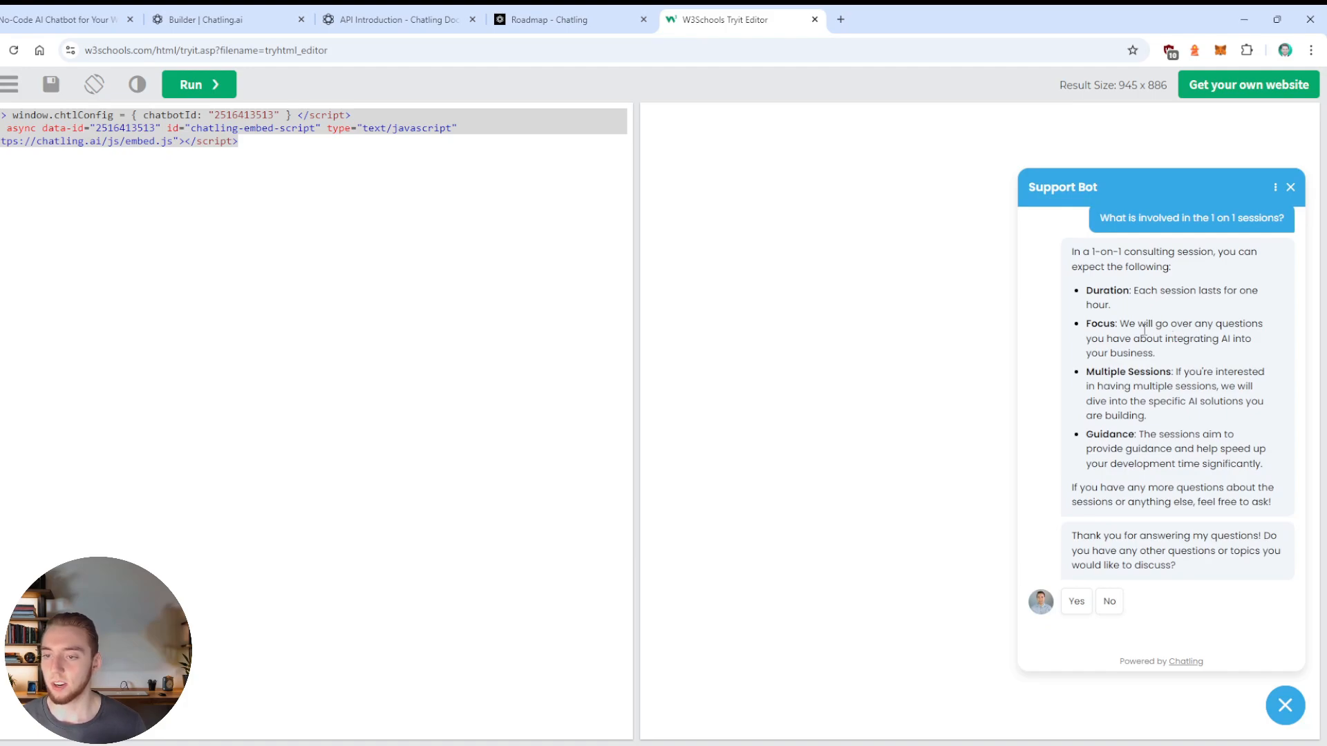
mouse_move(1202, 353)
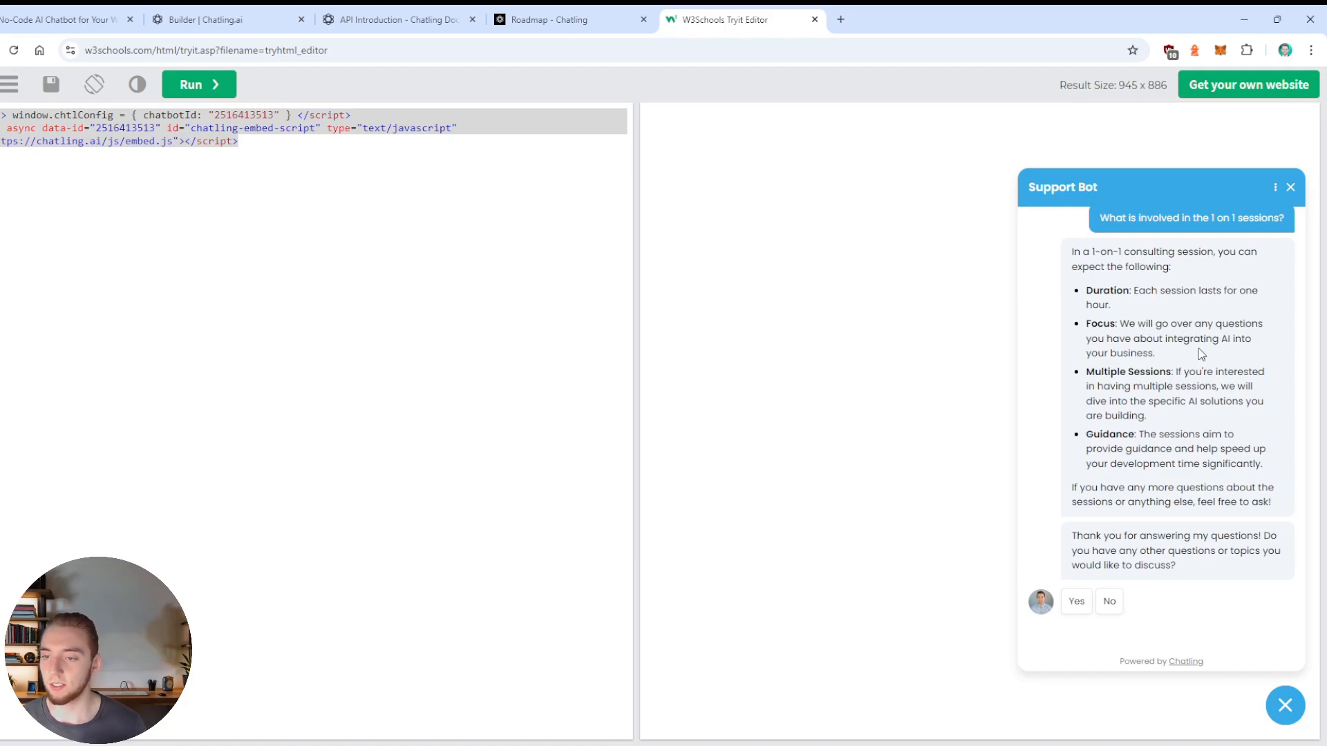
mouse_move(1158, 400)
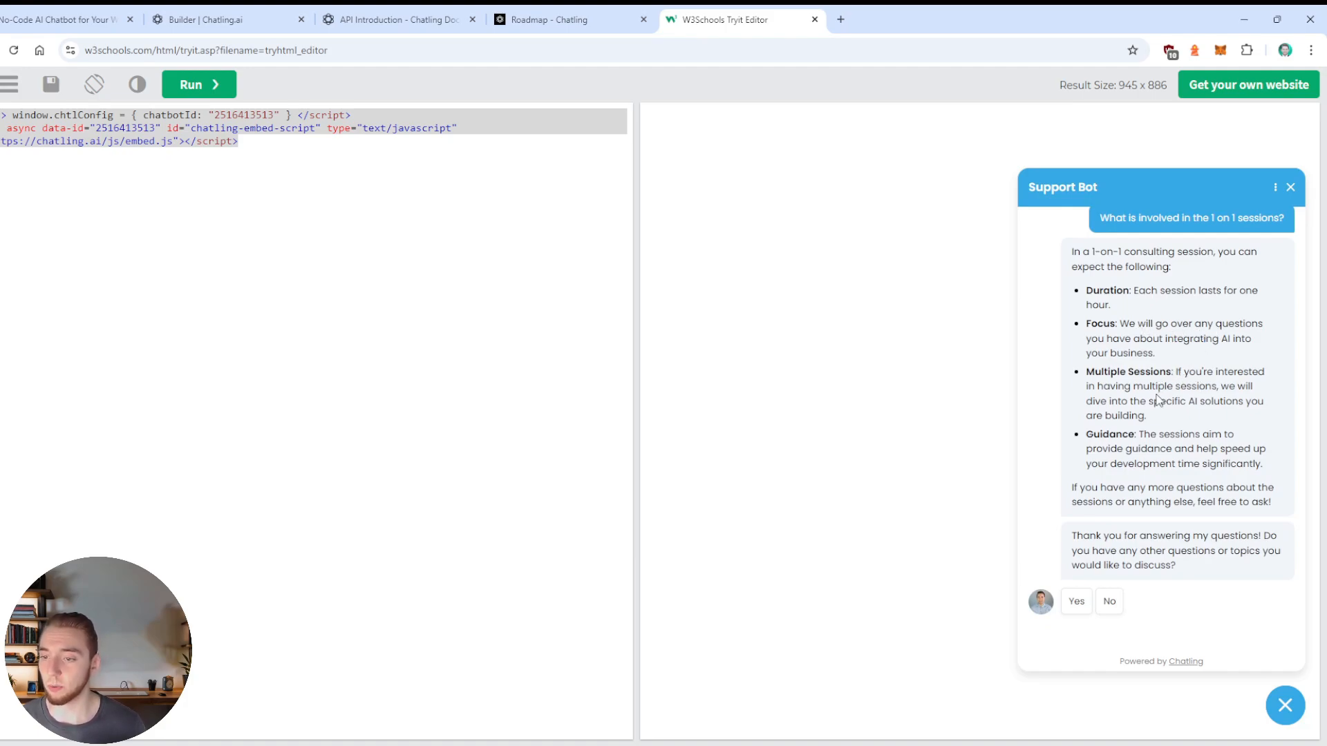
mouse_move(1173, 400)
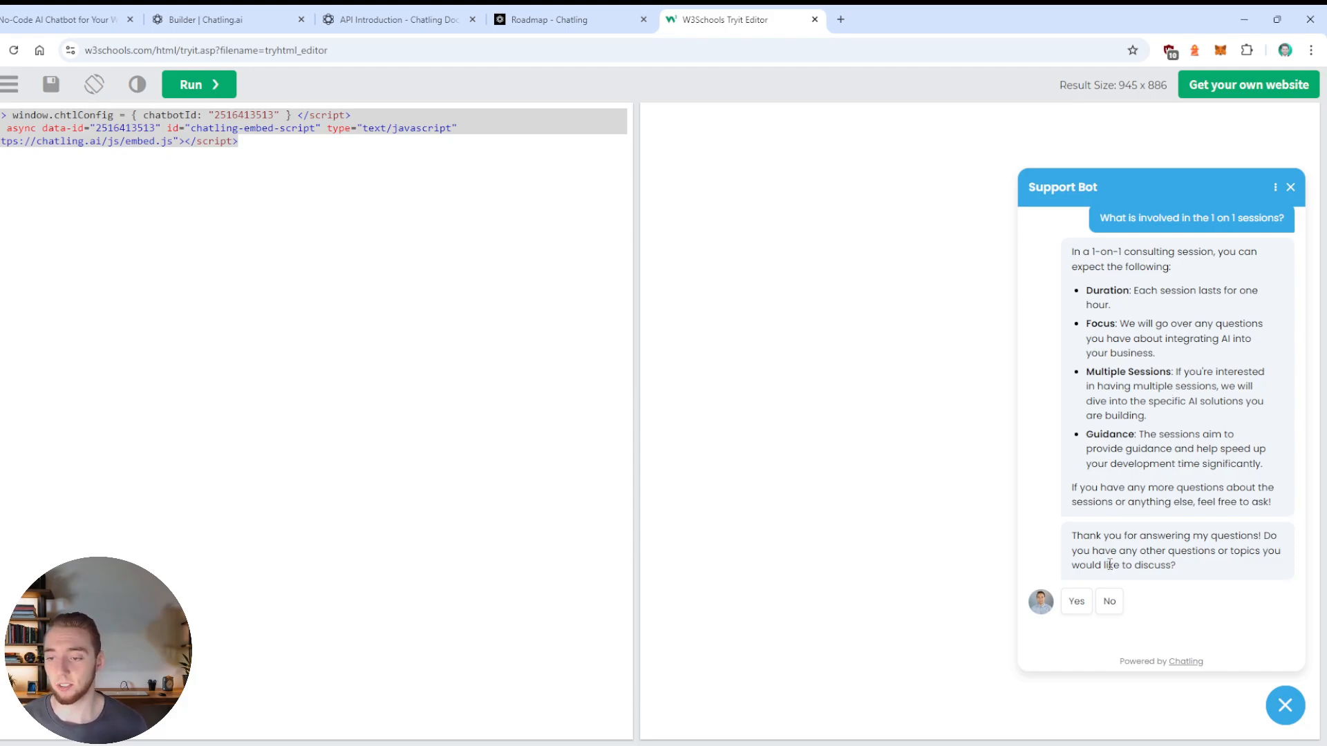
click(1109, 601)
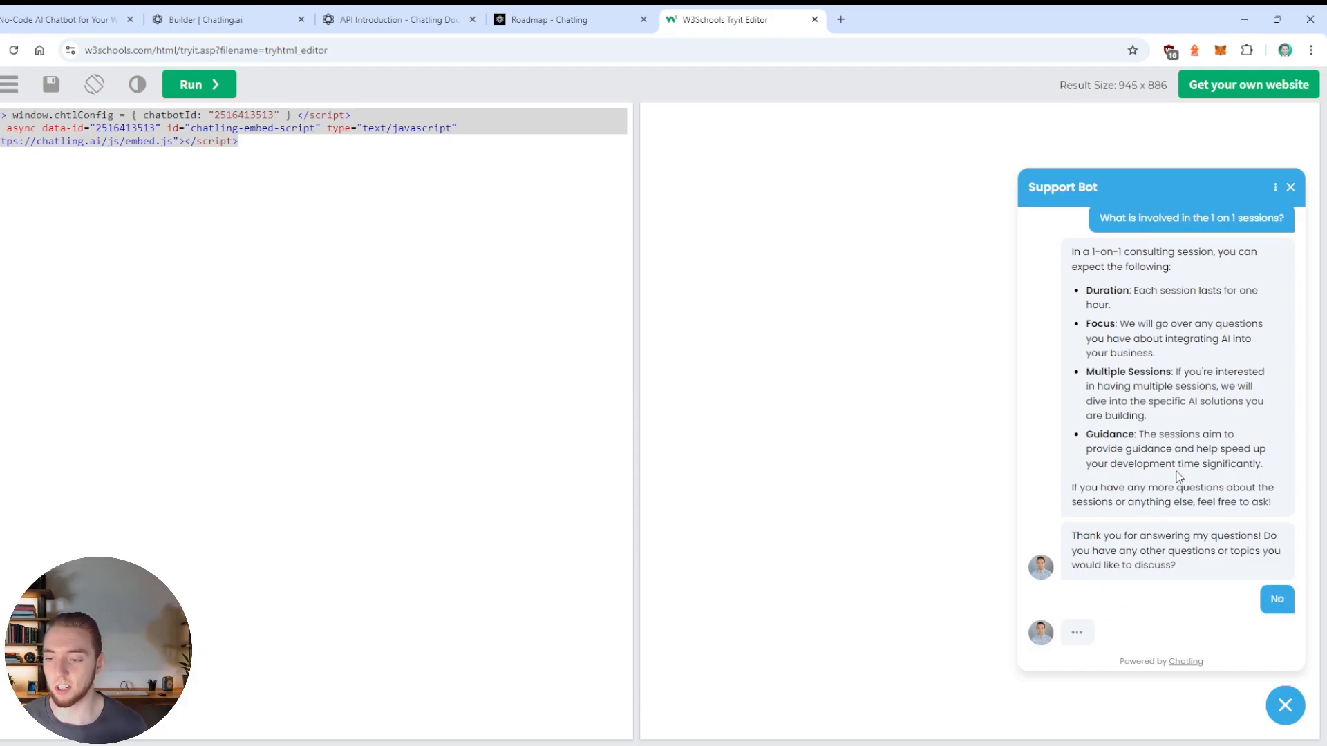
- Fill the lead form with the name 'colemedin', submit it, and return to Chatling
click(1277, 599)
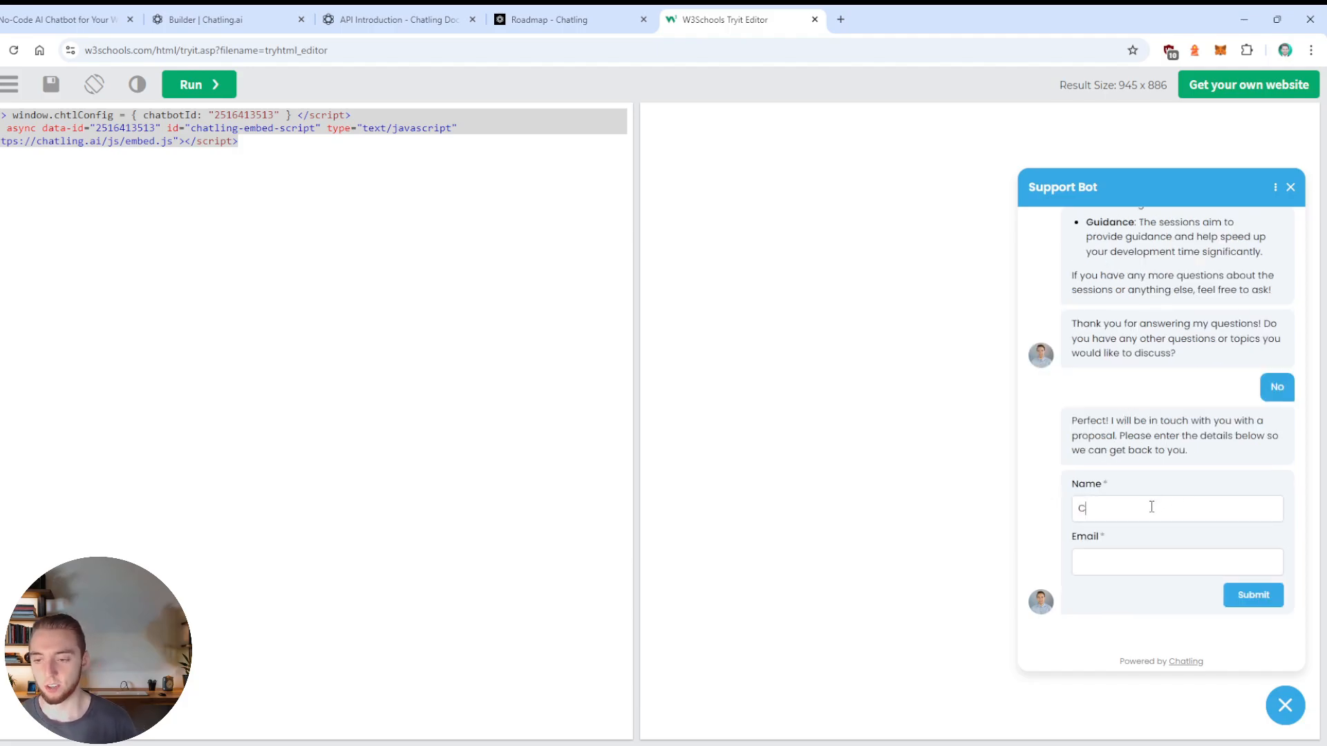
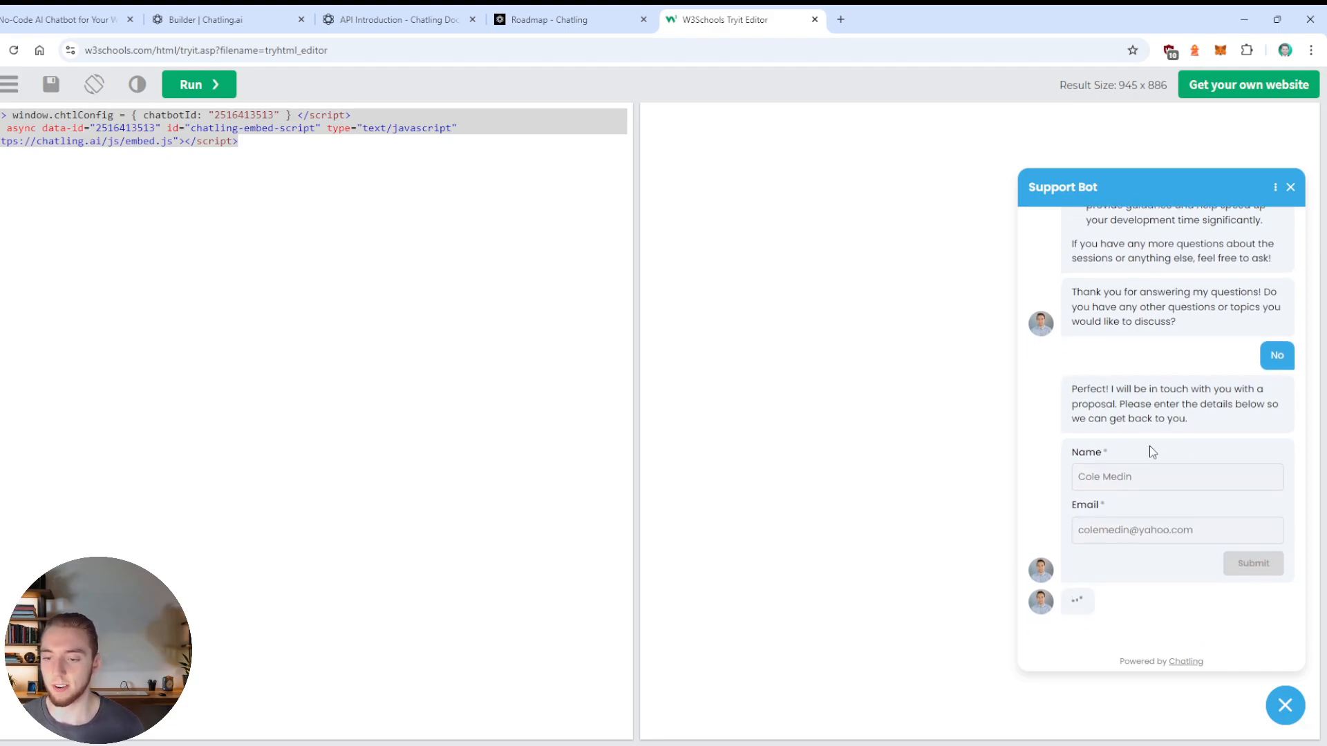
click(1253, 562)
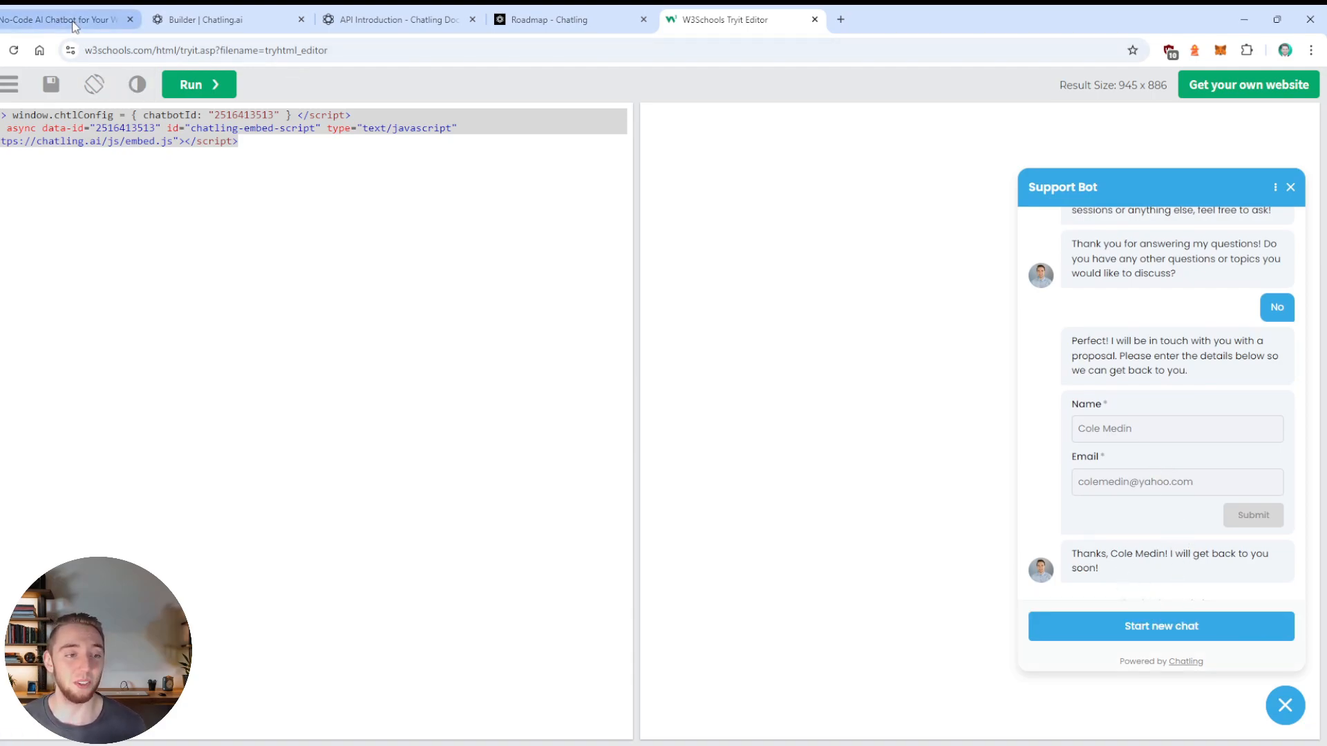
click(224, 19)
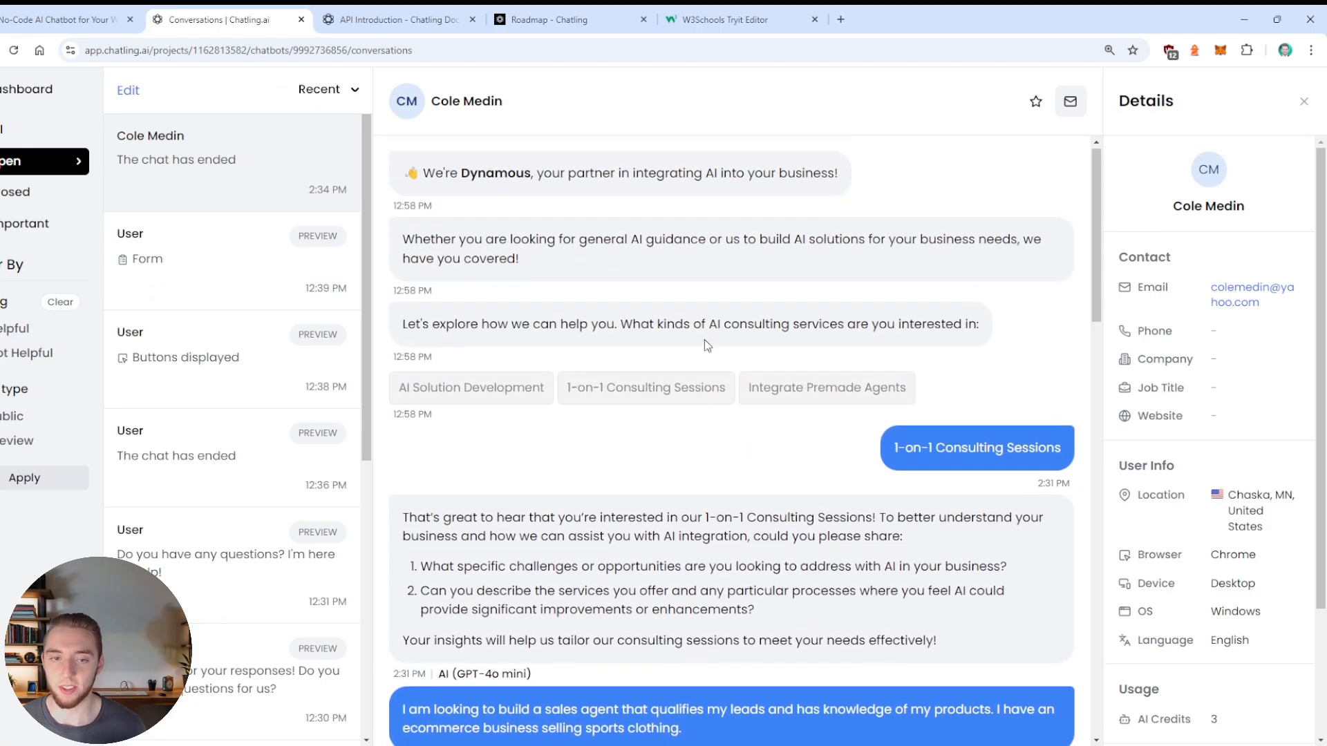
- Scroll through the latest transcript and its Details panel showing the lead's email
scroll(down, 3)
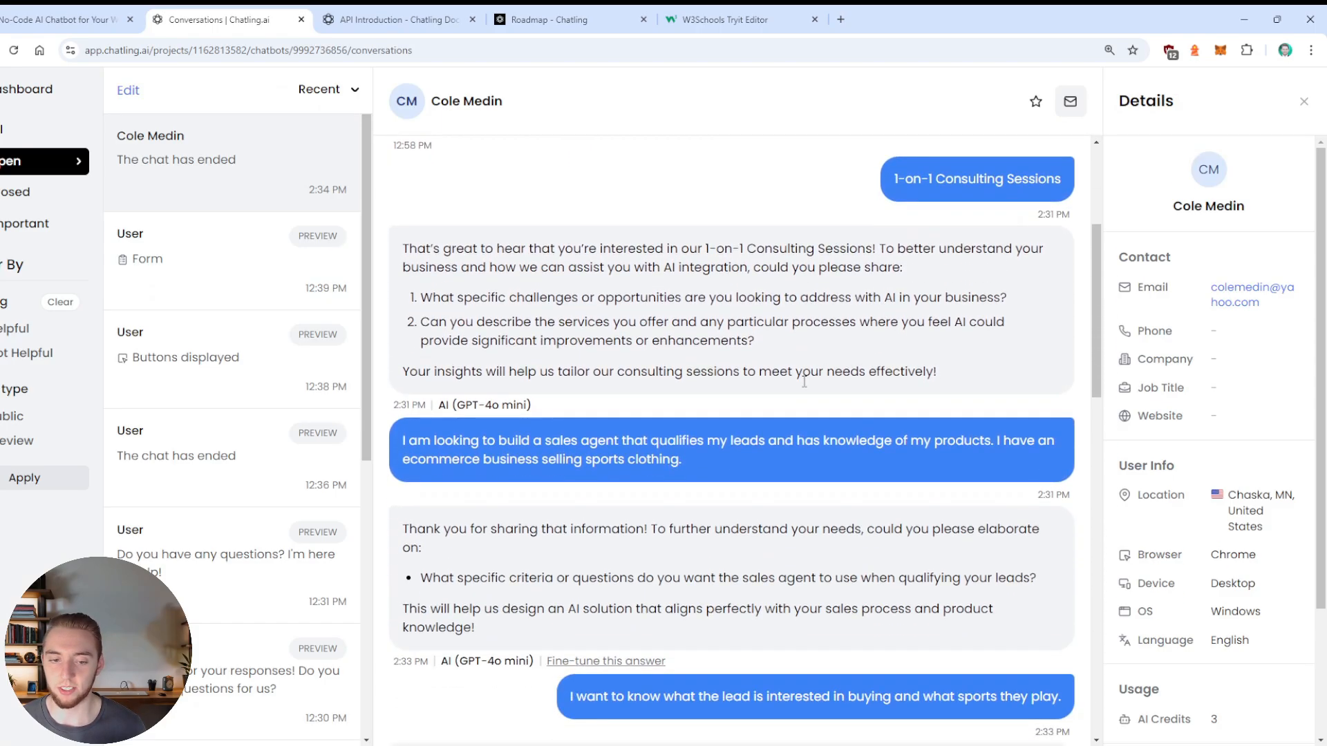
scroll(down, 3)
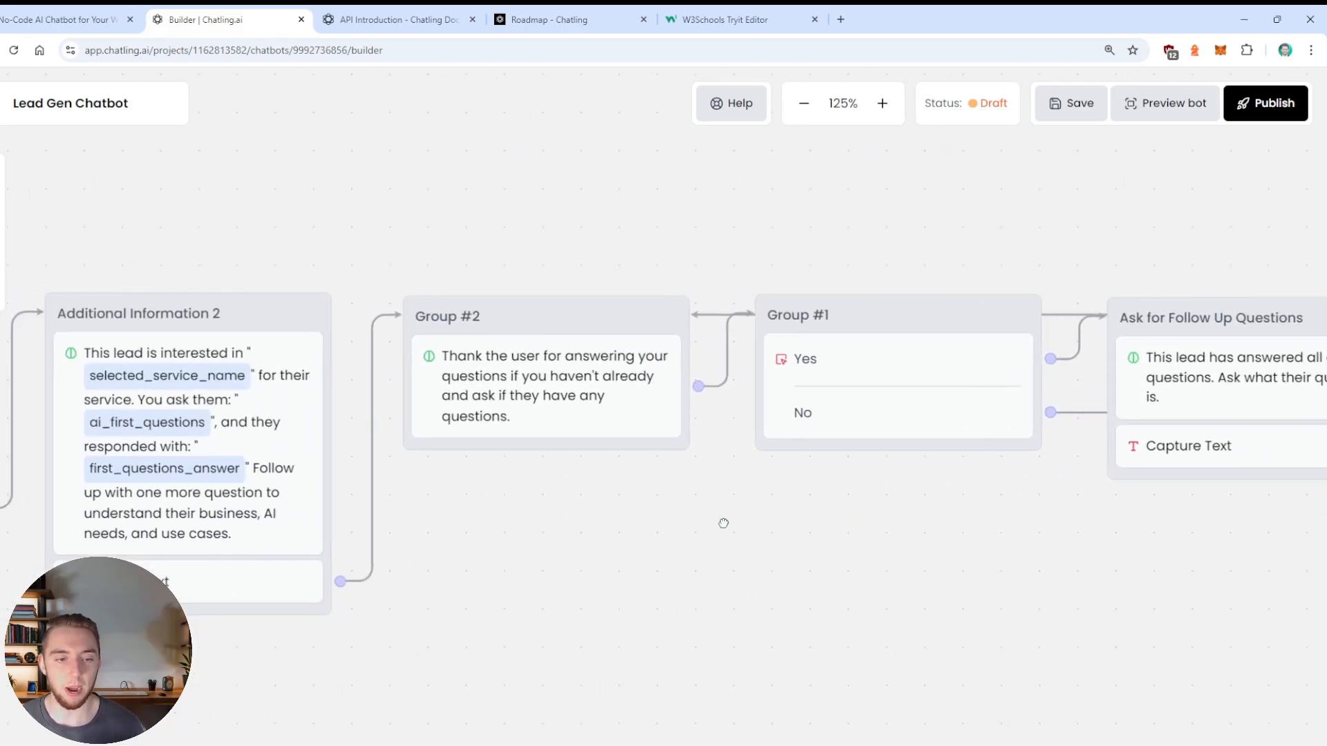
- Place an HTTP Request step as Group #3 and check its Headers and Query Params tabs
drag(724, 523, 624, 186)
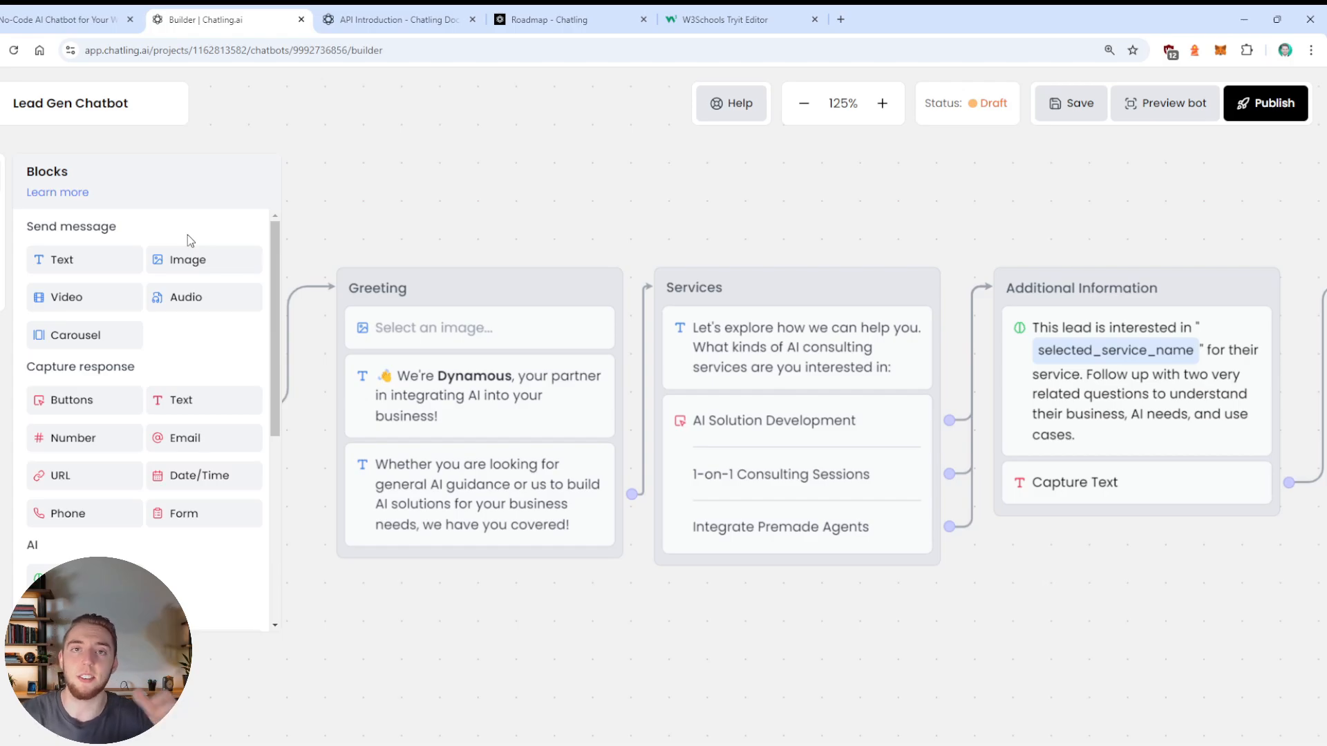
scroll(down, 3)
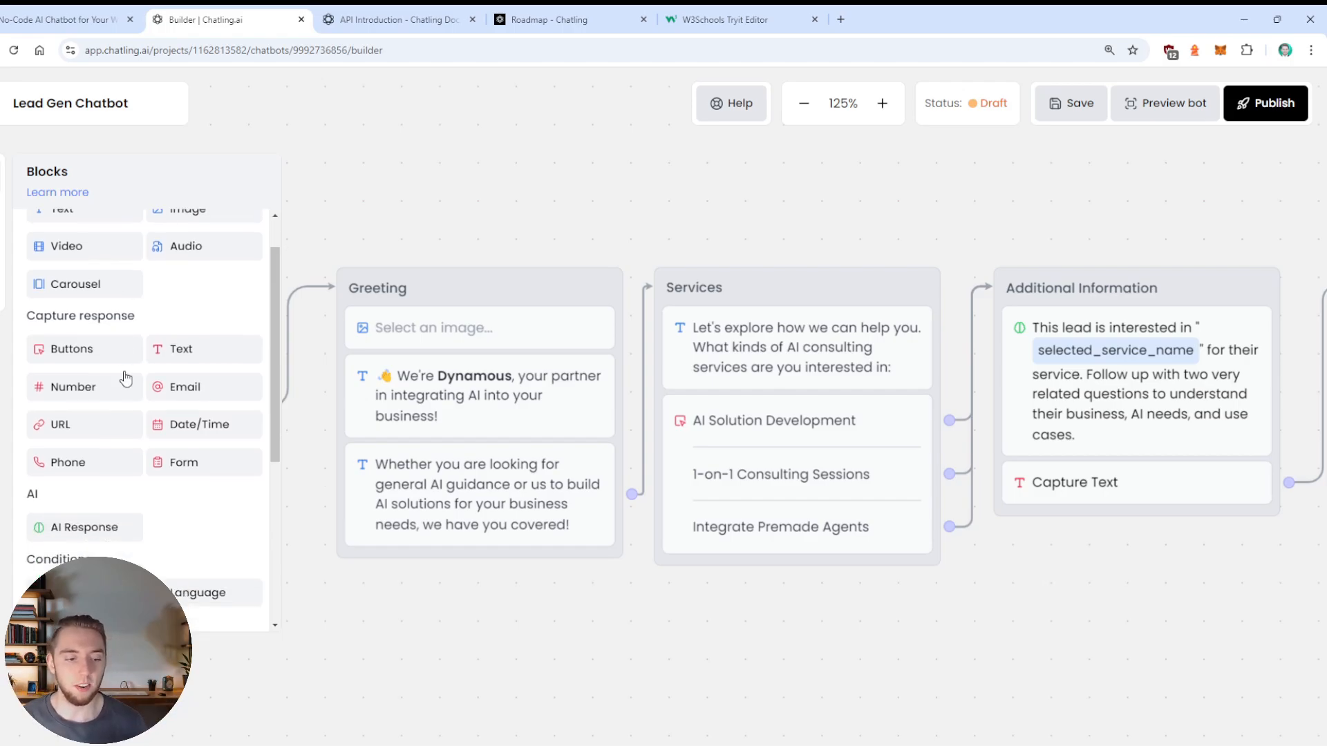
scroll(down, 3)
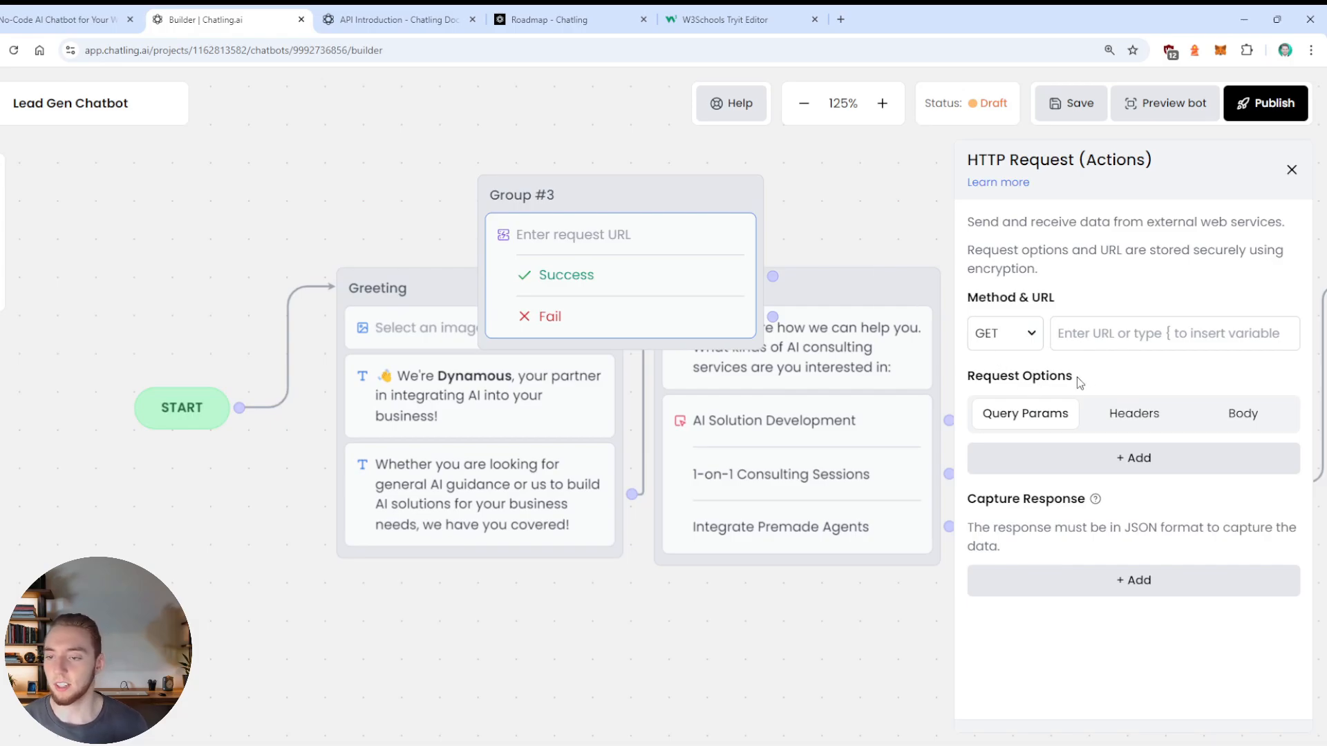
click(1134, 414)
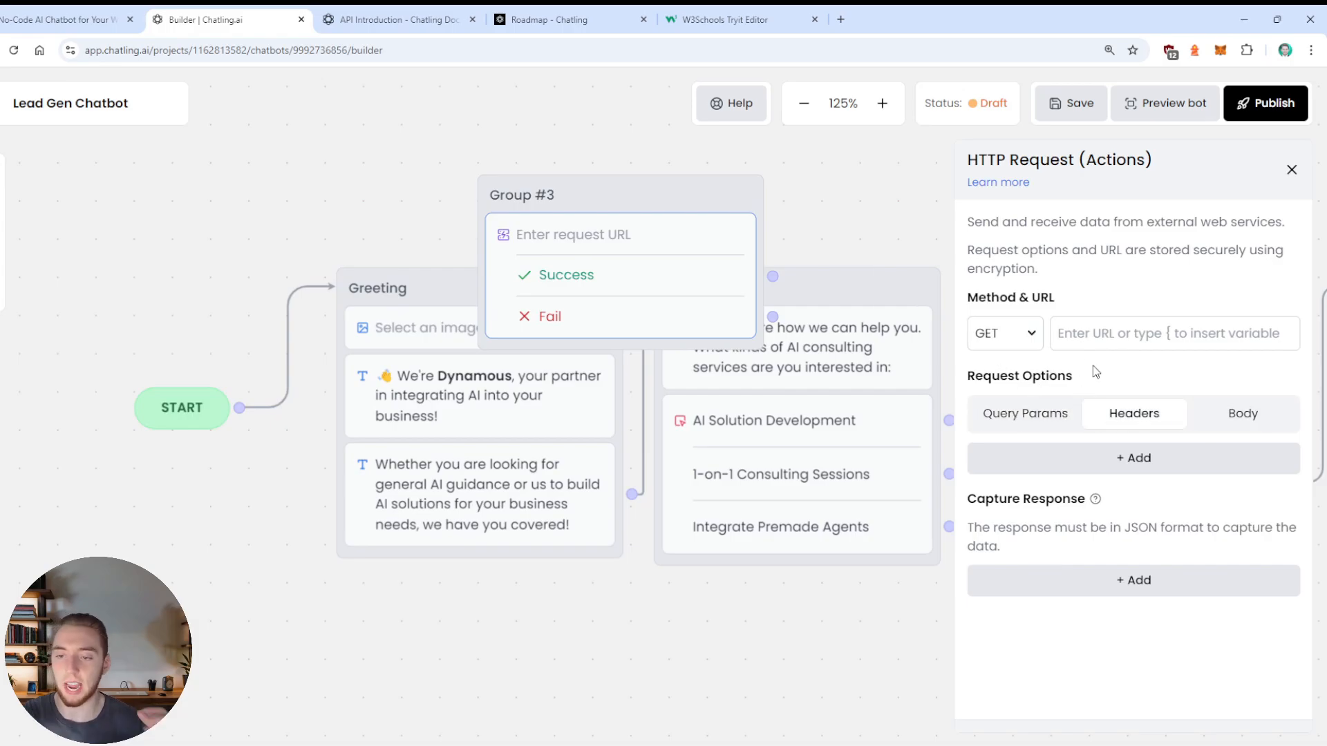
click(1024, 414)
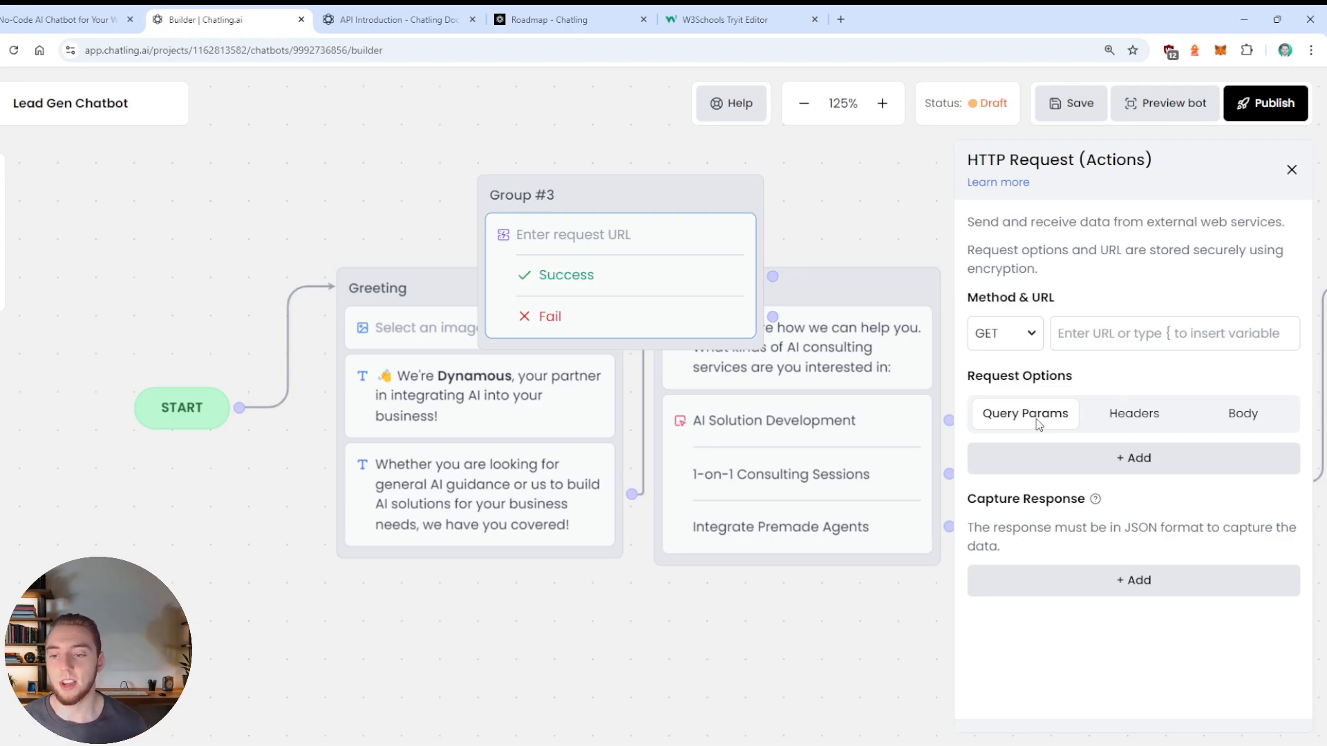
mouse_move(1186, 235)
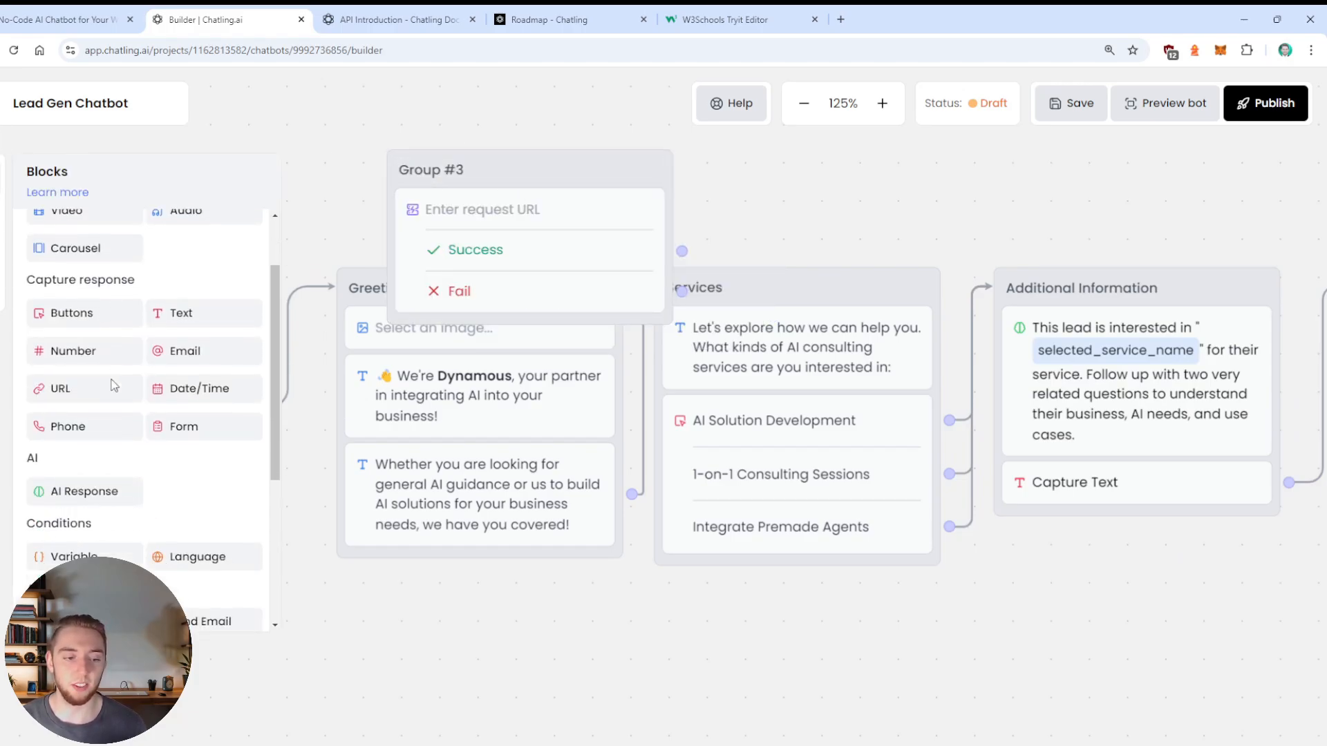
scroll(down, 3)
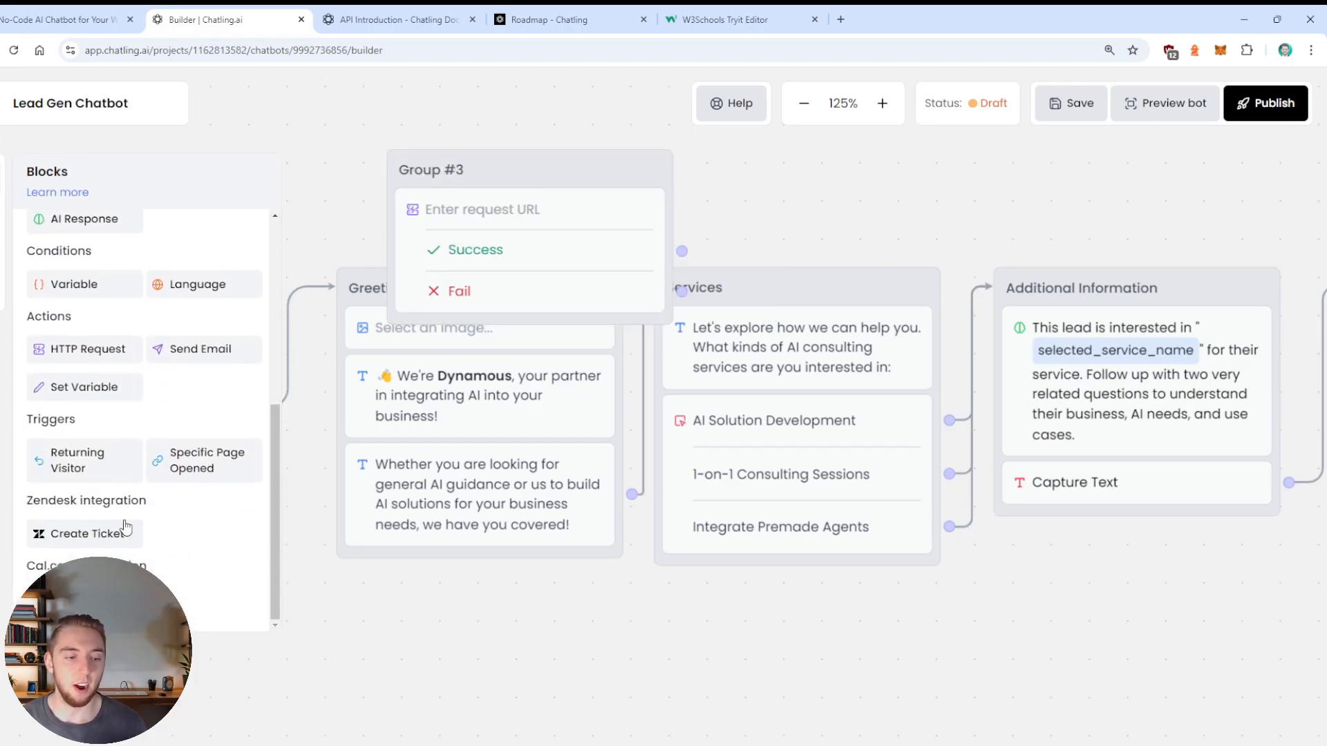